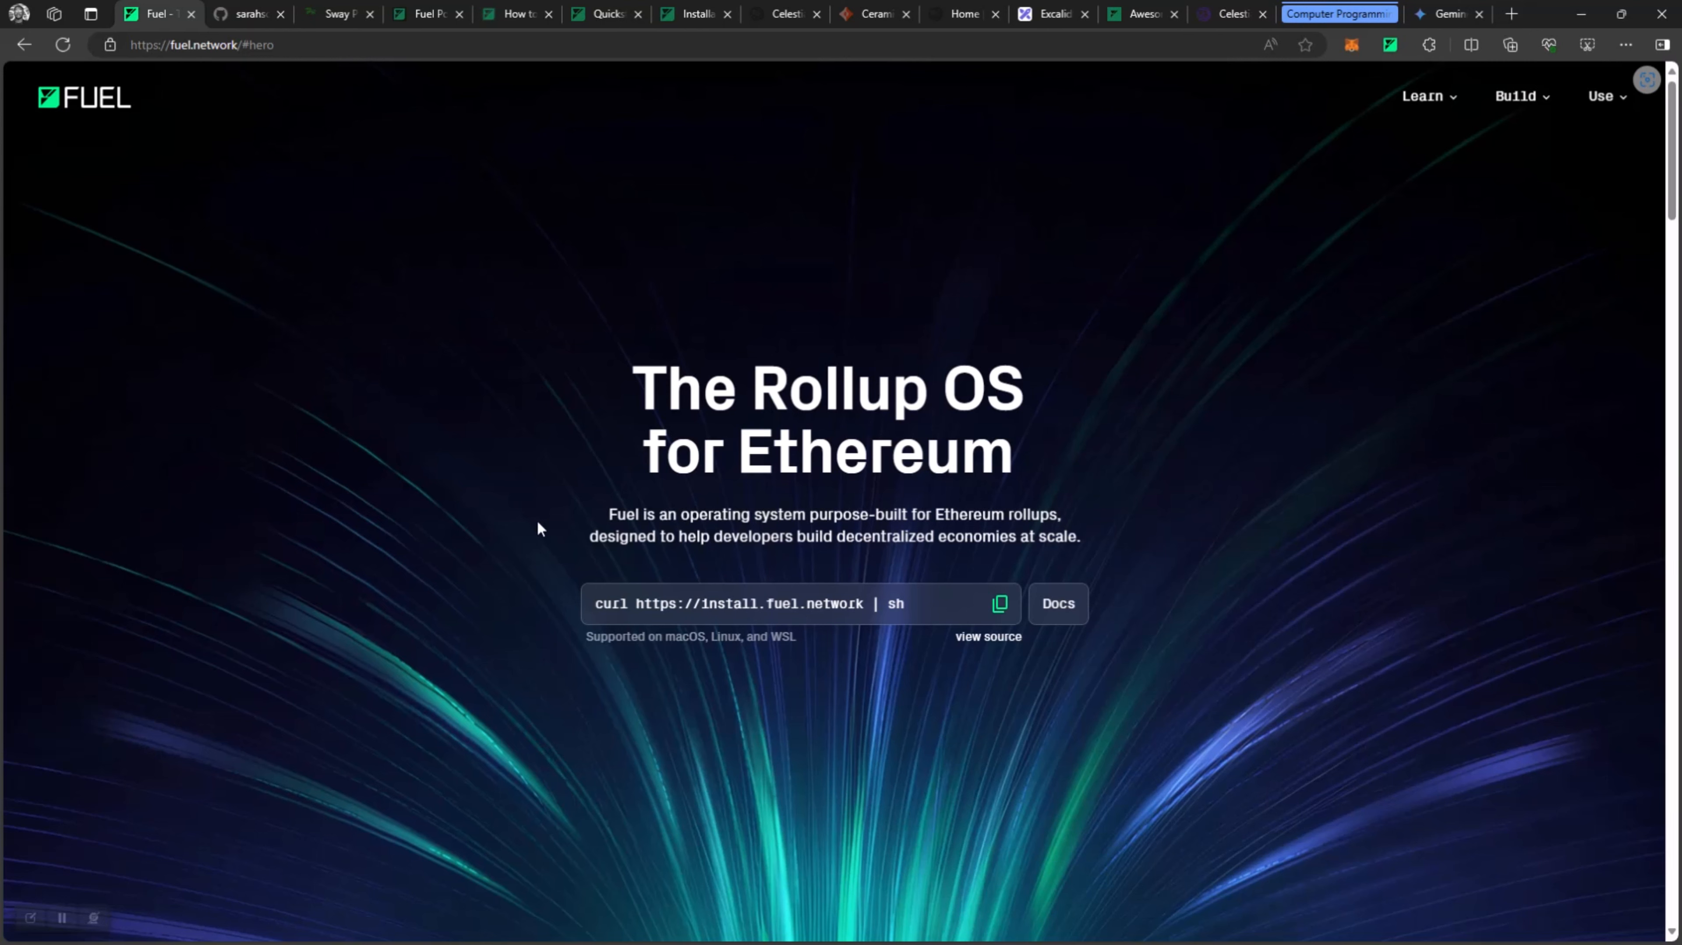
Switch to the Excalidraw tab showing the Fuel modular execution layer board.
{"action": "left_click", "coordinate": [1053, 14]}
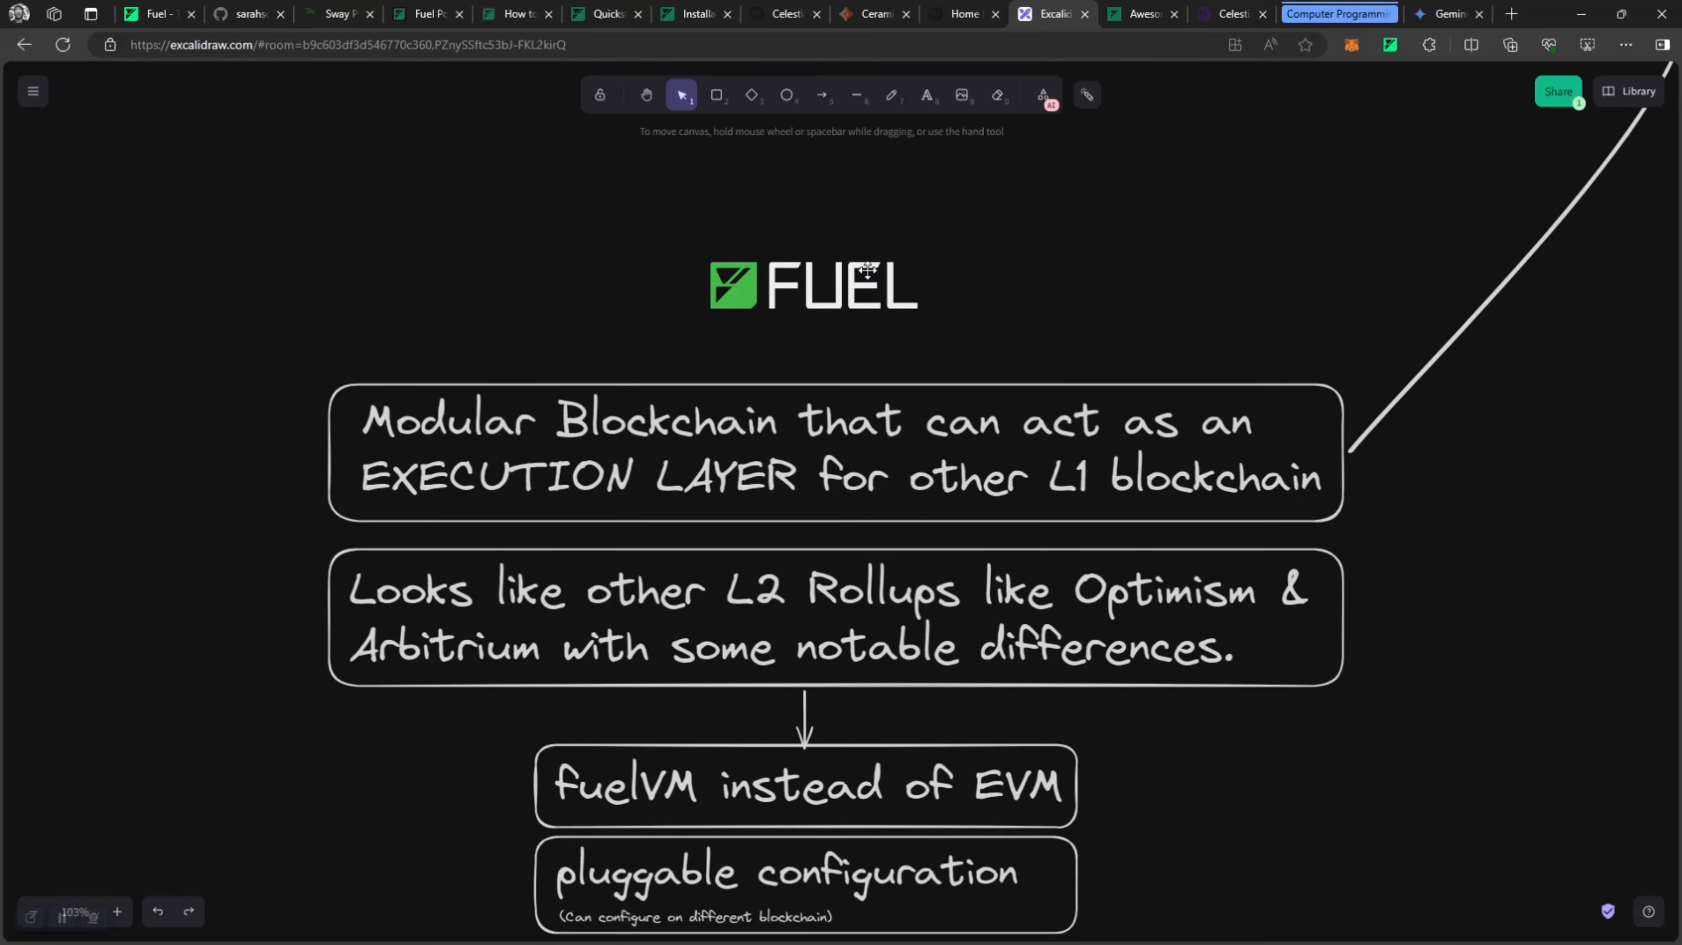
{"action": "mouse_move", "coordinate": [501, 371]}
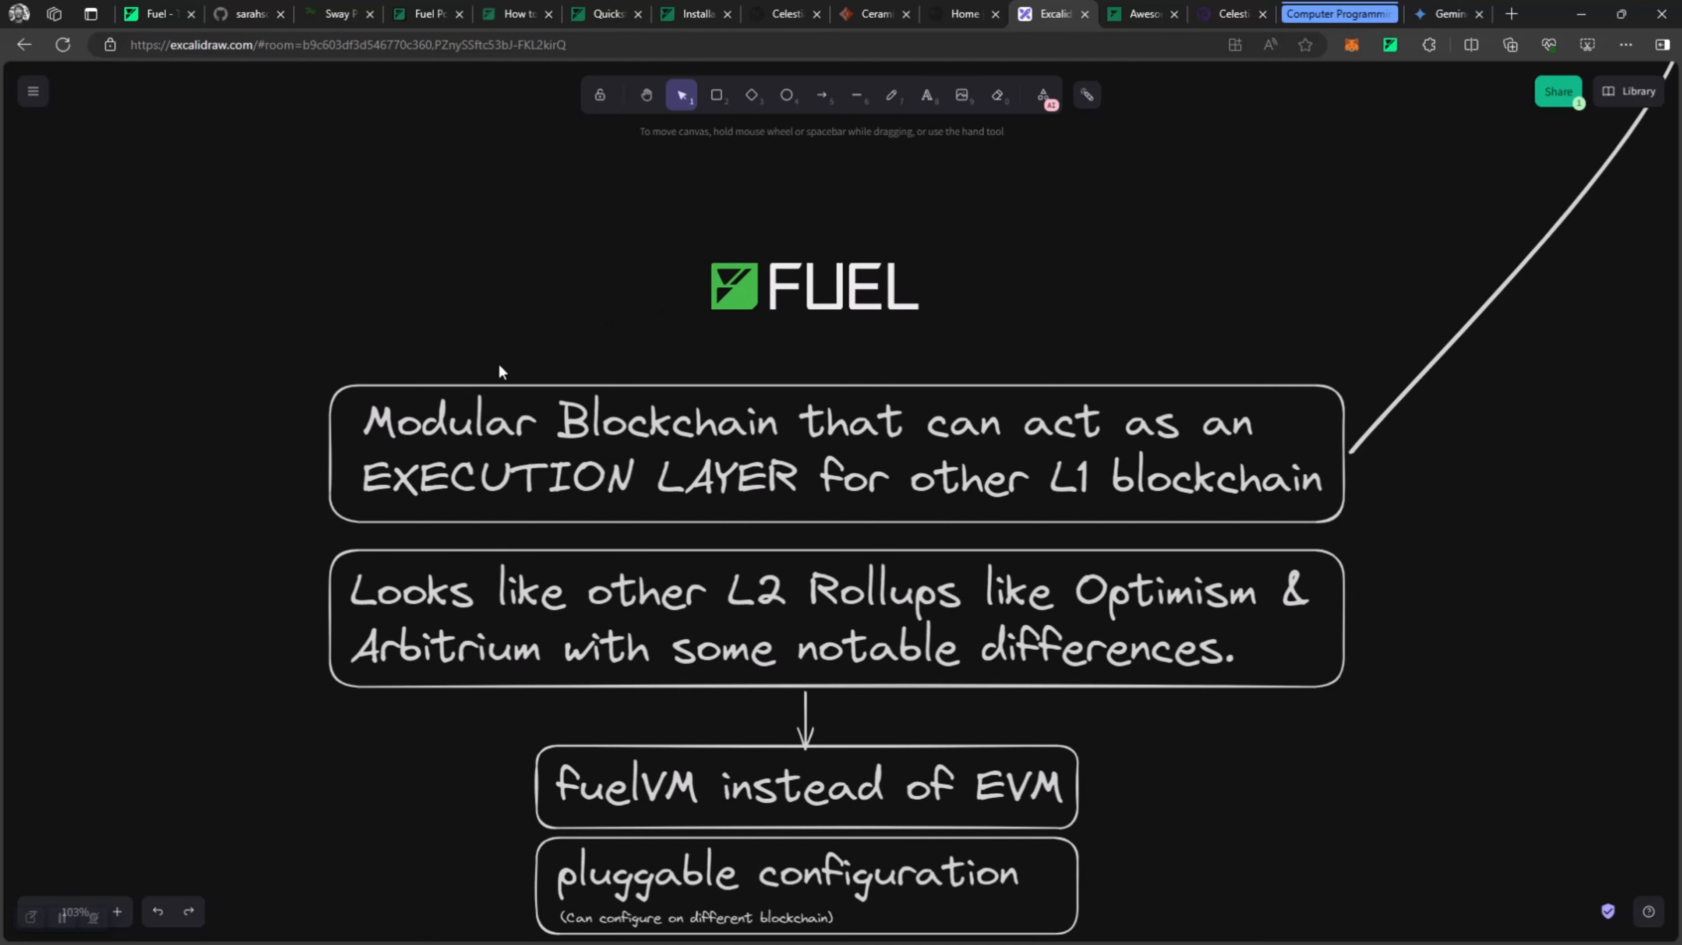
{"action": "mouse_move", "coordinate": [701, 479]}
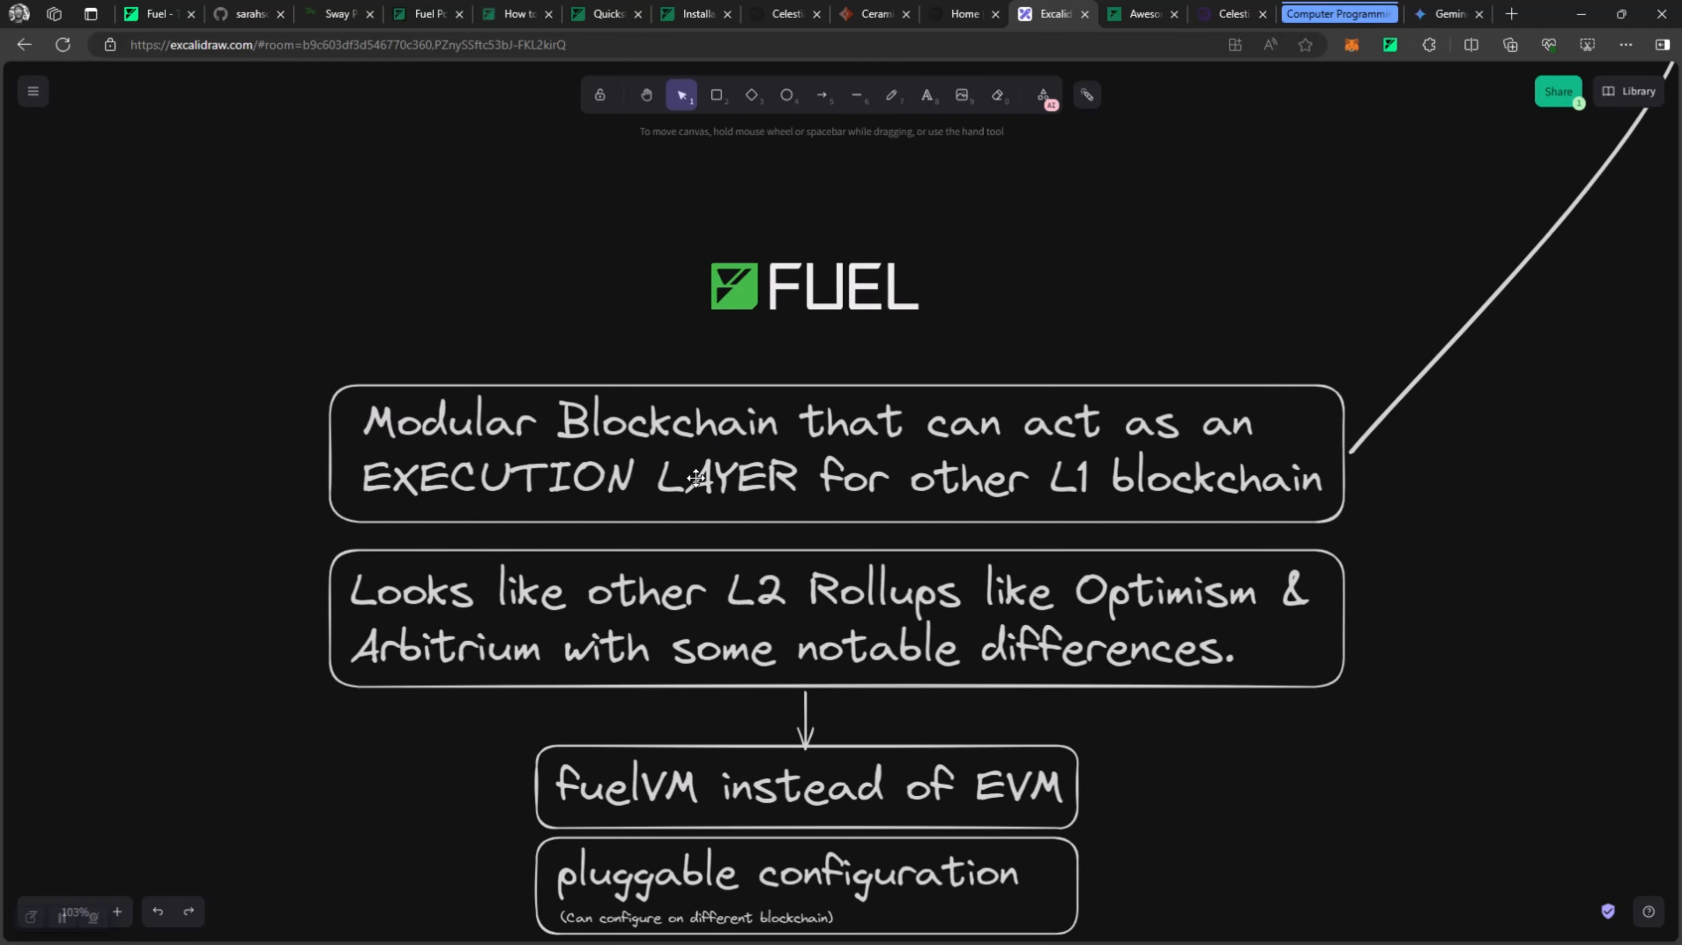
{"action": "mouse_move", "coordinate": [767, 432]}
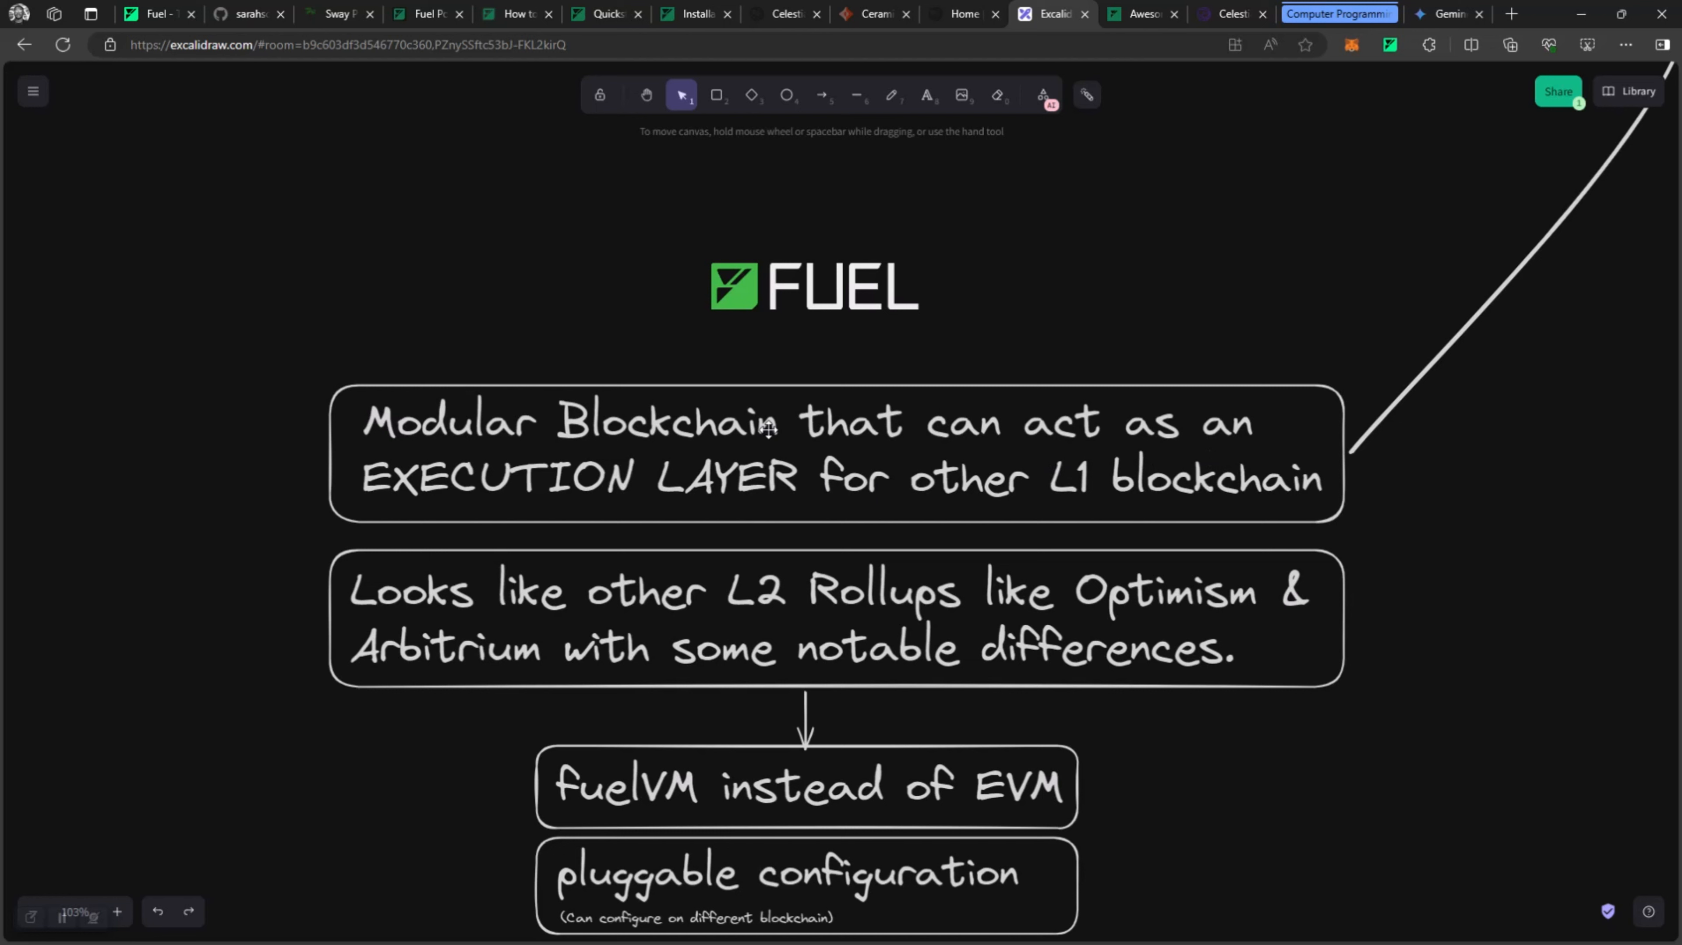
{"action": "mouse_move", "coordinate": [549, 474]}
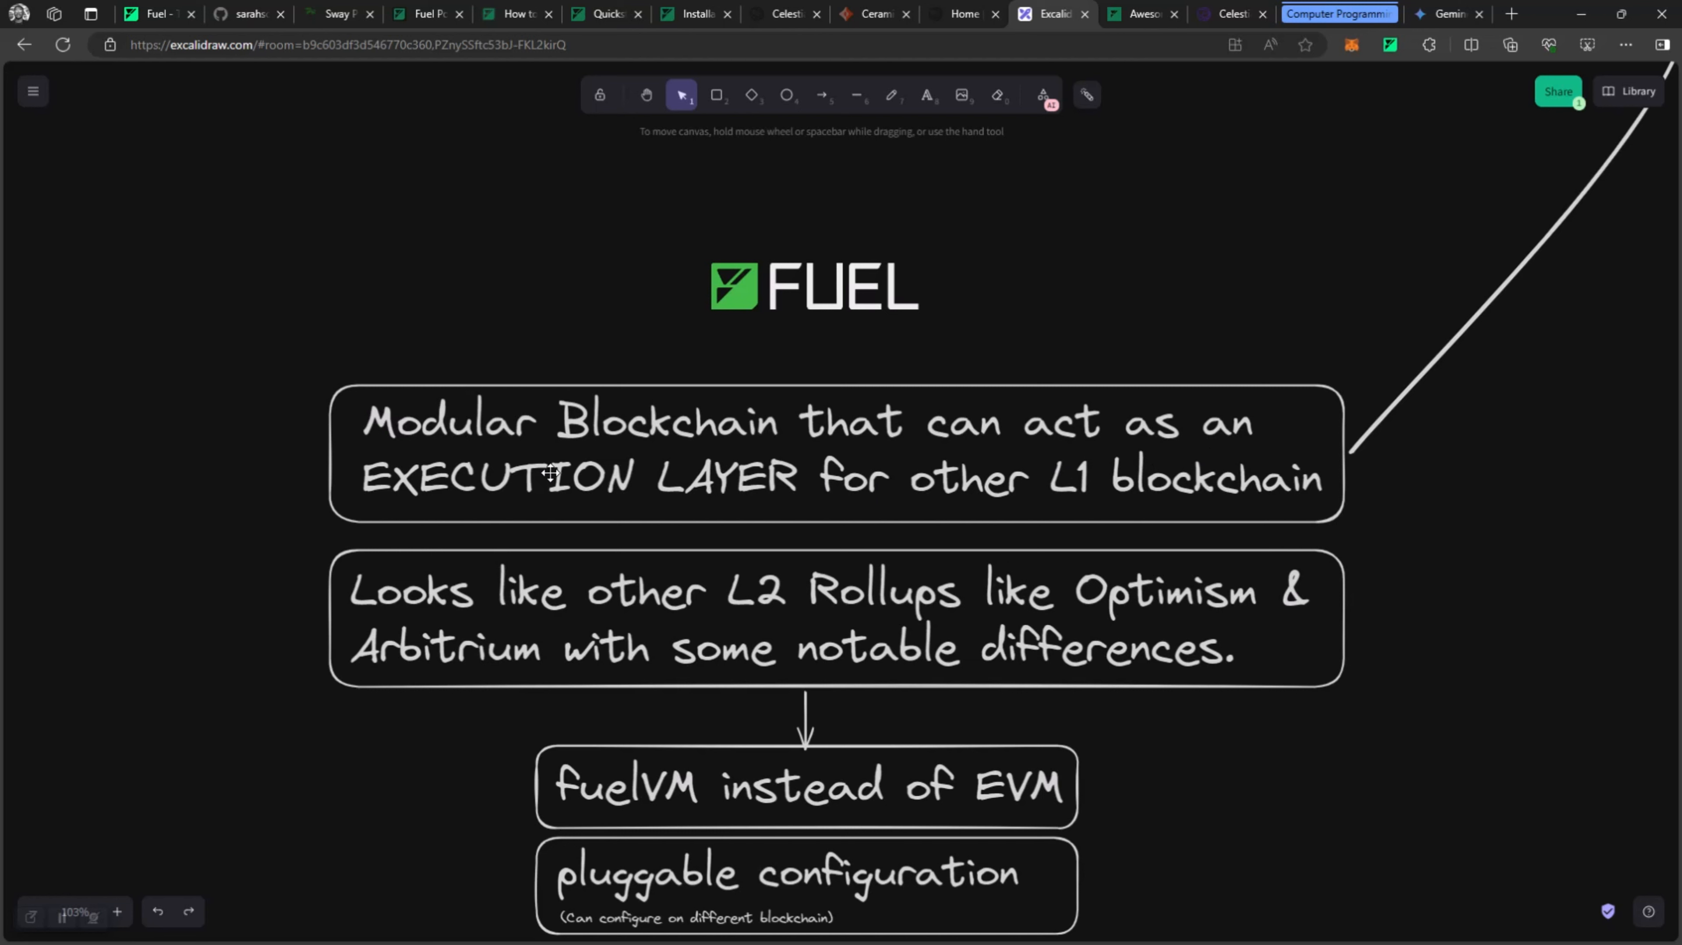
{"action": "mouse_move", "coordinate": [513, 432]}
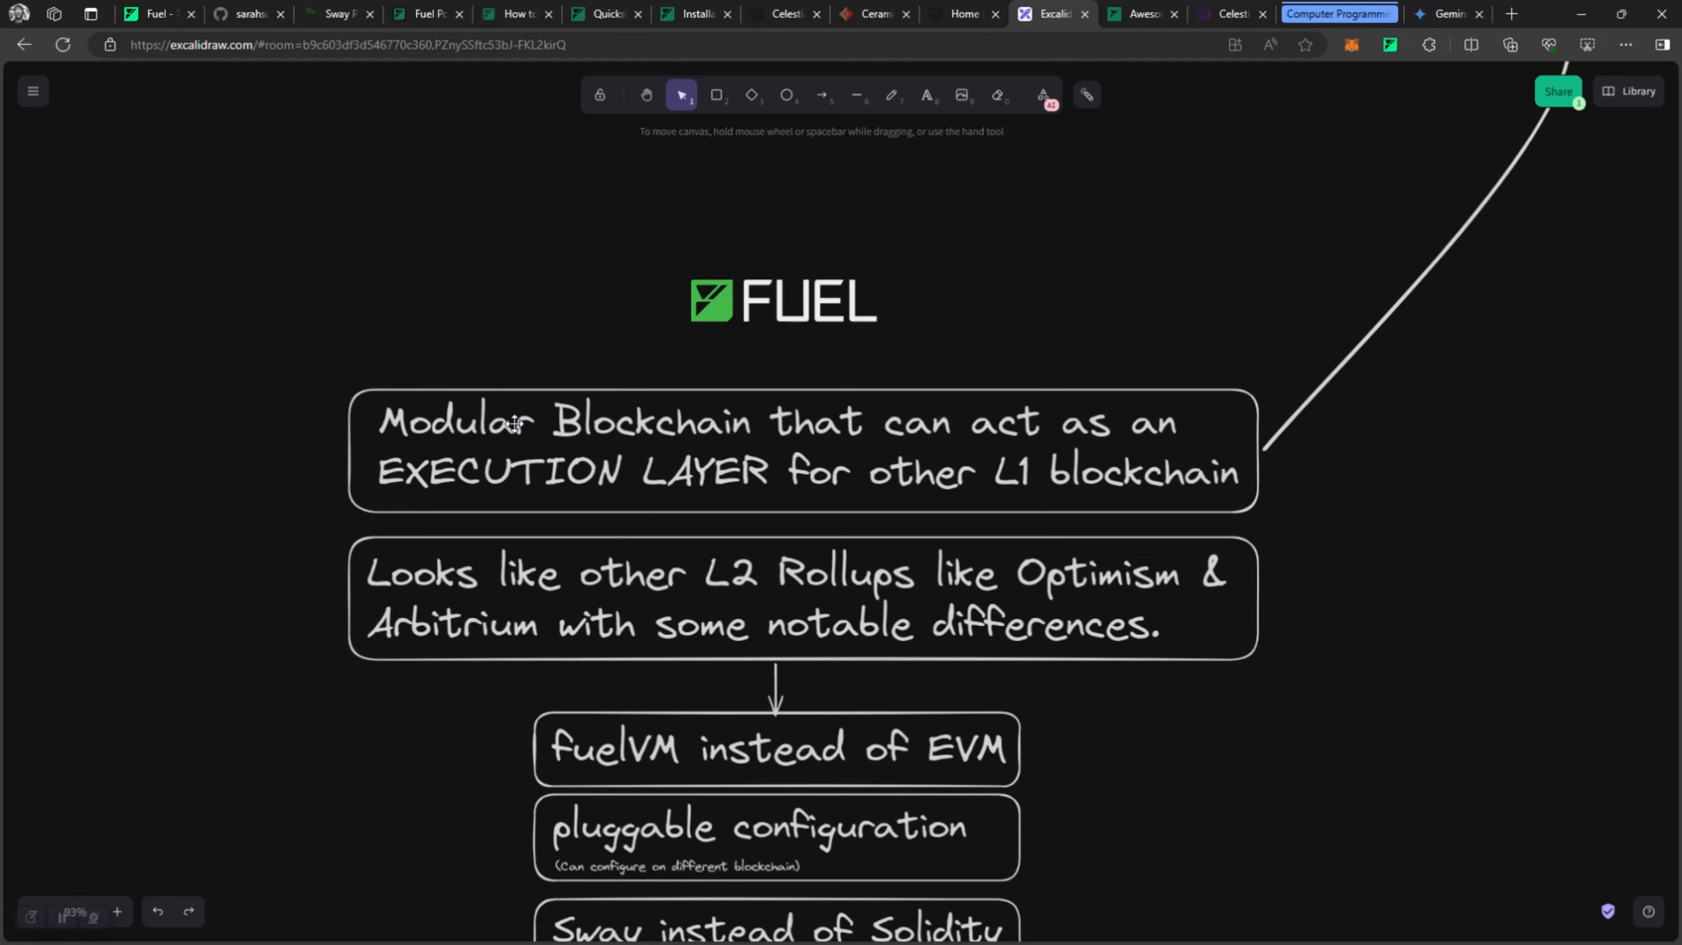
Scroll the canvas to the Monolithic Chains vs Modular Chains comparison.
{"action": "scroll", "scroll_direction": "down", "scroll_amount": 3}
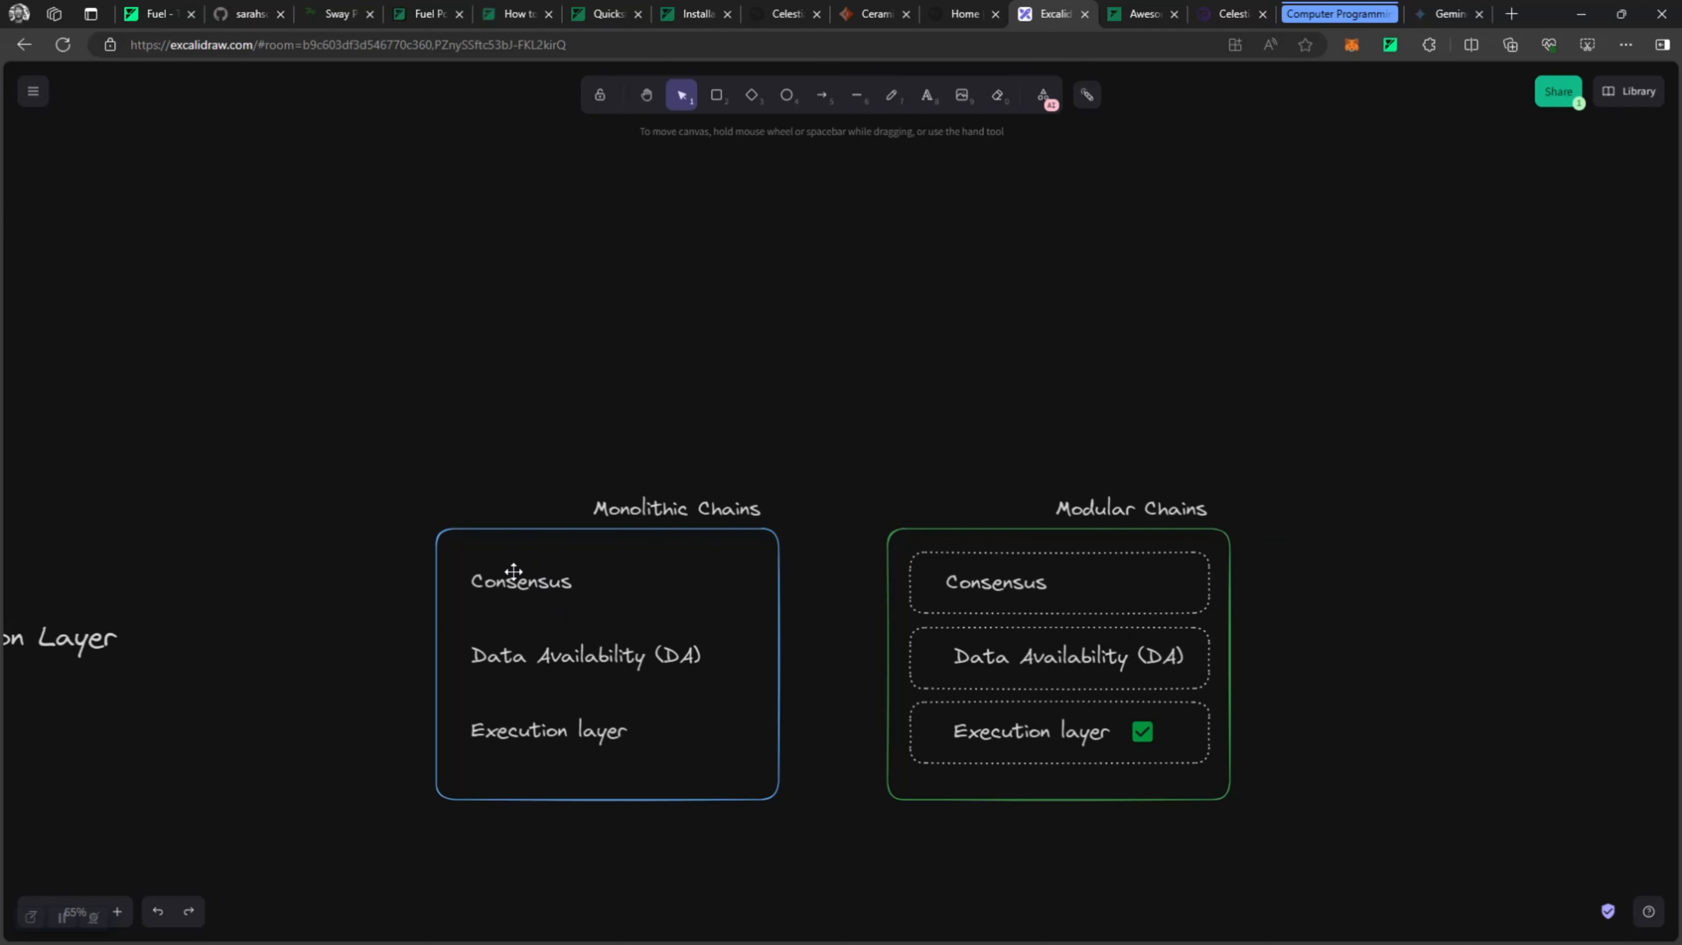
{"action": "mouse_move", "coordinate": [610, 736]}
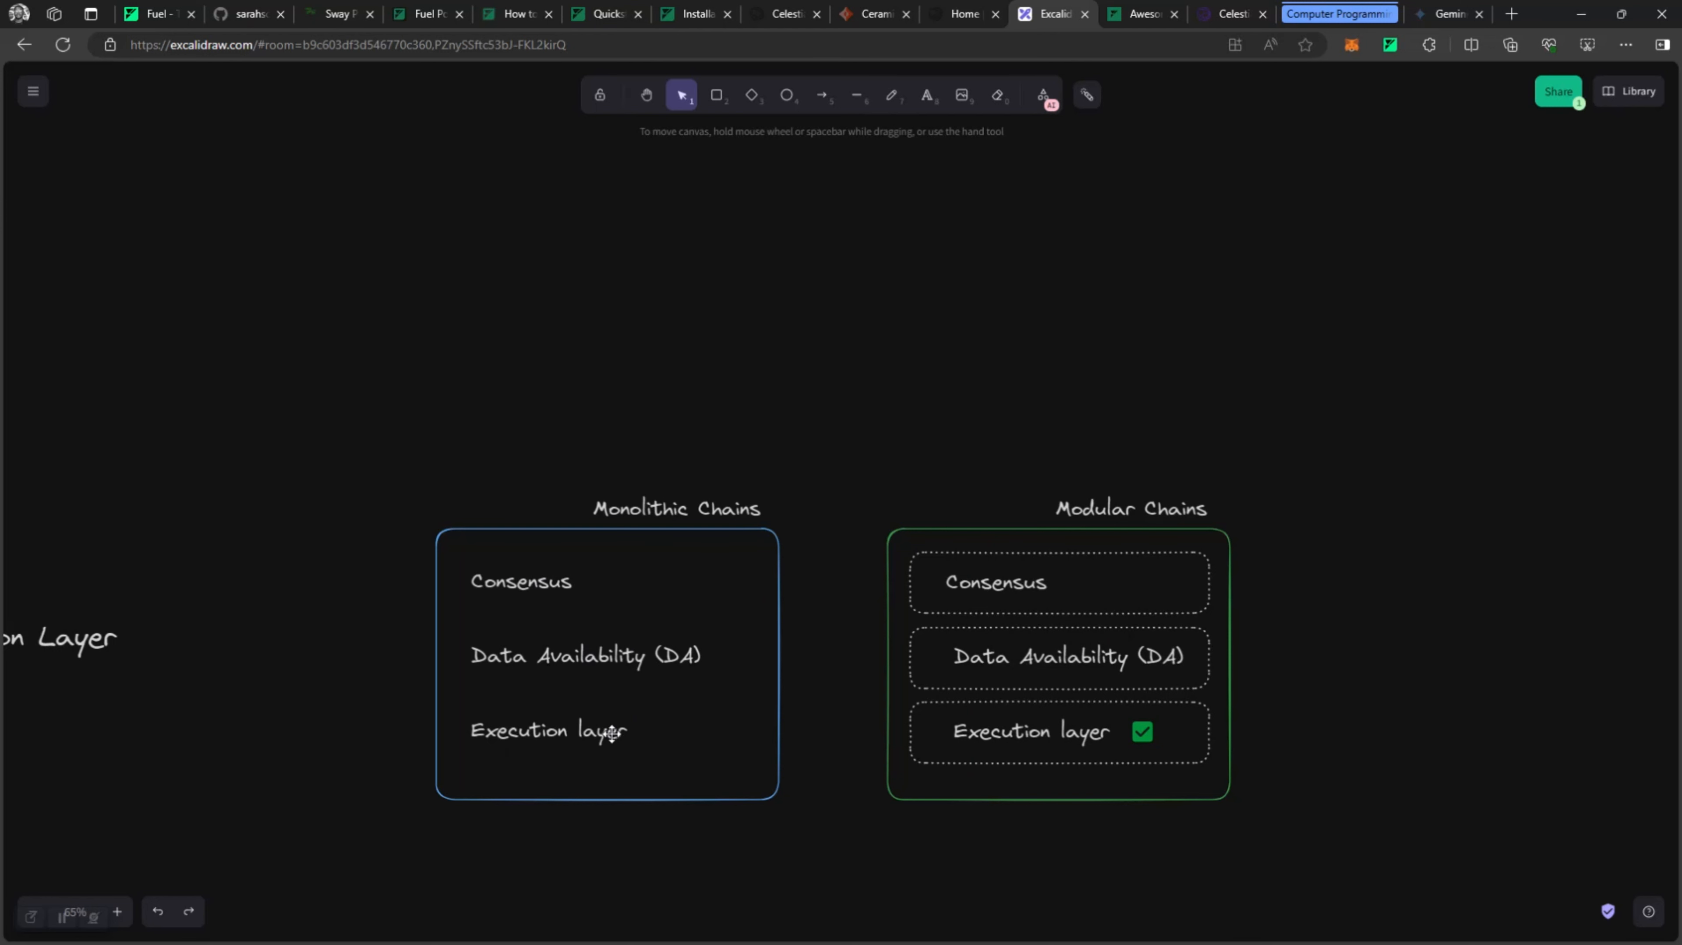
{"action": "mouse_move", "coordinate": [656, 605]}
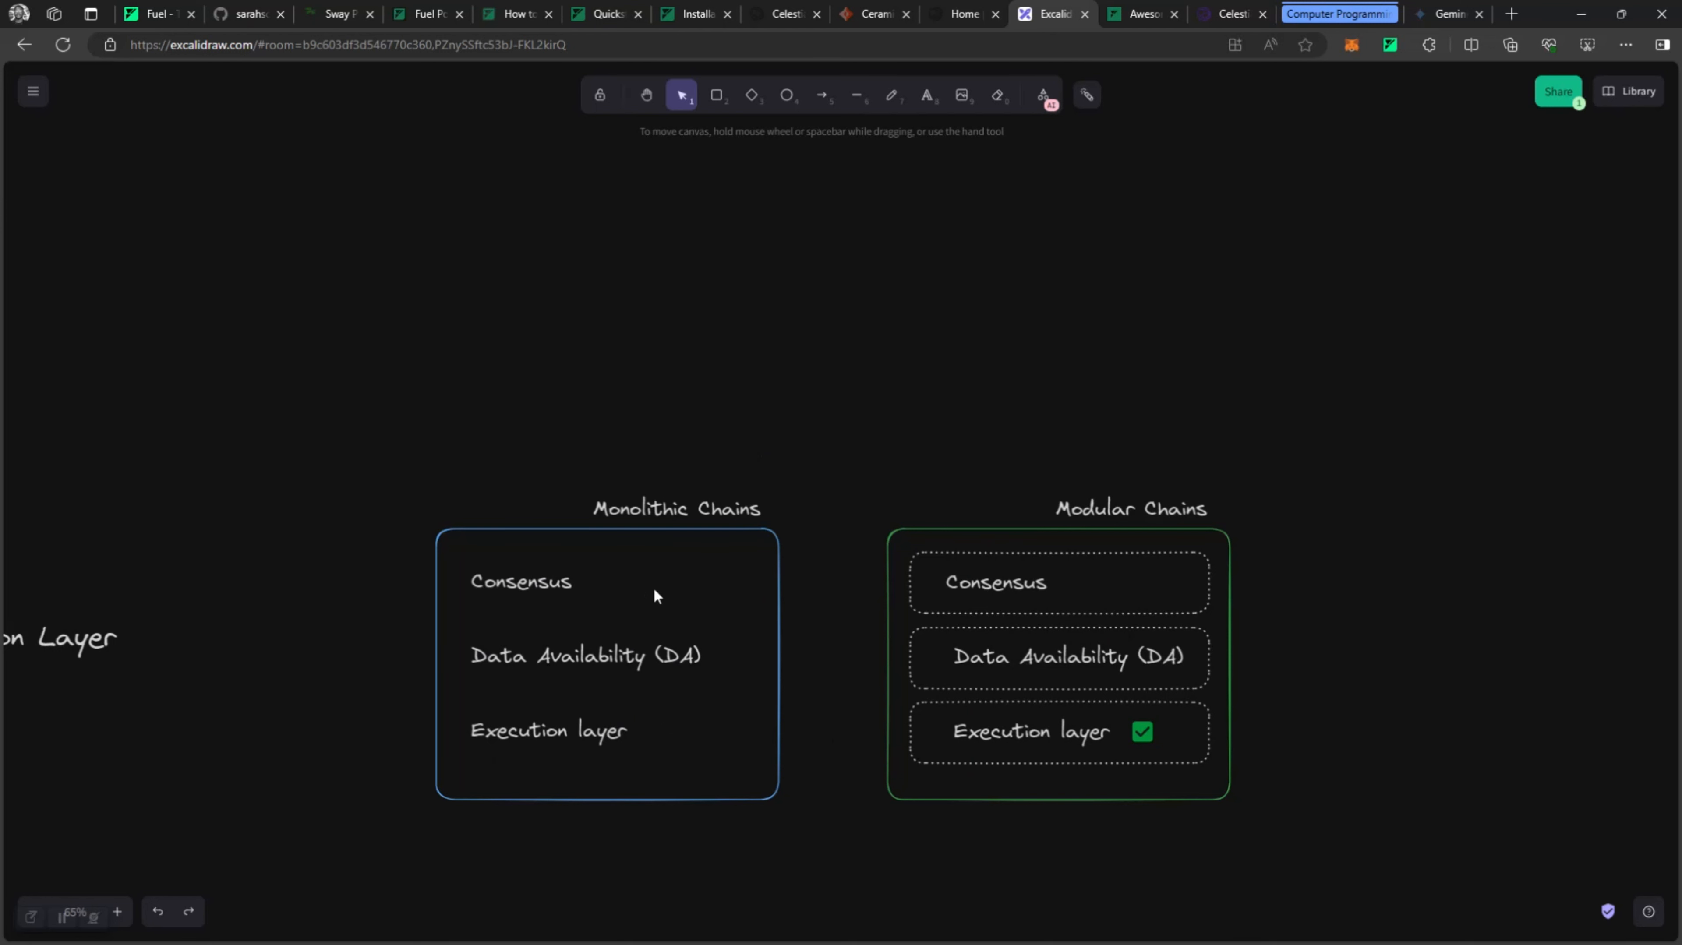
{"action": "mouse_move", "coordinate": [823, 676]}
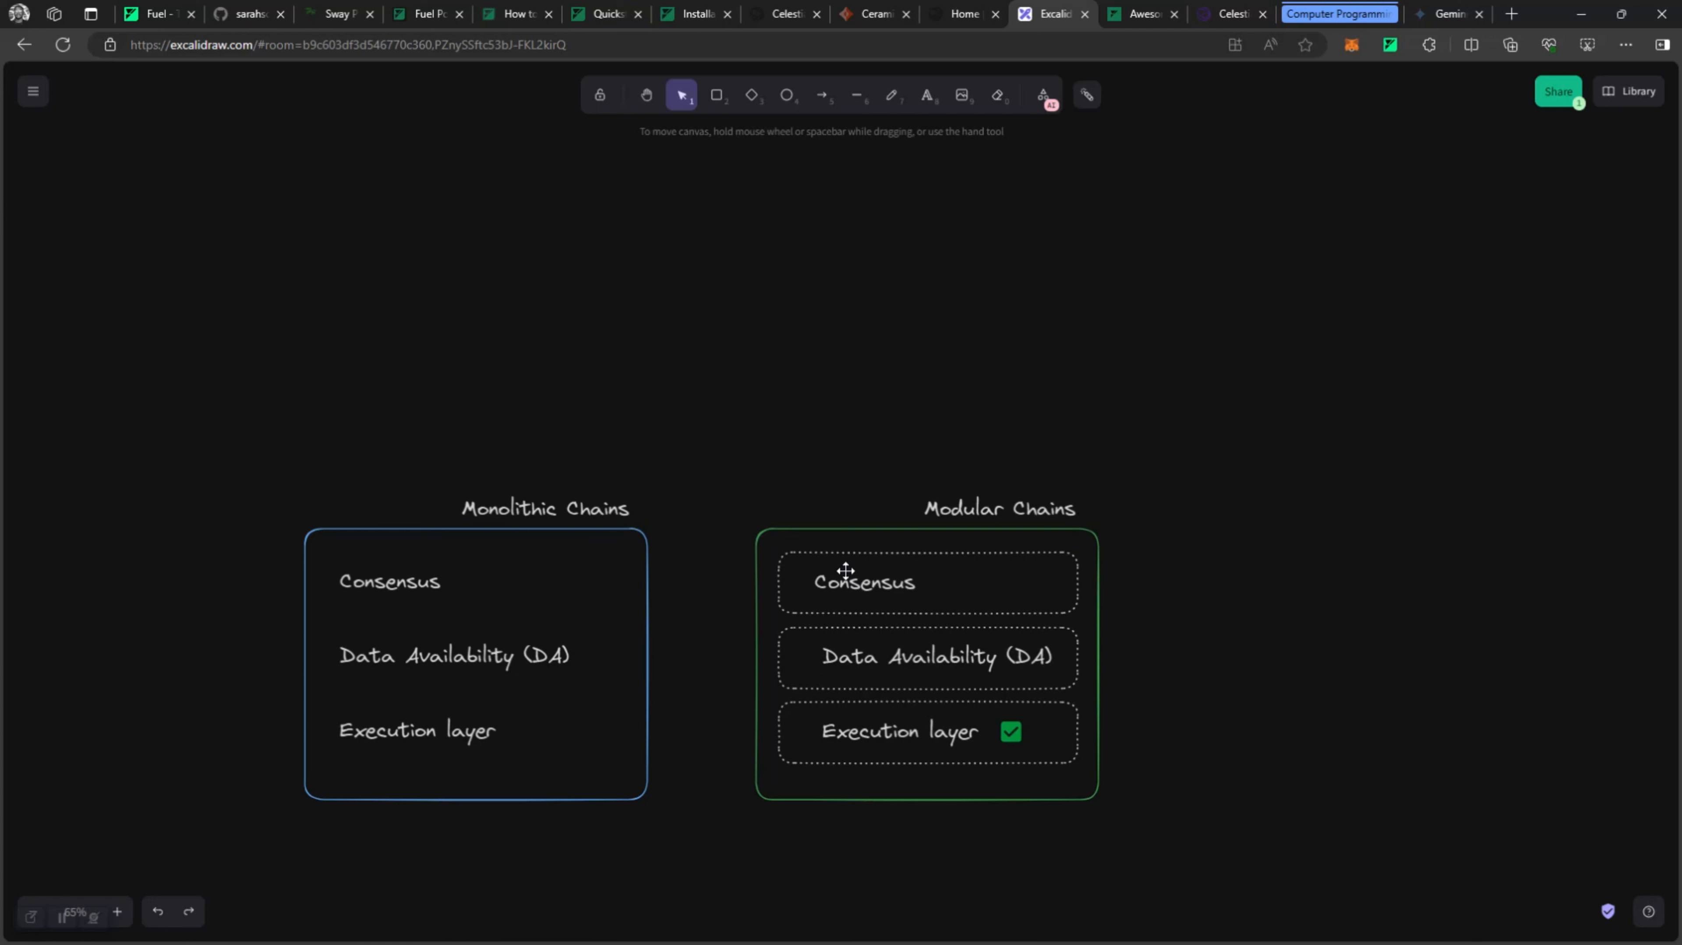
{"action": "mouse_move", "coordinate": [1060, 504]}
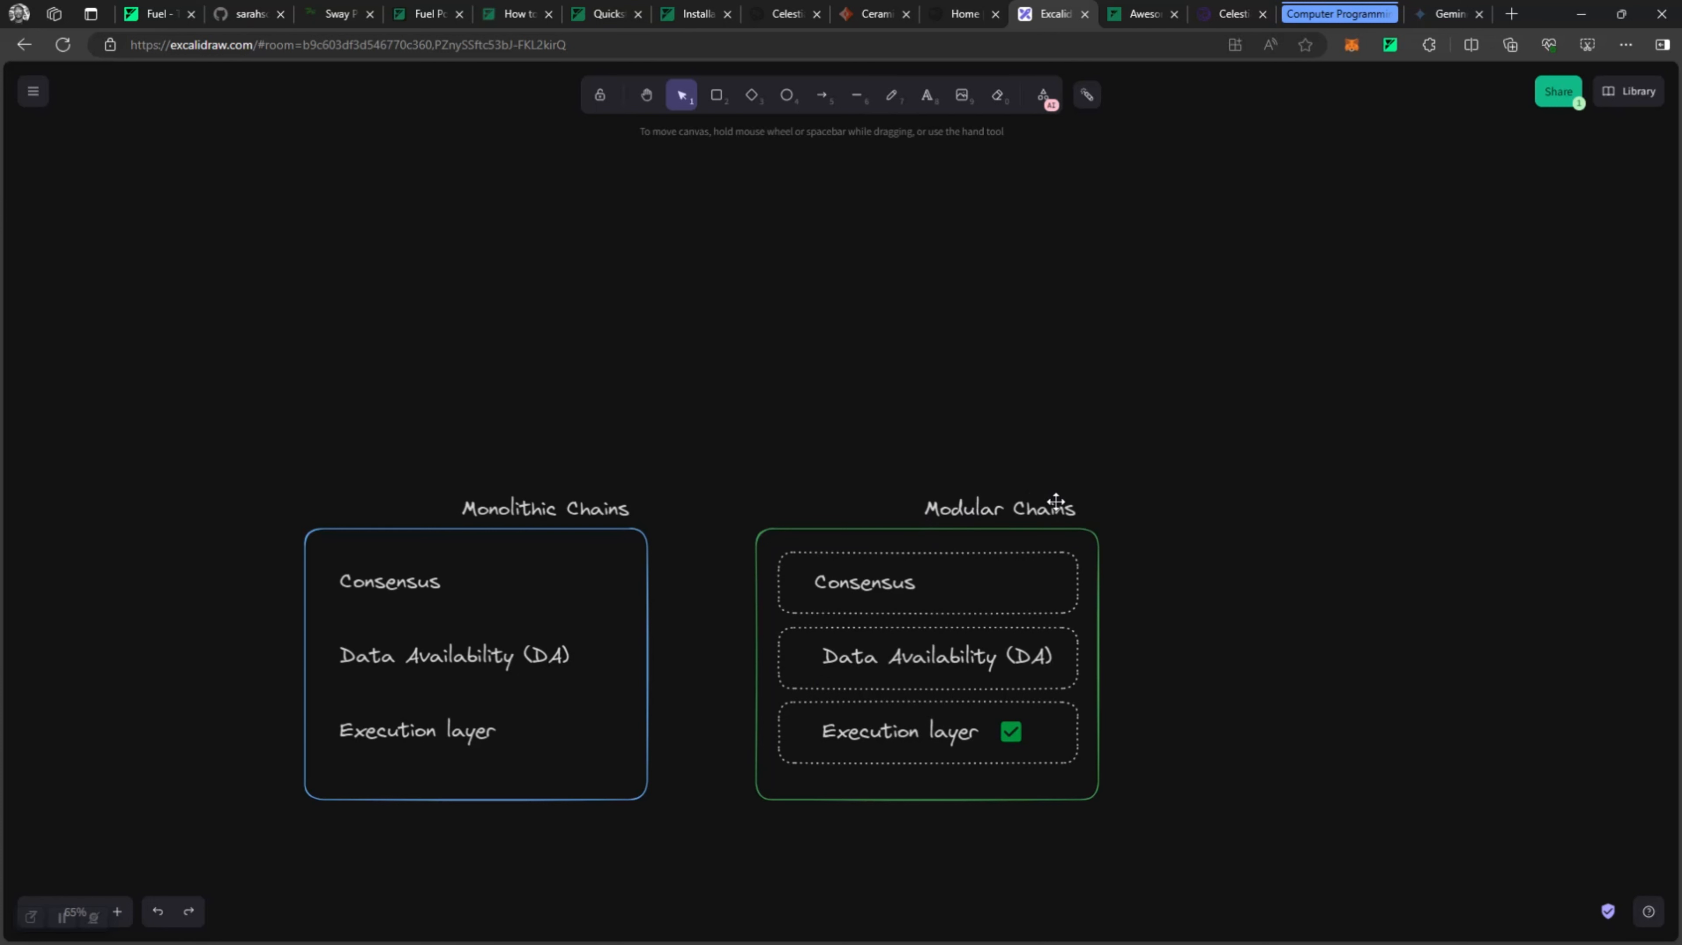
{"action": "mouse_move", "coordinate": [969, 490]}
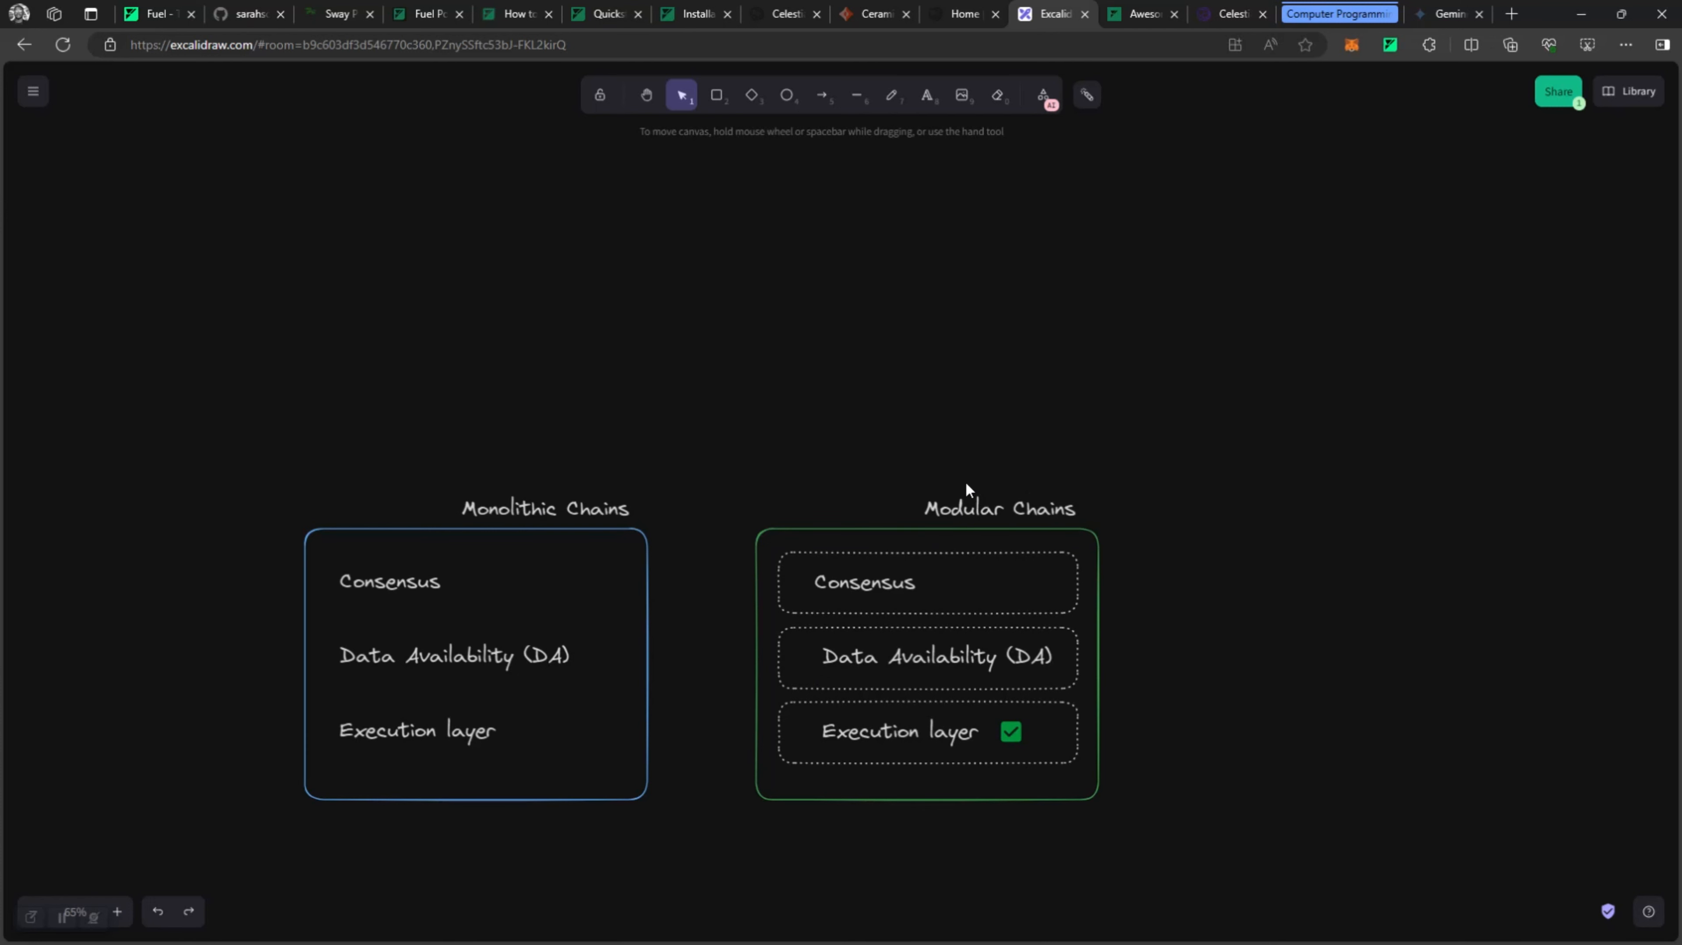
{"action": "mouse_move", "coordinate": [928, 510]}
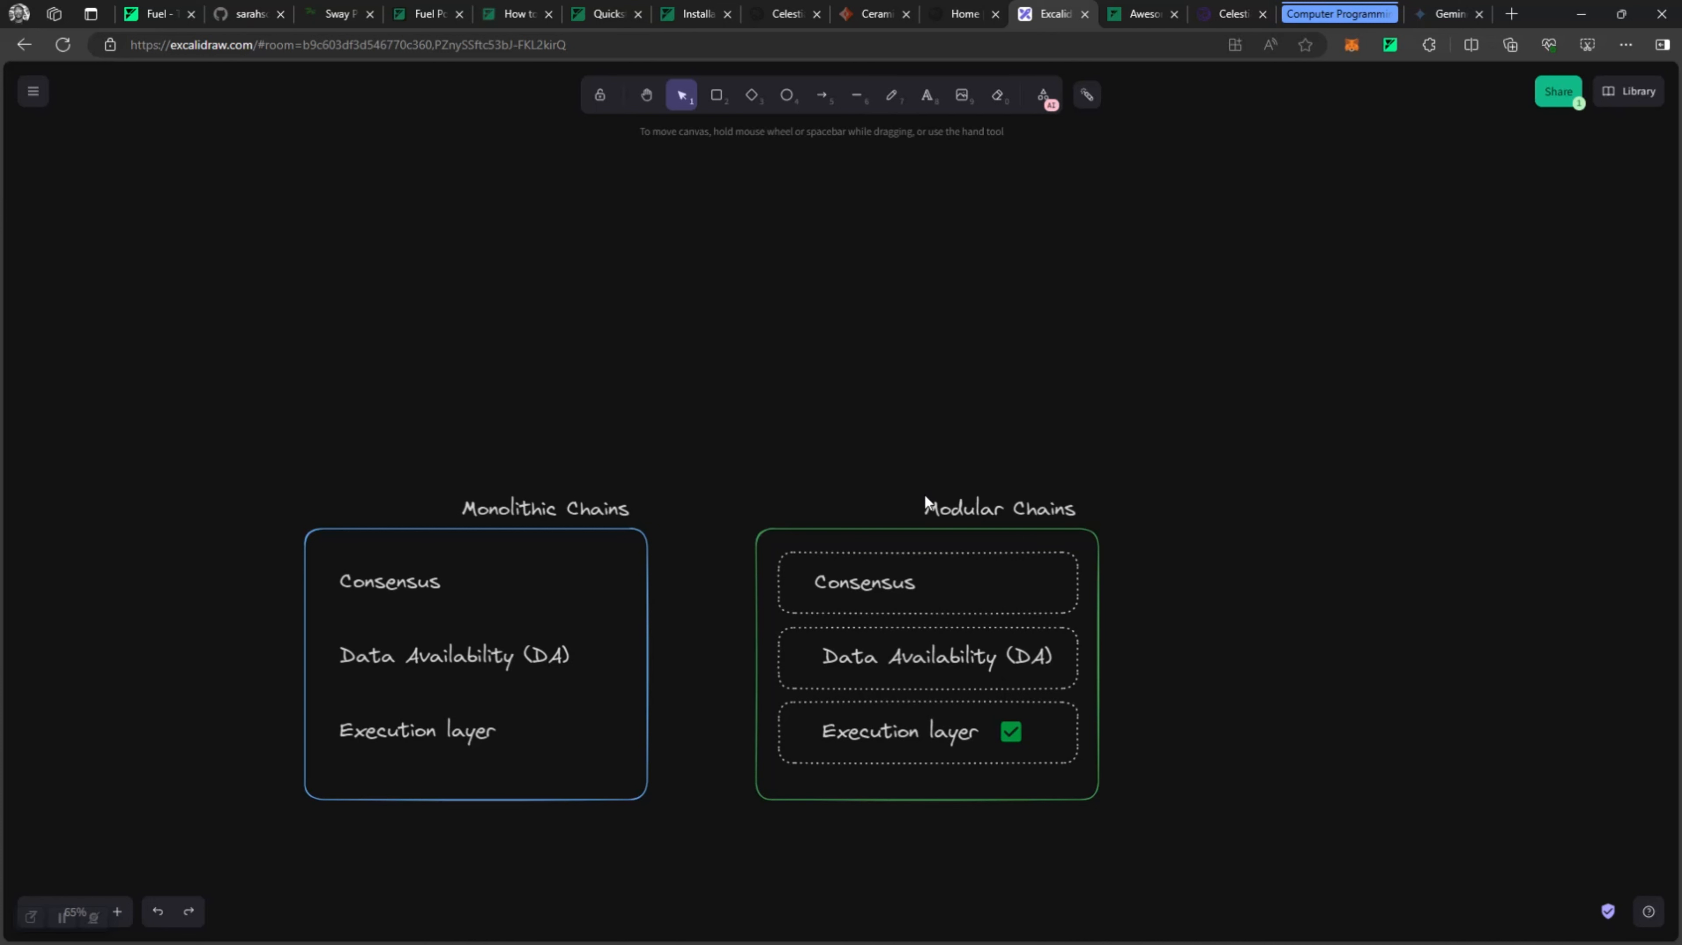
{"action": "mouse_move", "coordinate": [930, 614]}
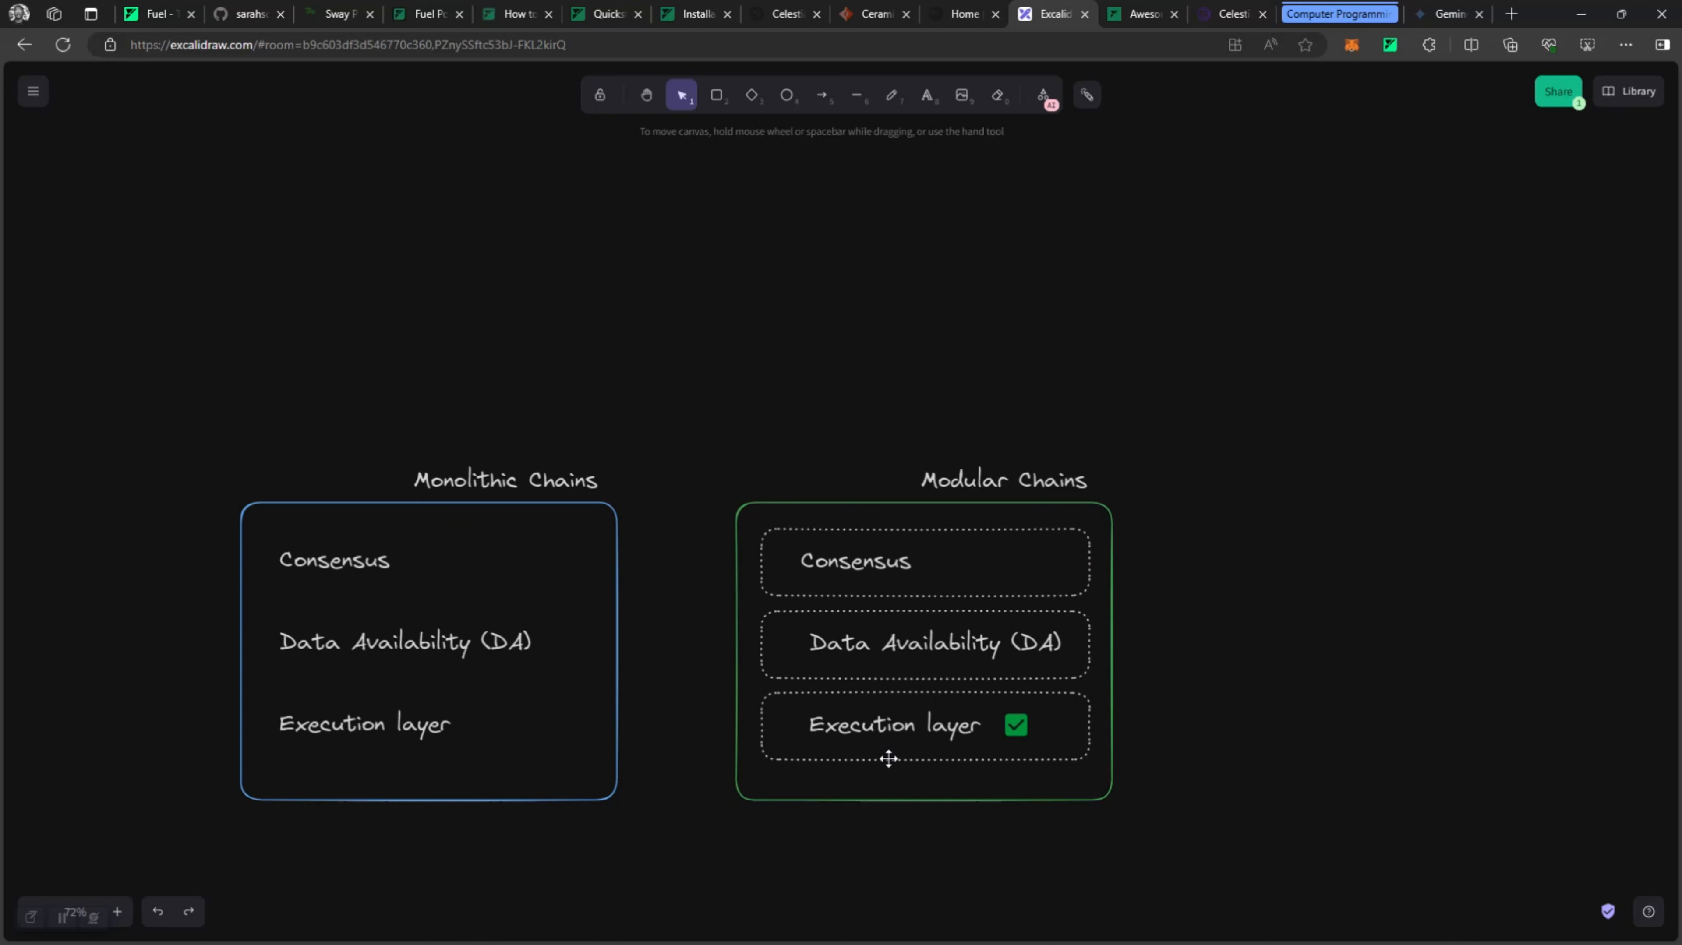
{"action": "mouse_move", "coordinate": [948, 694]}
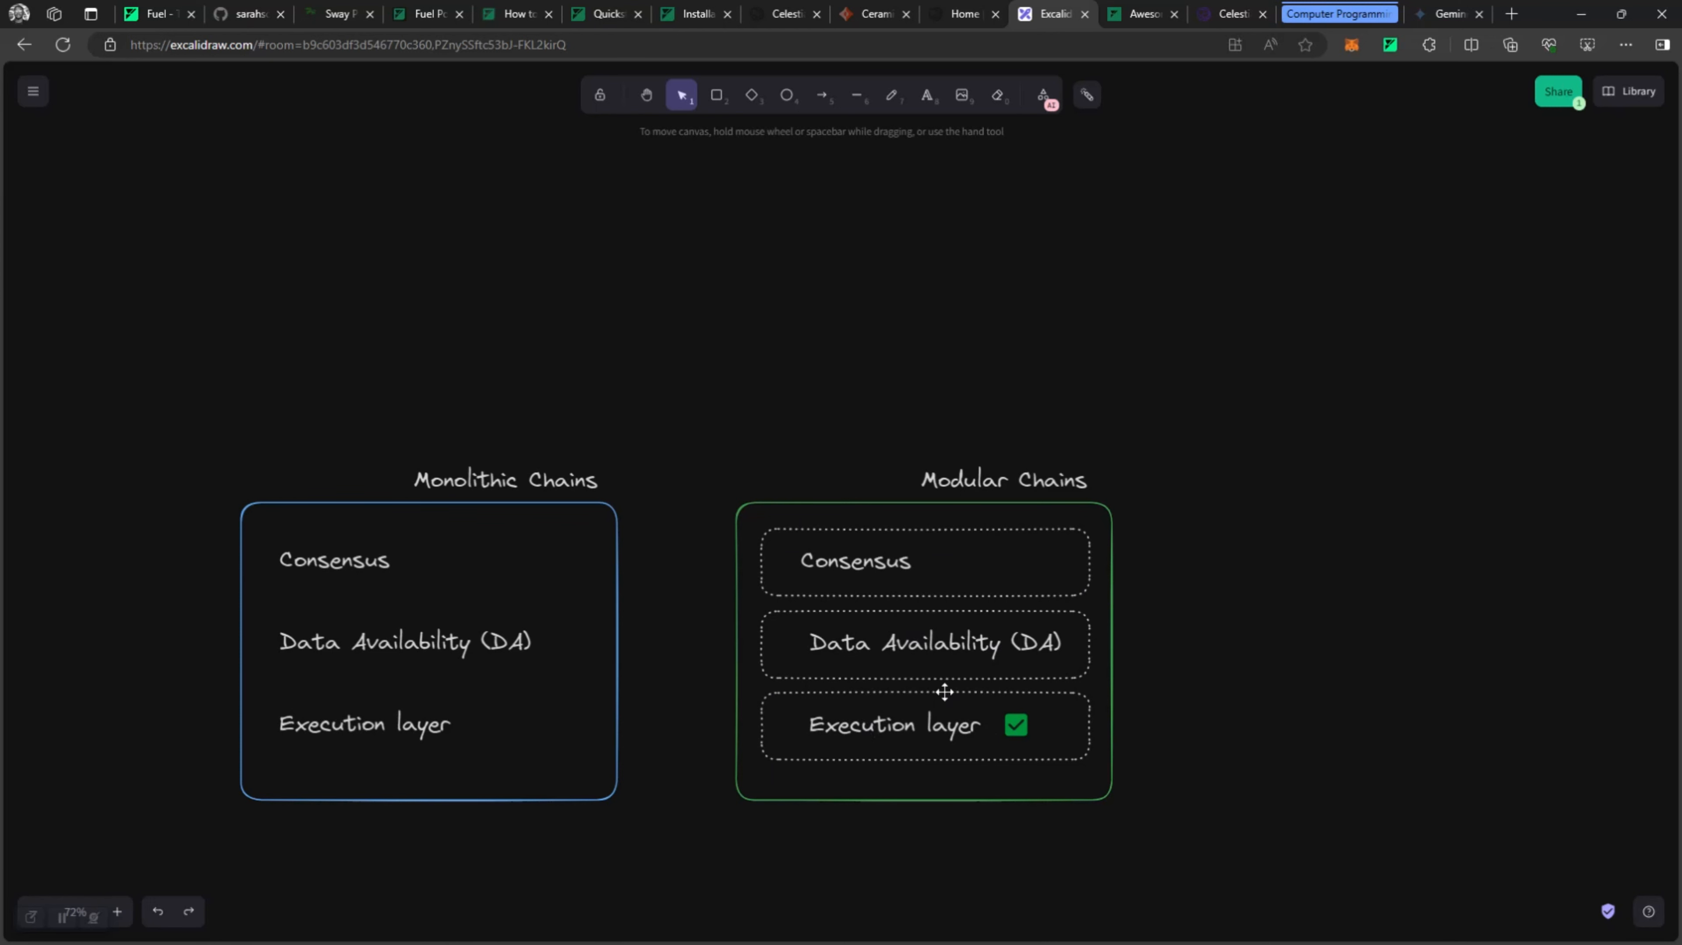
{"action": "mouse_move", "coordinate": [849, 726]}
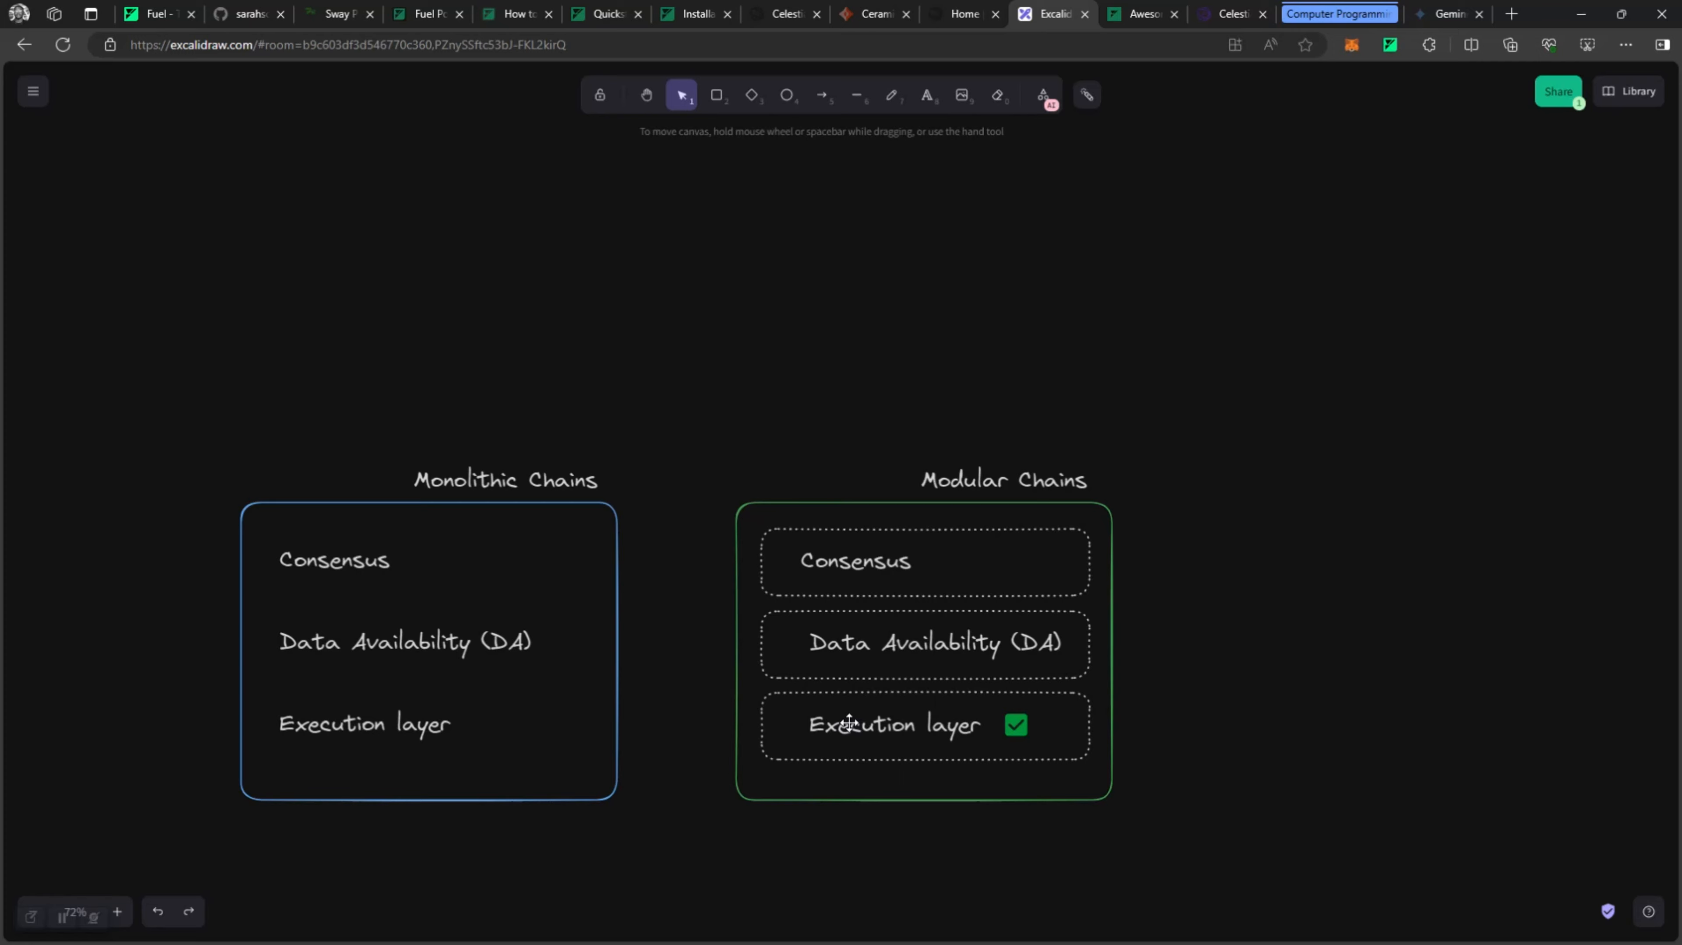
Scroll through the Fuel overview down to the notable differences list ending at Super charged Dev. tools.
{"action": "scroll", "scroll_direction": "down", "scroll_amount": 3}
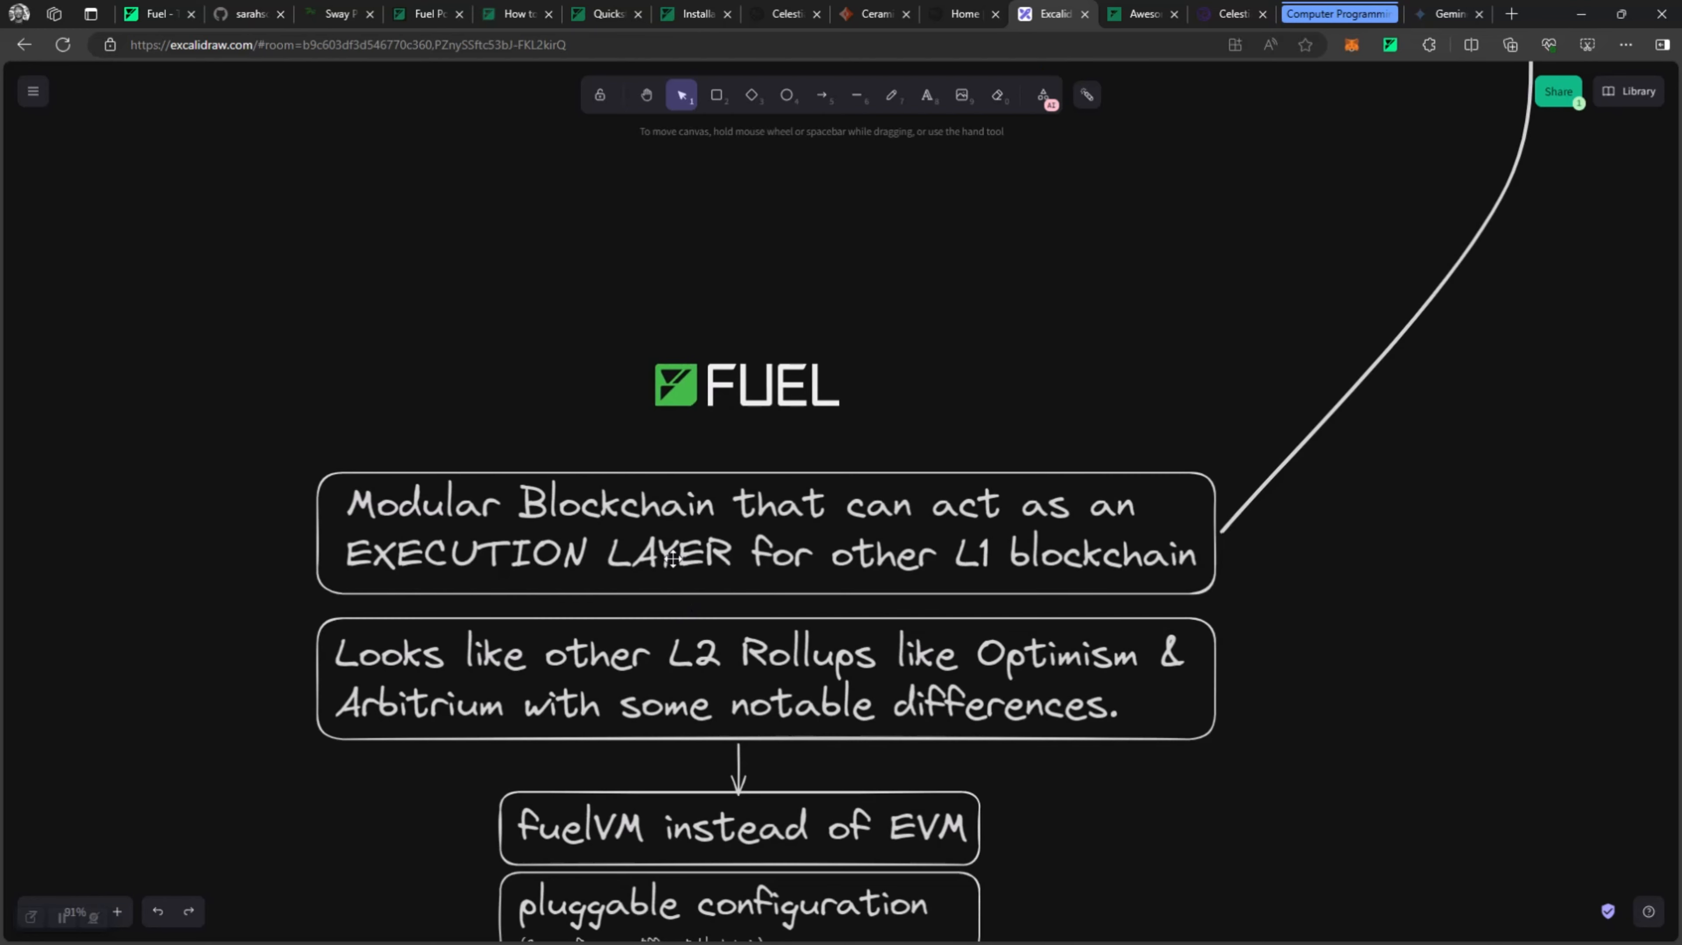
{"action": "scroll", "scroll_direction": "down", "scroll_amount": 3}
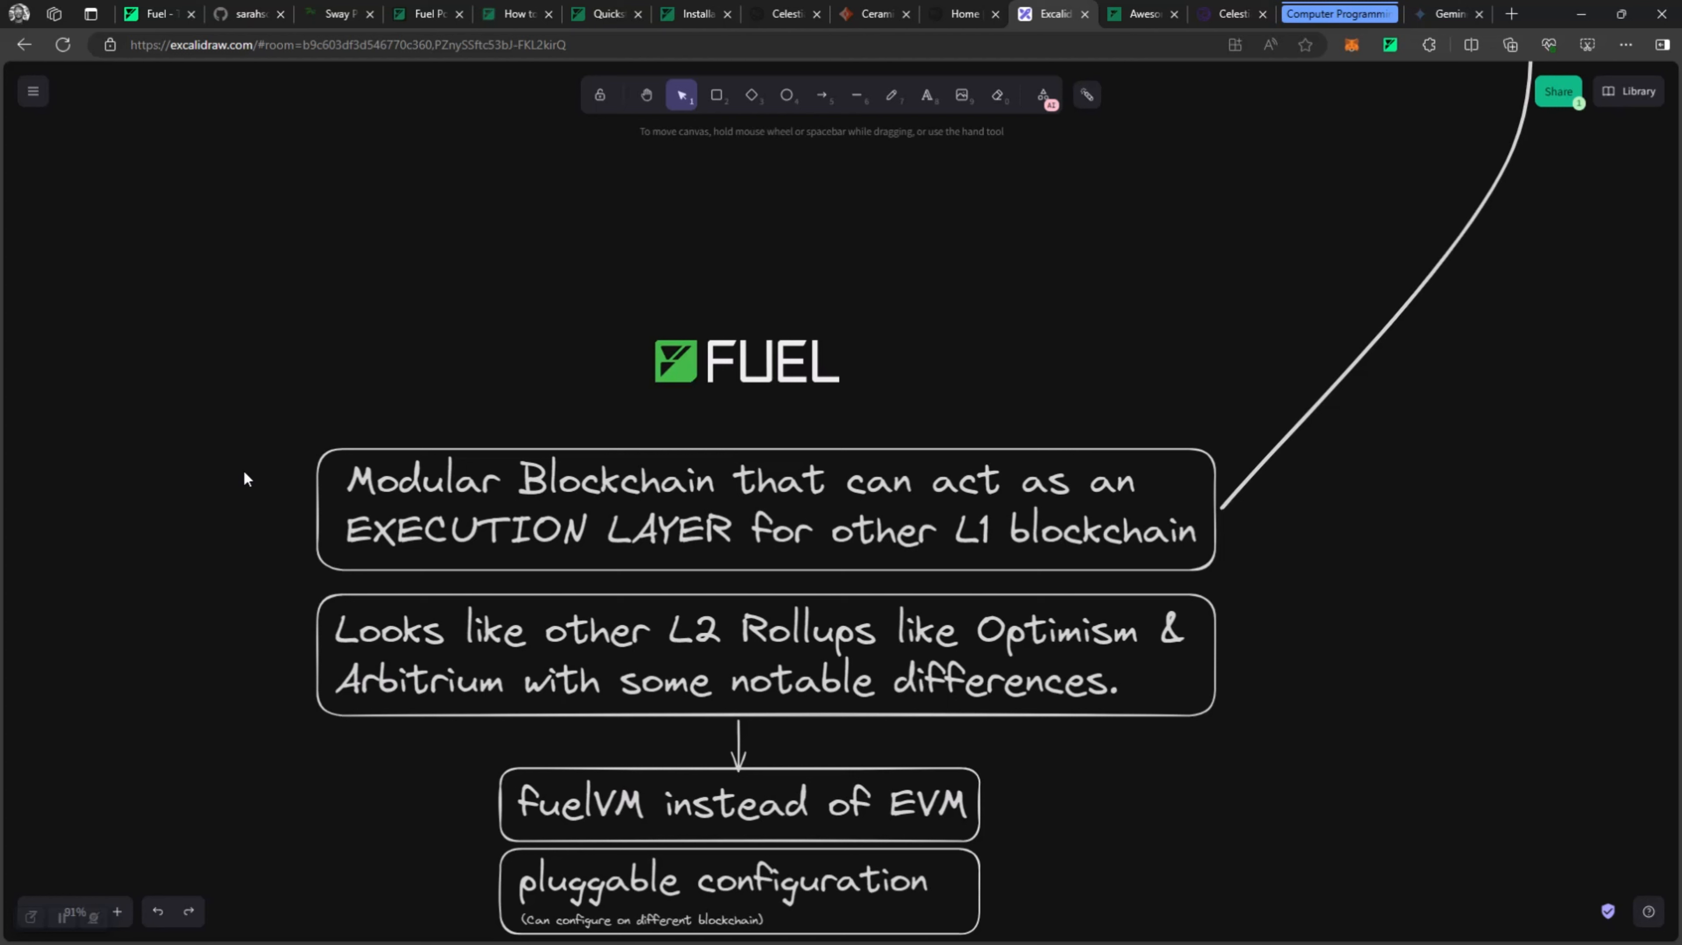
{"action": "scroll", "scroll_direction": "down", "scroll_amount": 3}
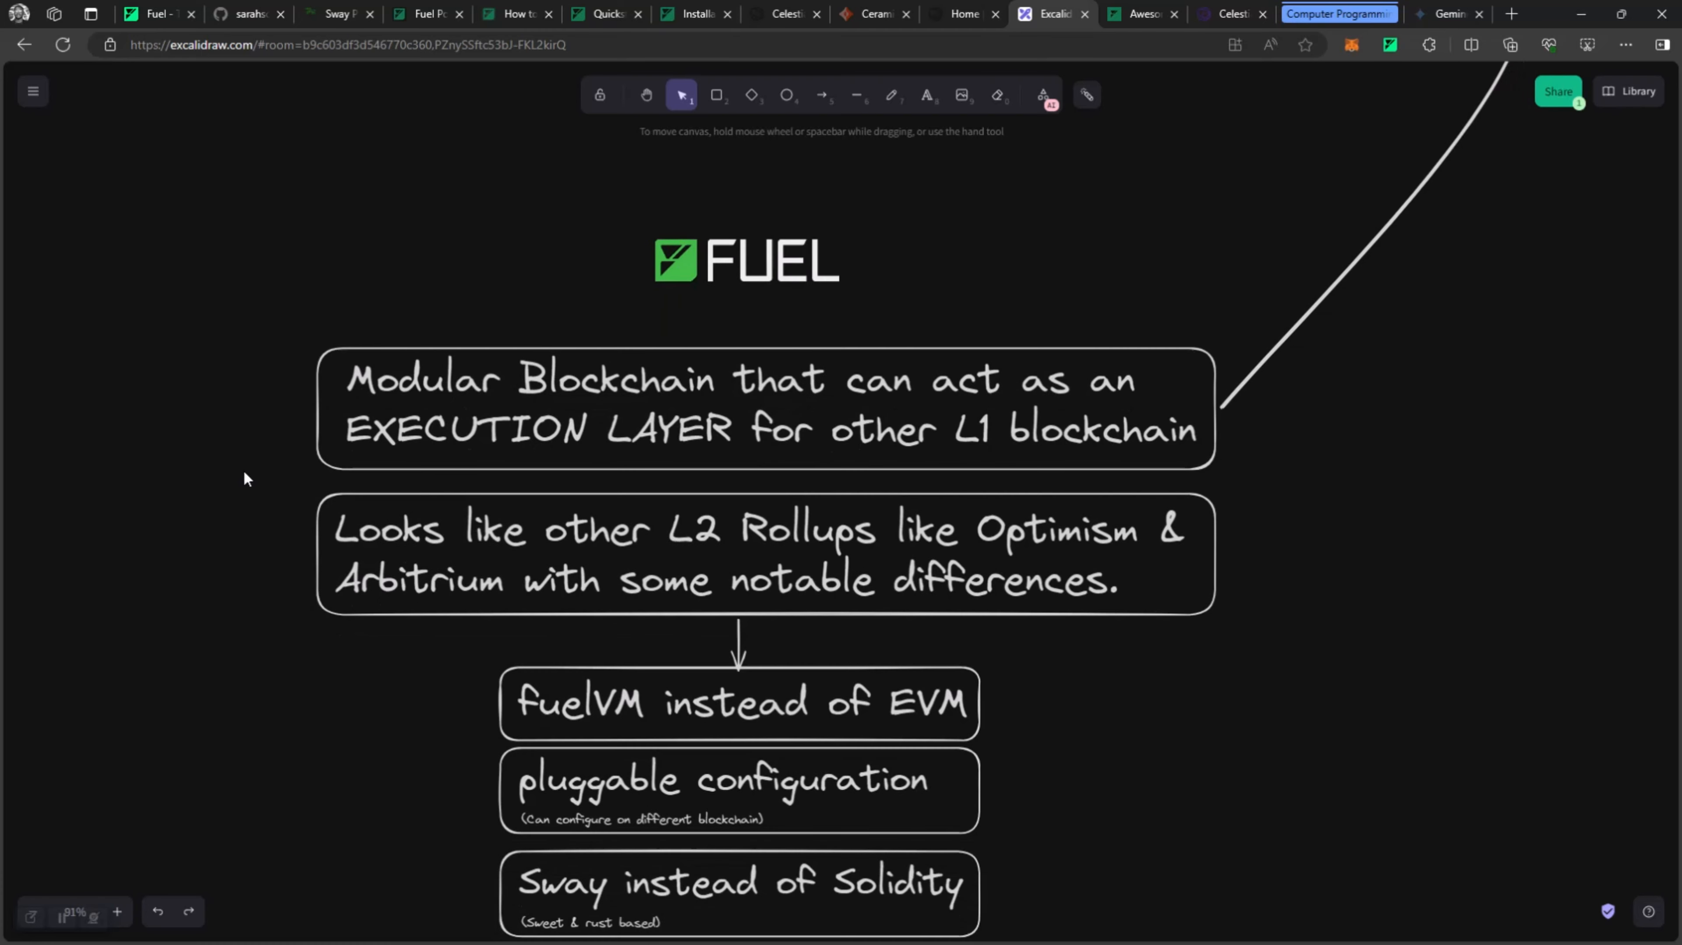
{"action": "scroll", "scroll_direction": "down", "scroll_amount": 3}
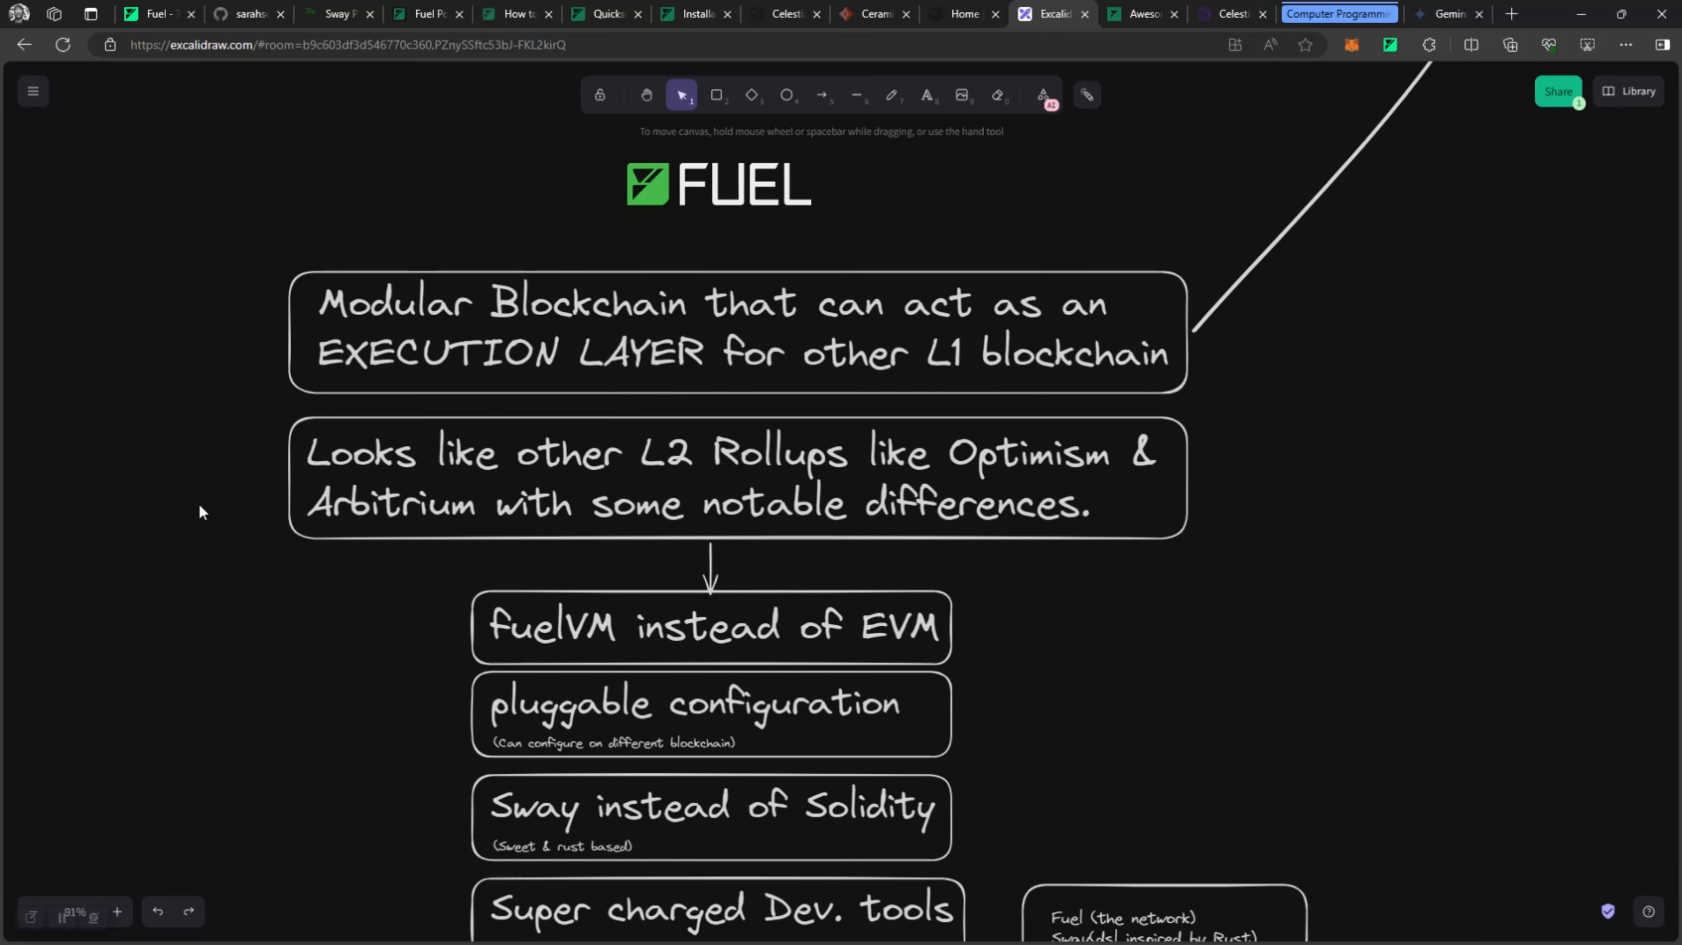
{"action": "scroll", "scroll_direction": "down", "scroll_amount": 3}
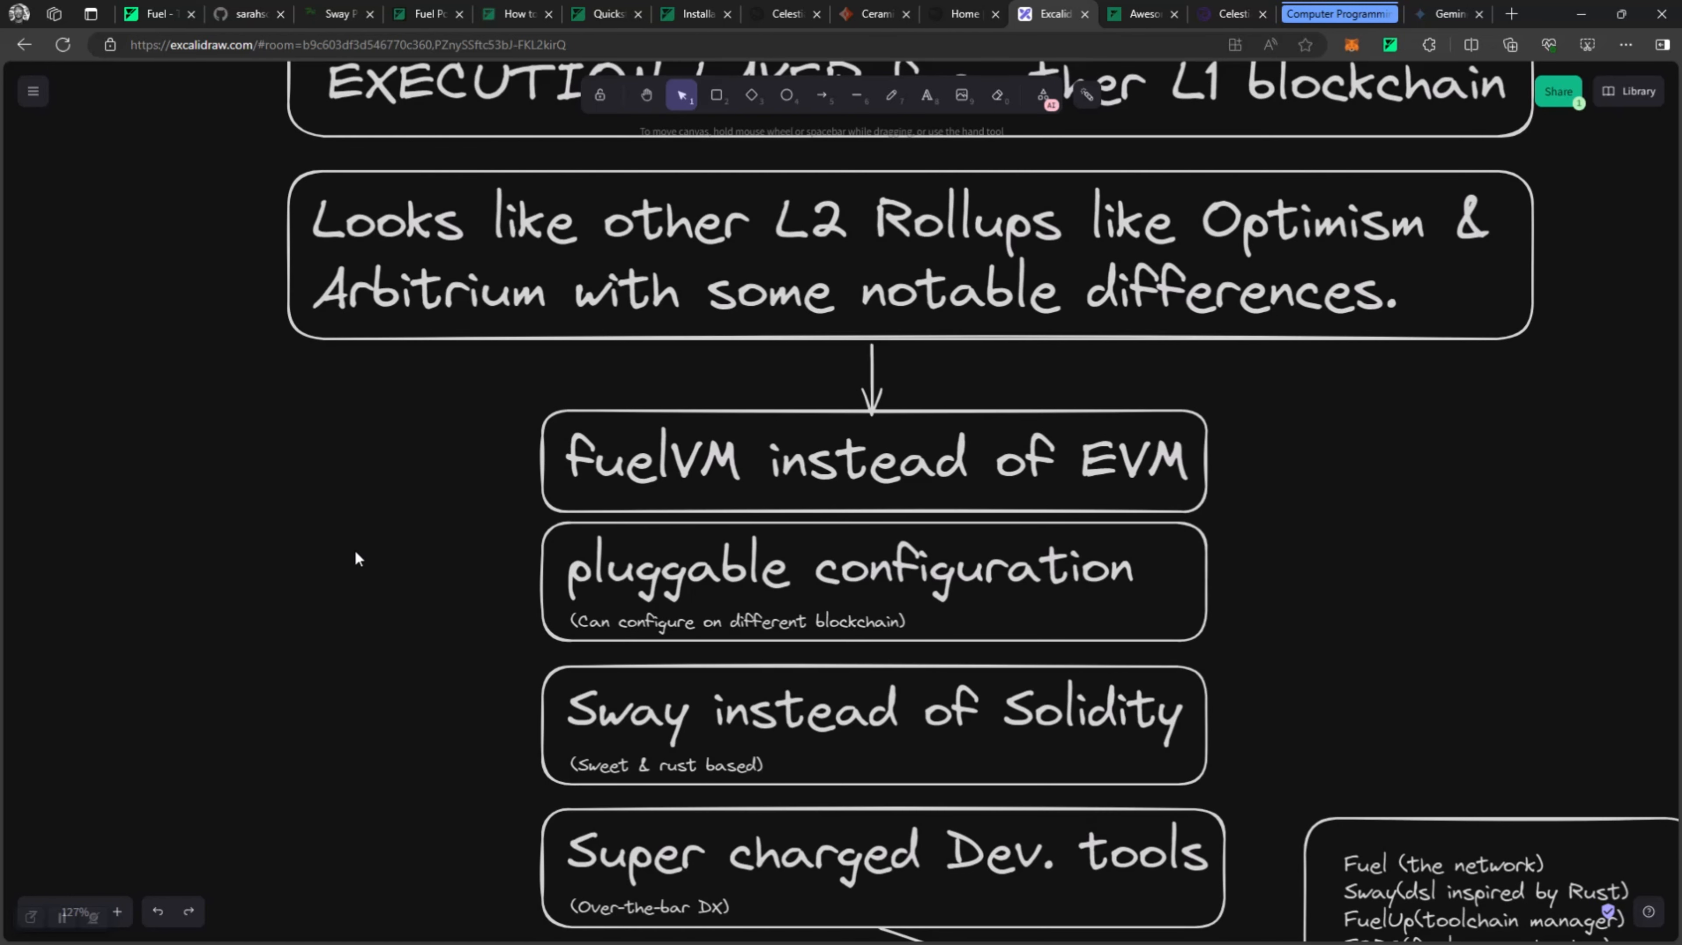
Scroll down to the Modular Design image on securing Fuel rollups with any DA layer.
{"action": "scroll", "scroll_direction": "down", "scroll_amount": 3}
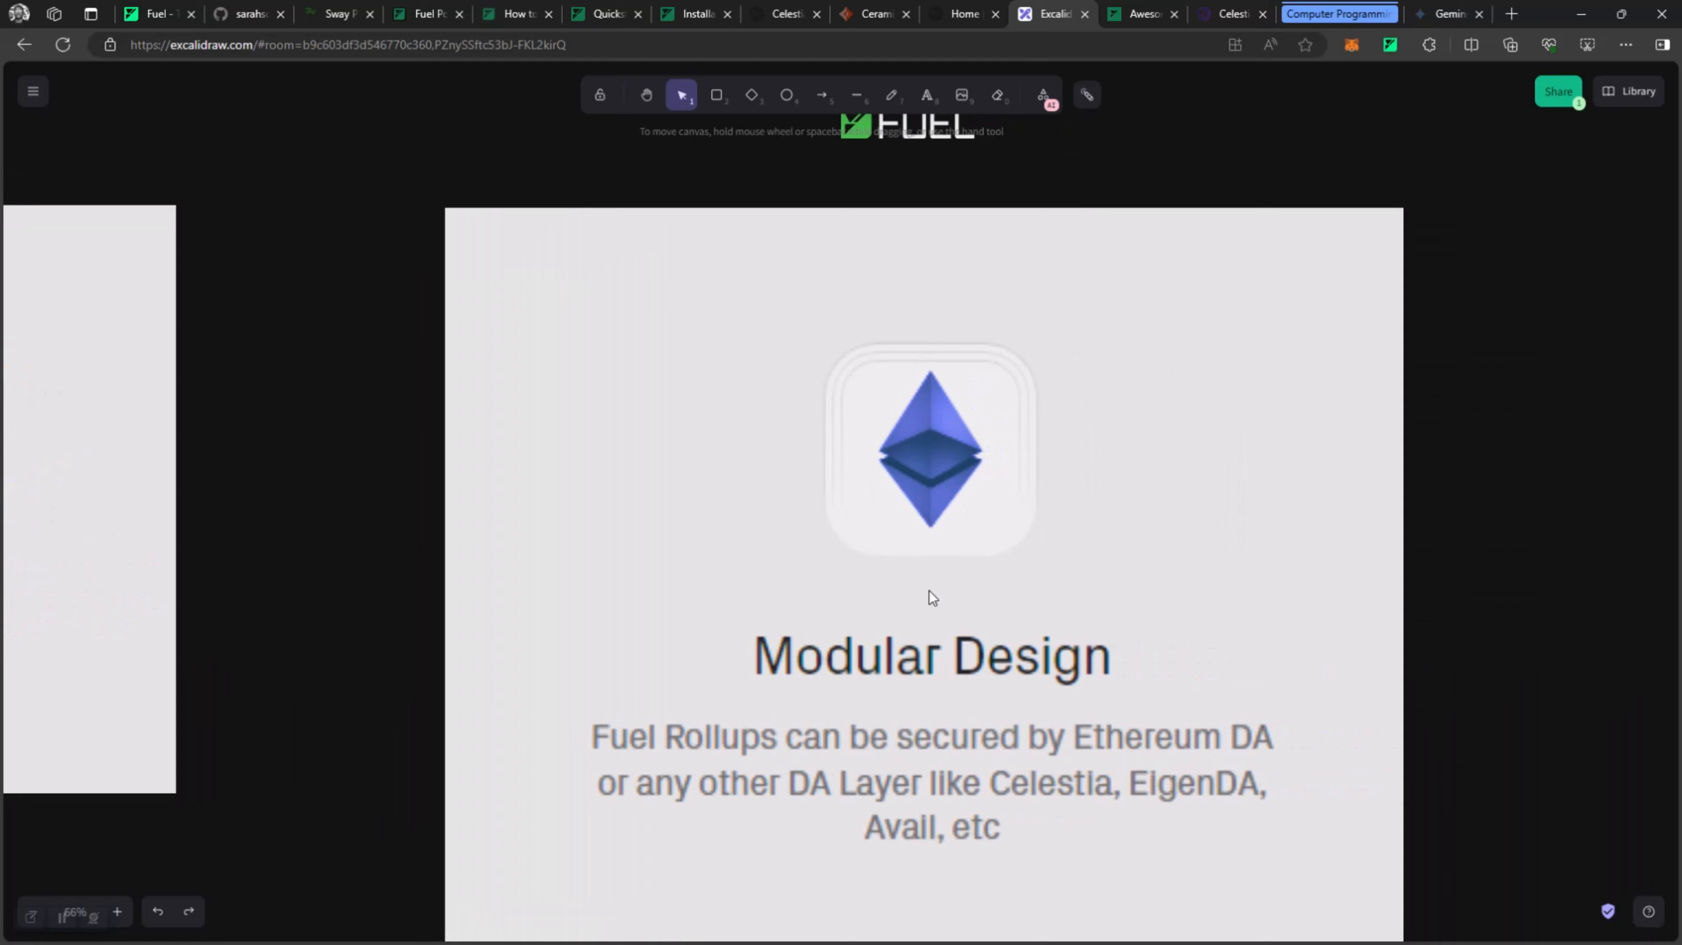
Bring up and dismiss the Modular Design image's context menu without choosing anything.
{"action": "right_click", "coordinate": [932, 599]}
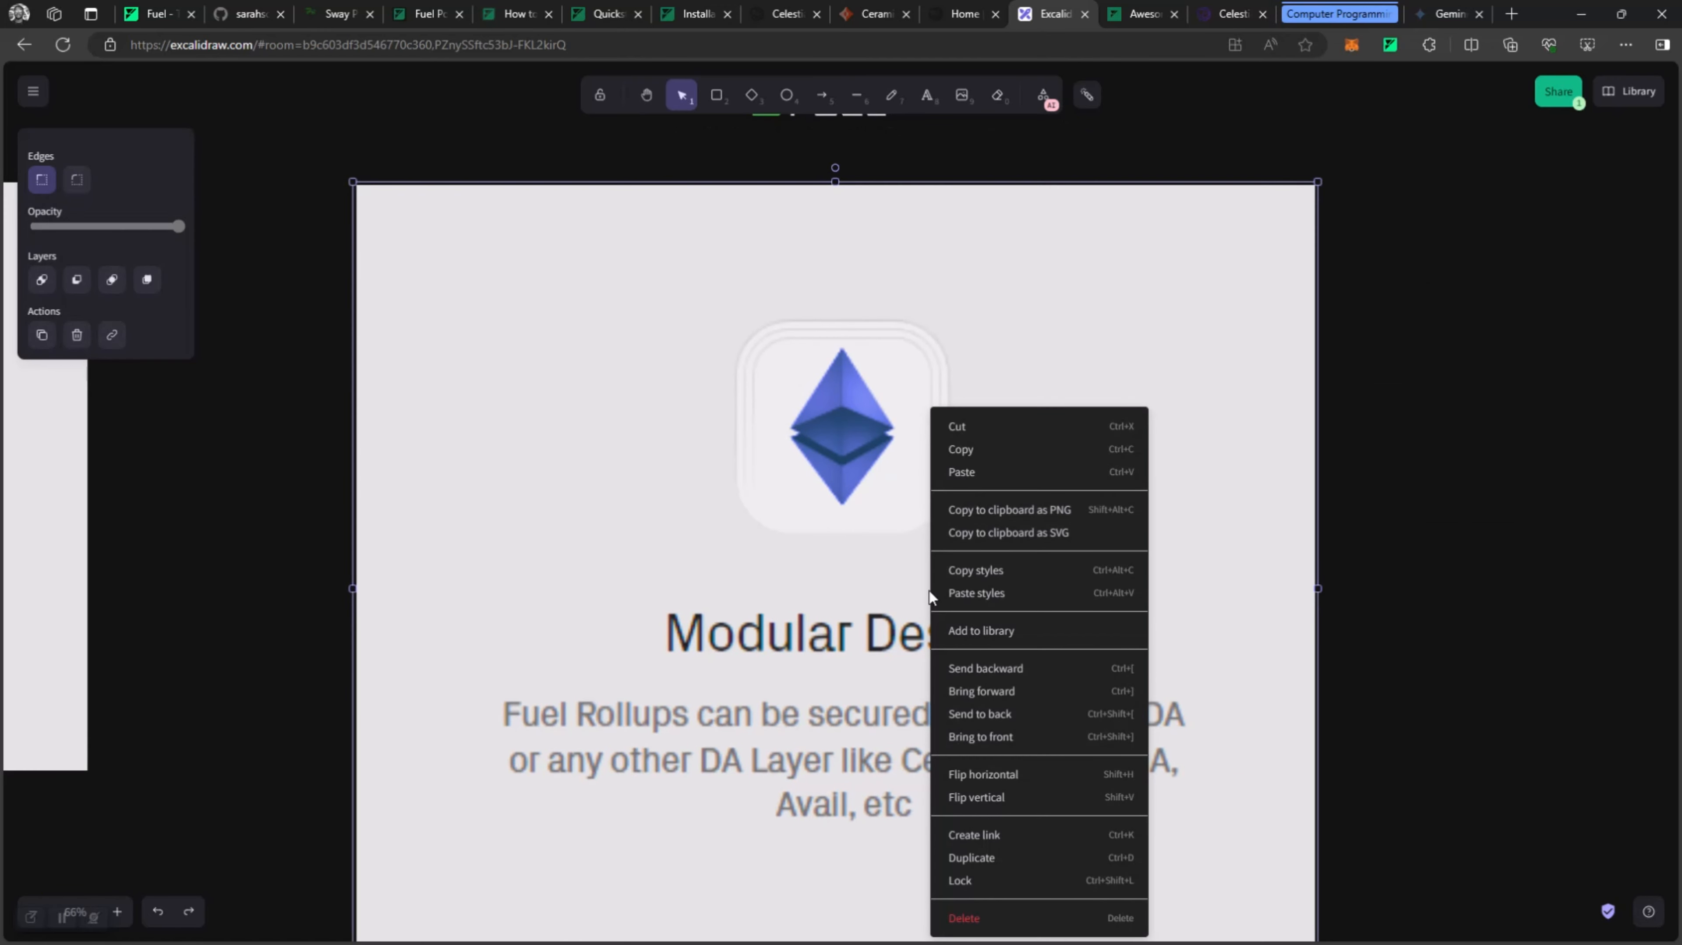
{"action": "left_click", "coordinate": [797, 540]}
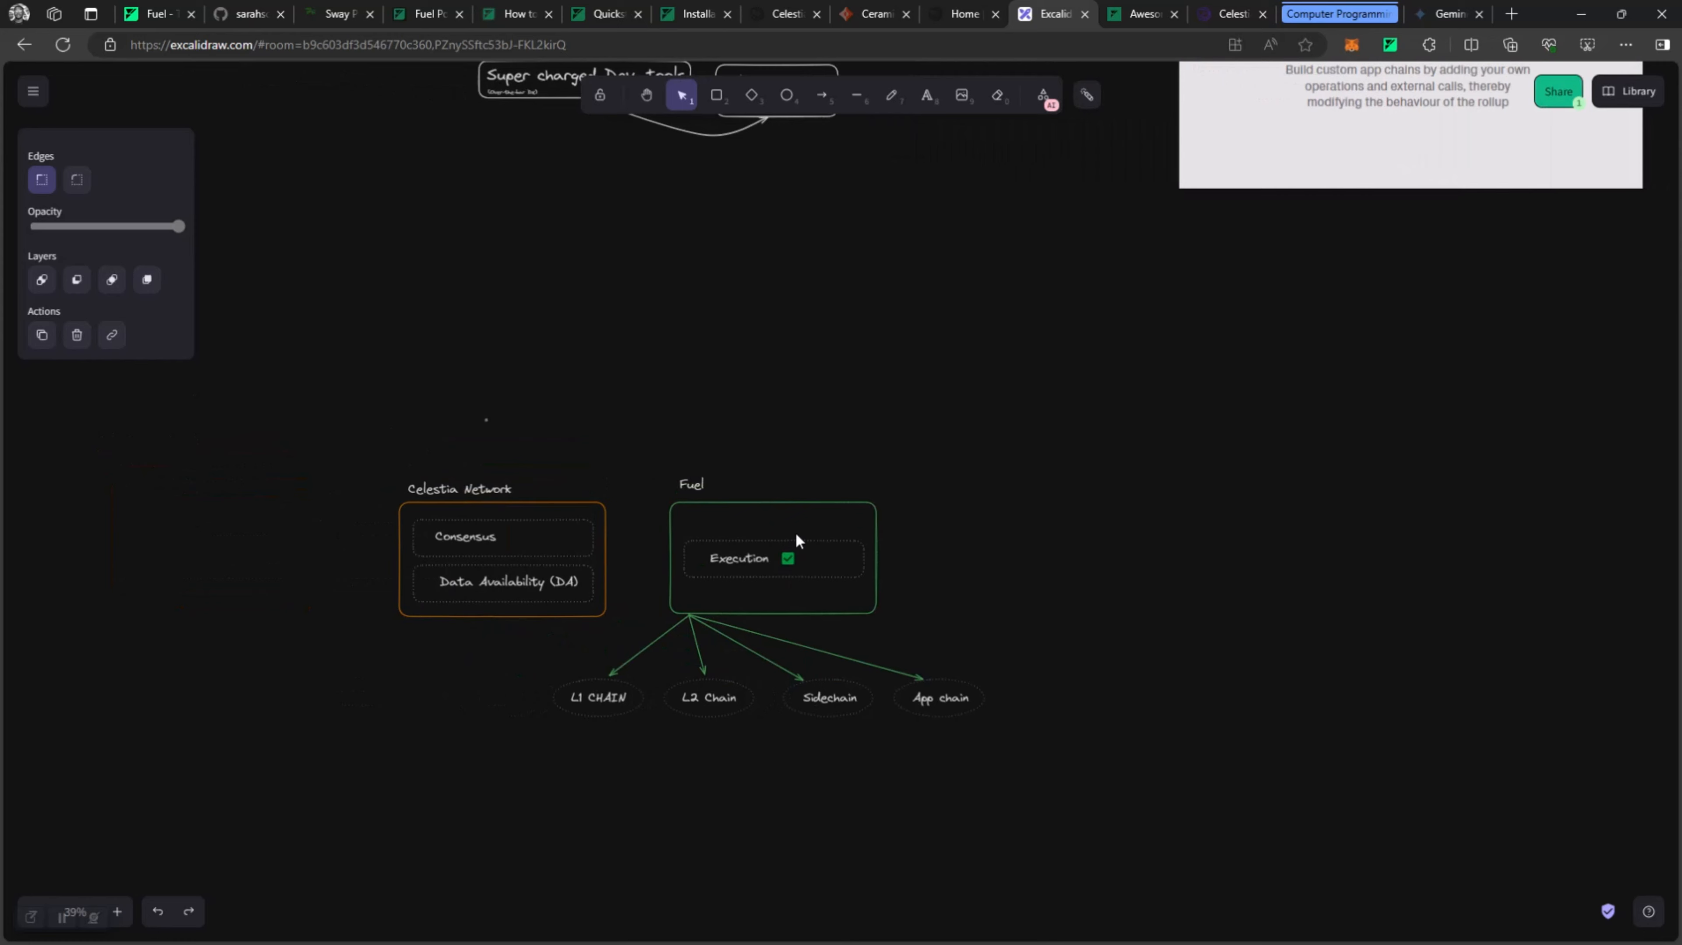
Zoom into the Celestia/Fuel diagram, then switch to Celestia's What is data availability? page.
{"action": "scroll", "scroll_direction": "down", "scroll_amount": 3}
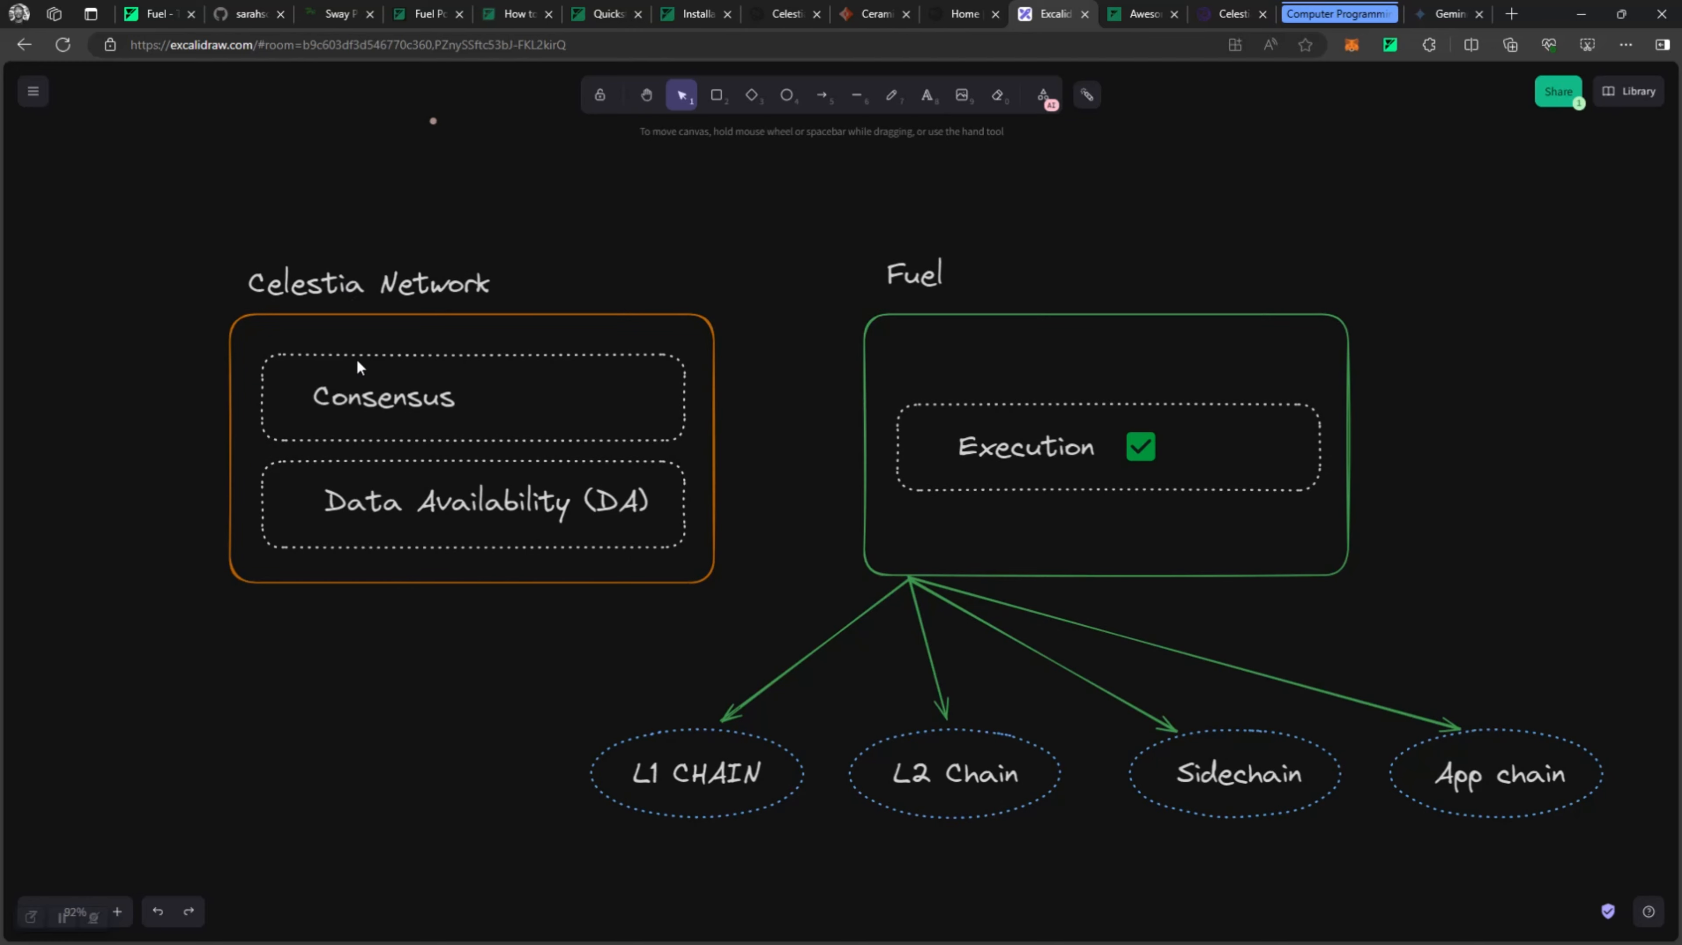
{"action": "mouse_move", "coordinate": [800, 13]}
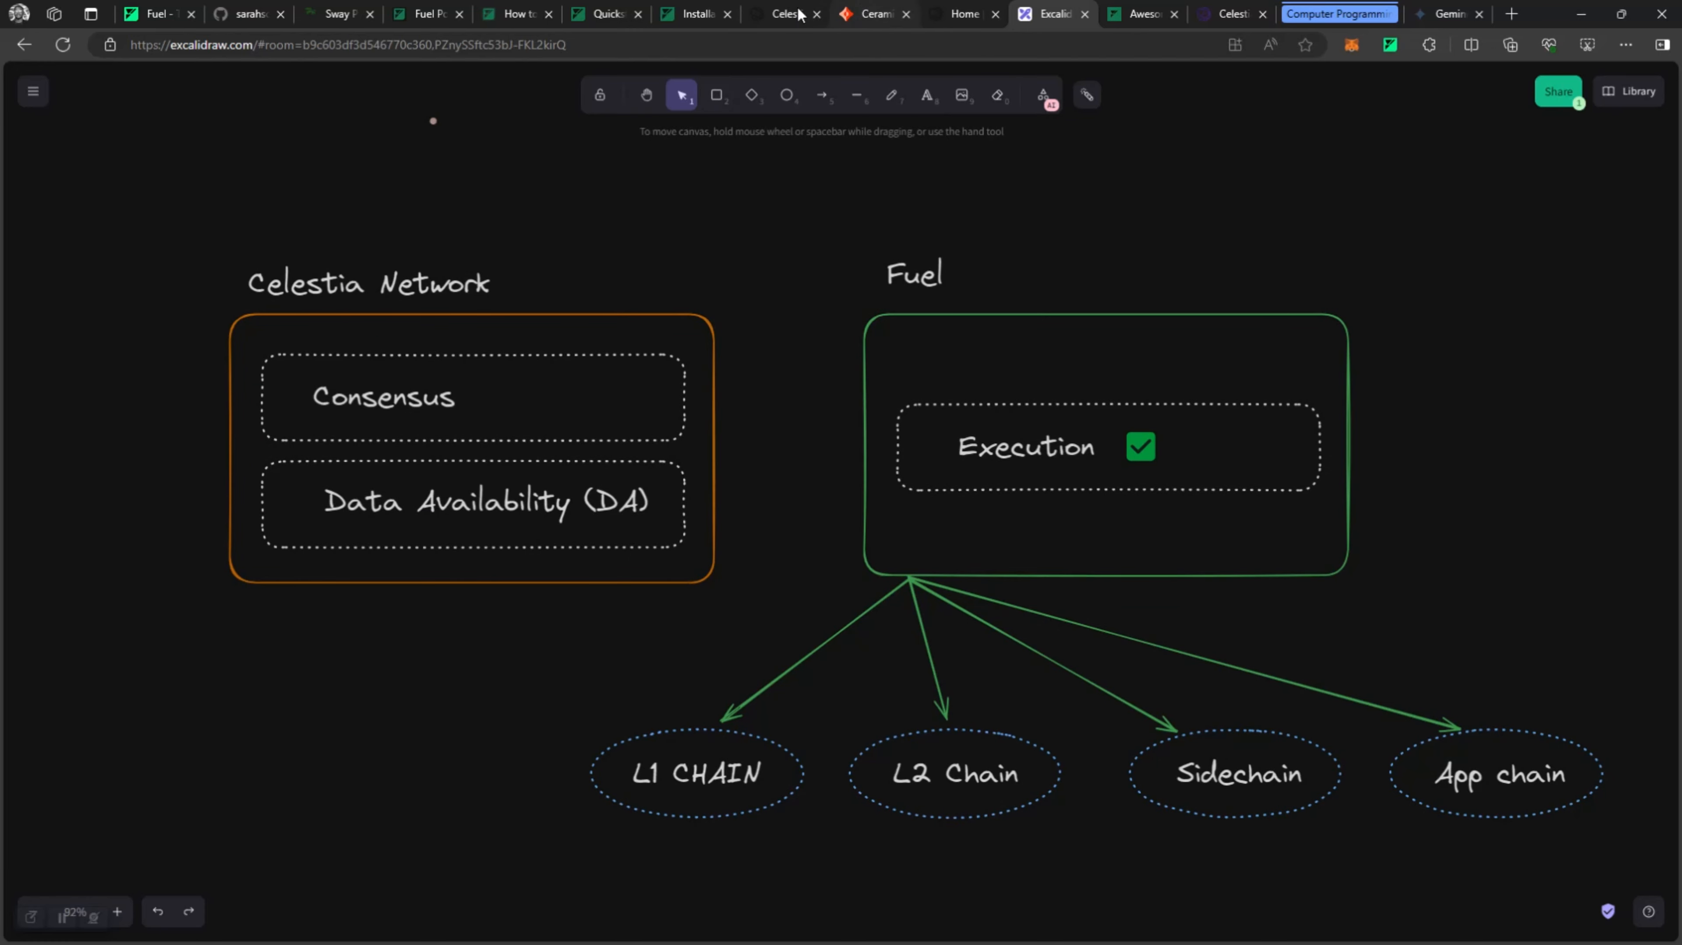
{"action": "left_click", "coordinate": [783, 15]}
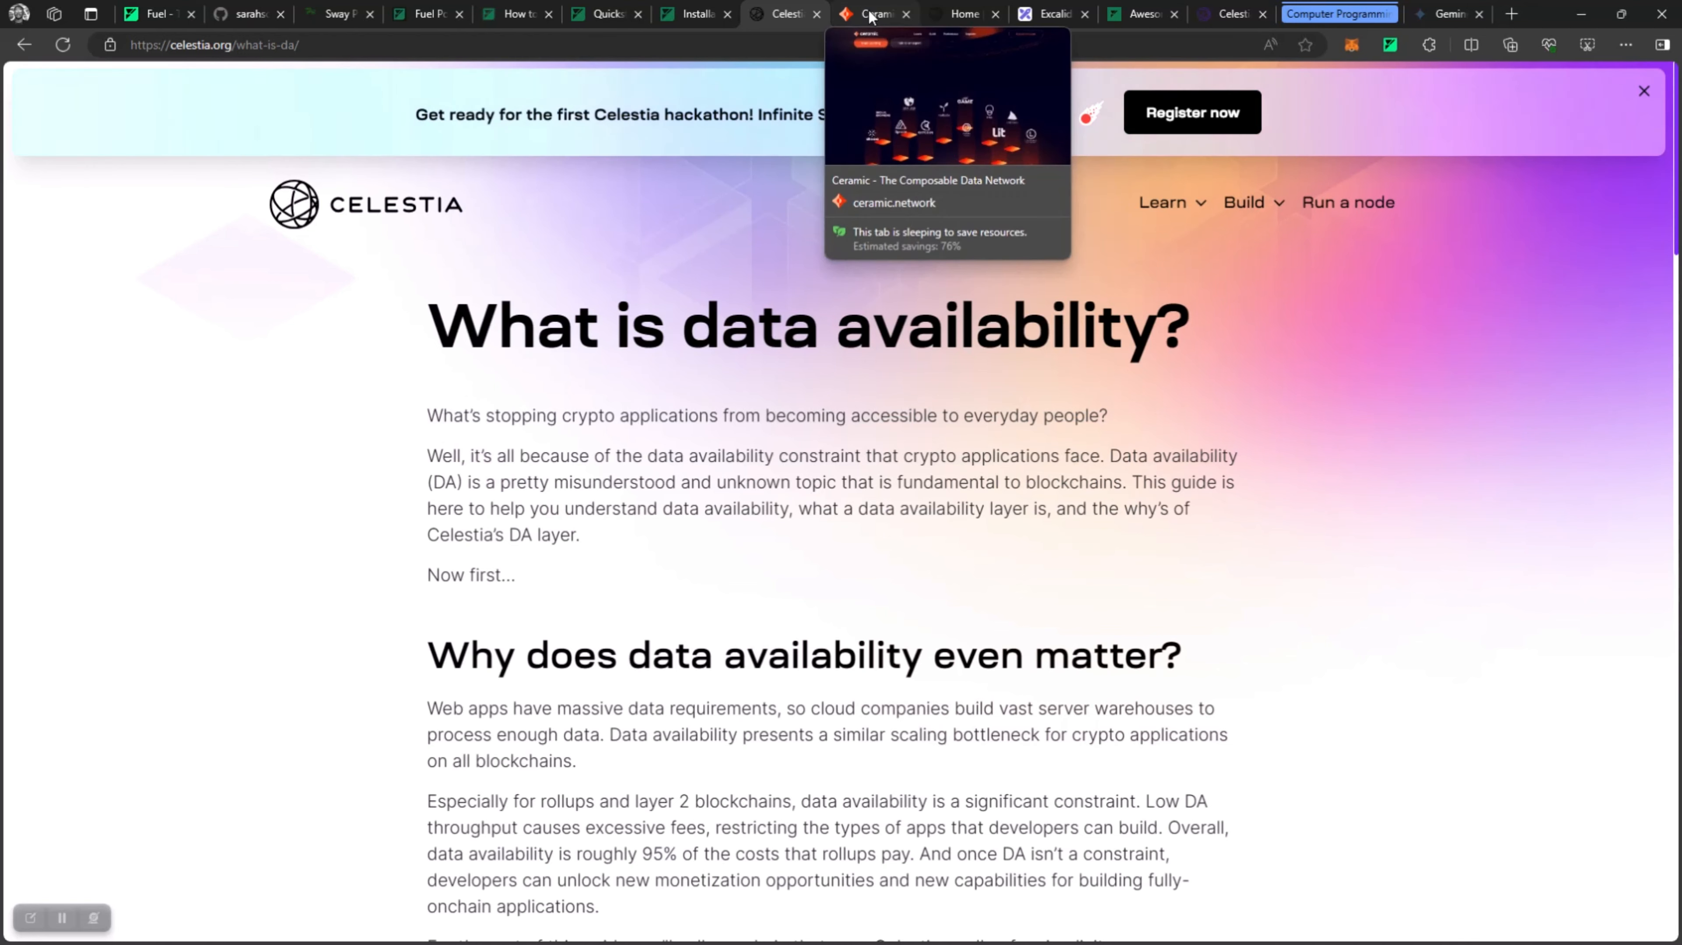
Briefly view the Ceramic homepage, then return to the Excalidraw Celestia Network and Fuel diagram.
{"action": "left_click", "coordinate": [875, 14]}
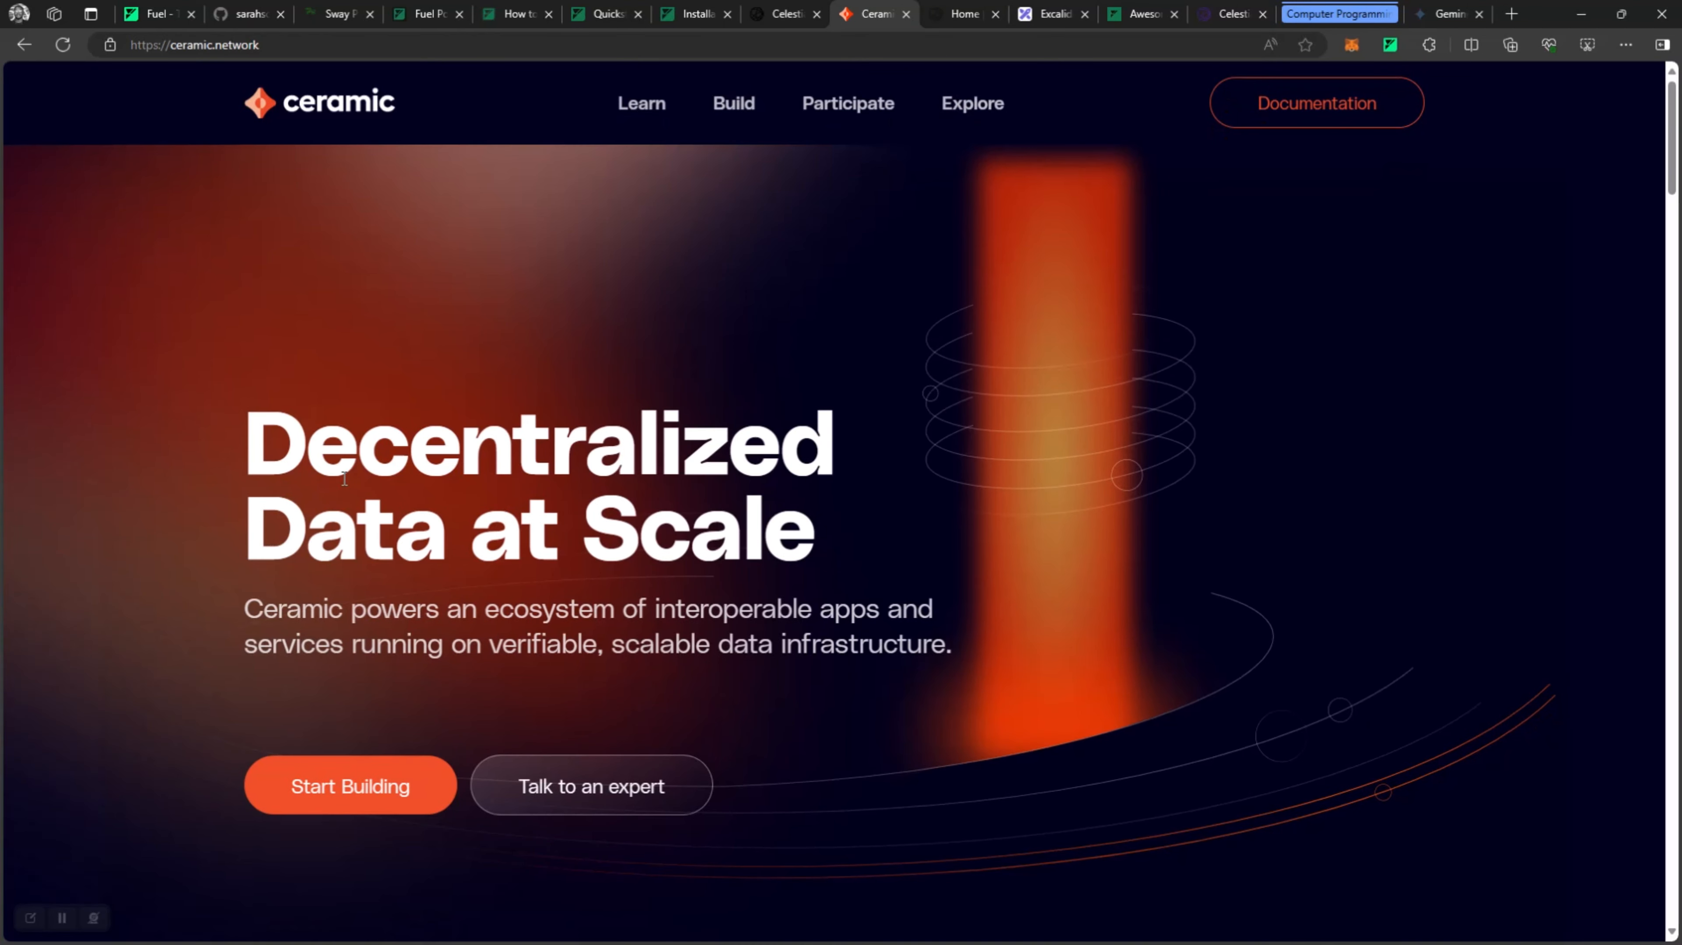
{"action": "mouse_move", "coordinate": [177, 9]}
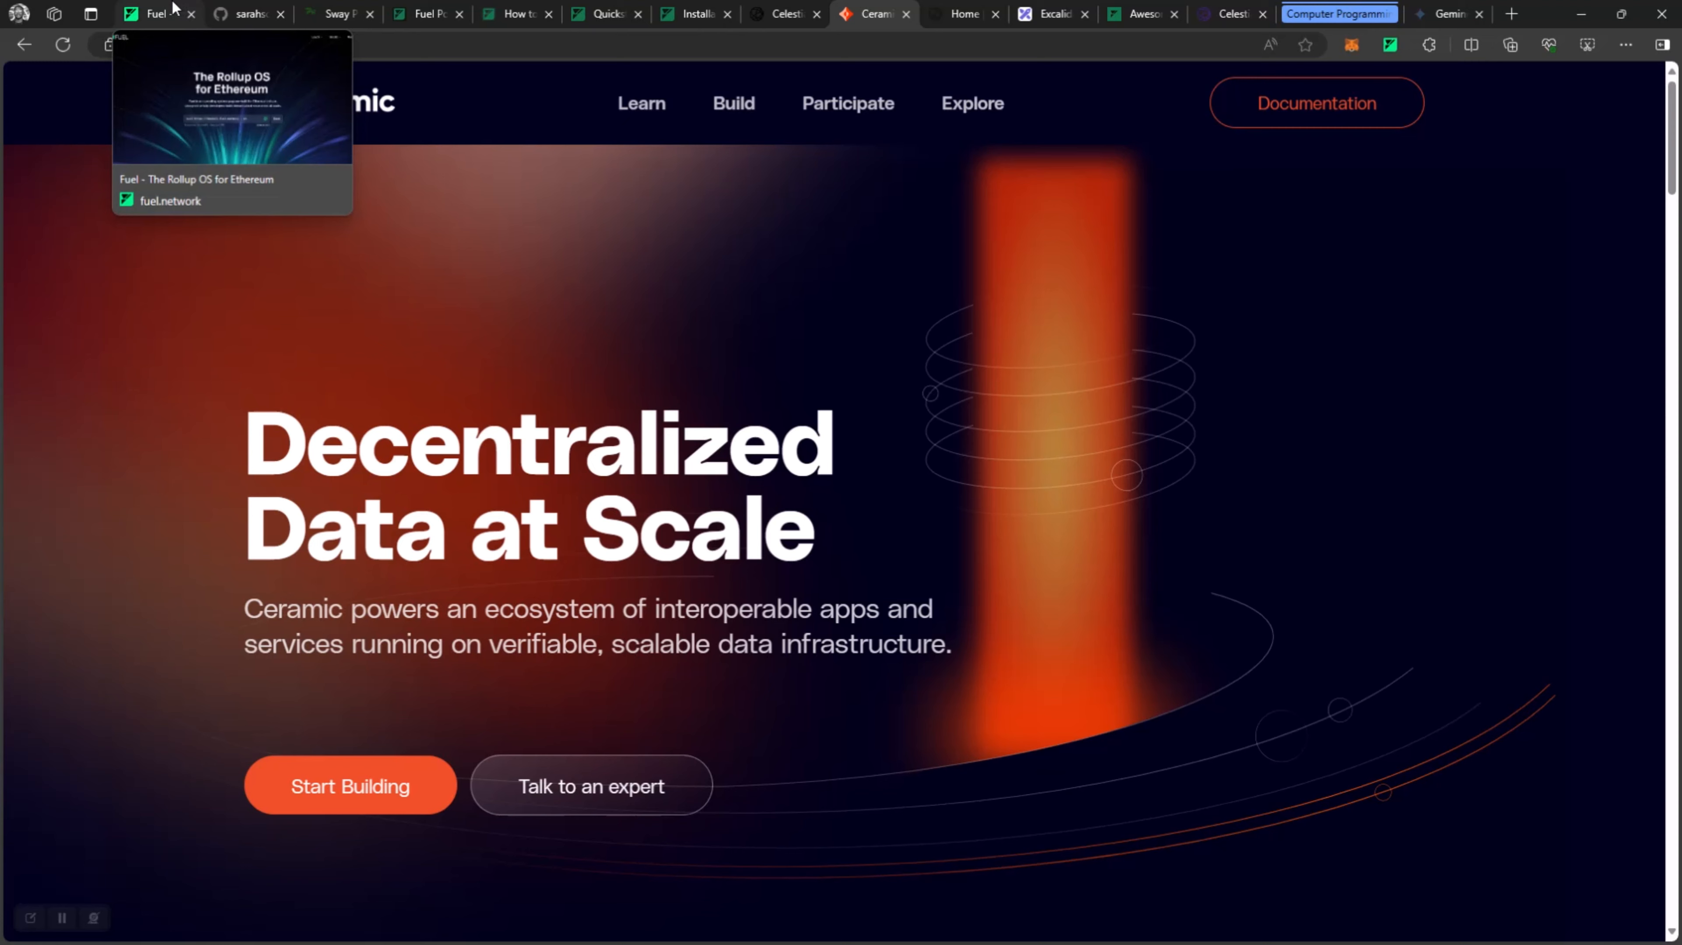
{"action": "left_click", "coordinate": [1051, 15]}
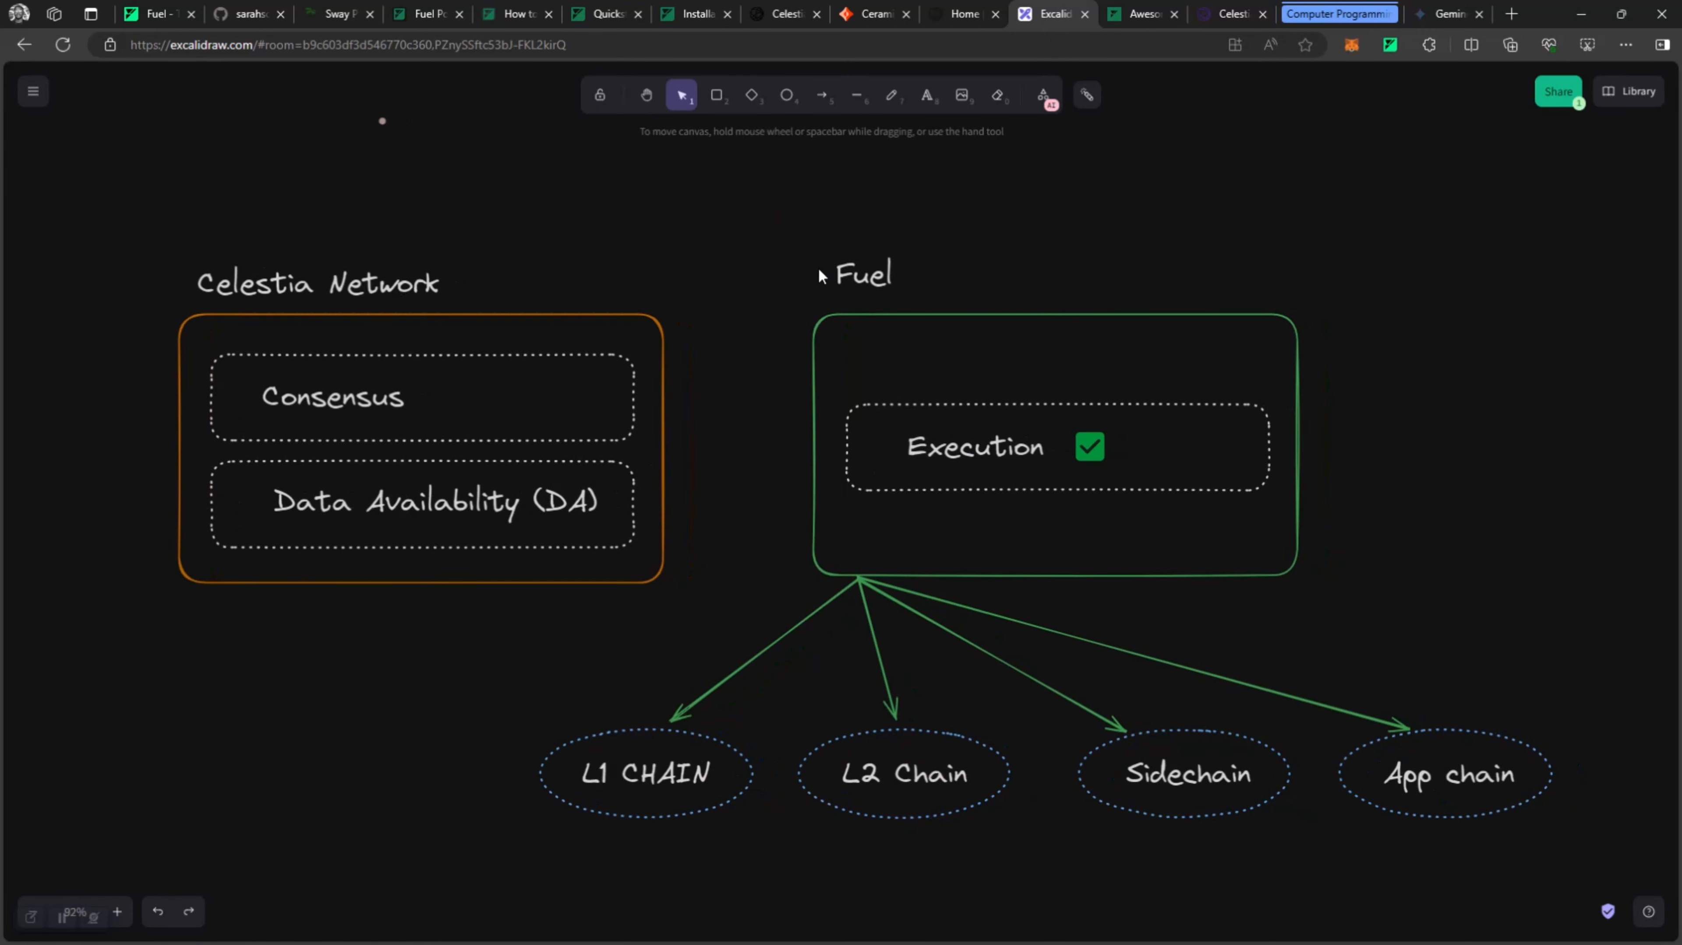
{"action": "mouse_move", "coordinate": [1028, 438]}
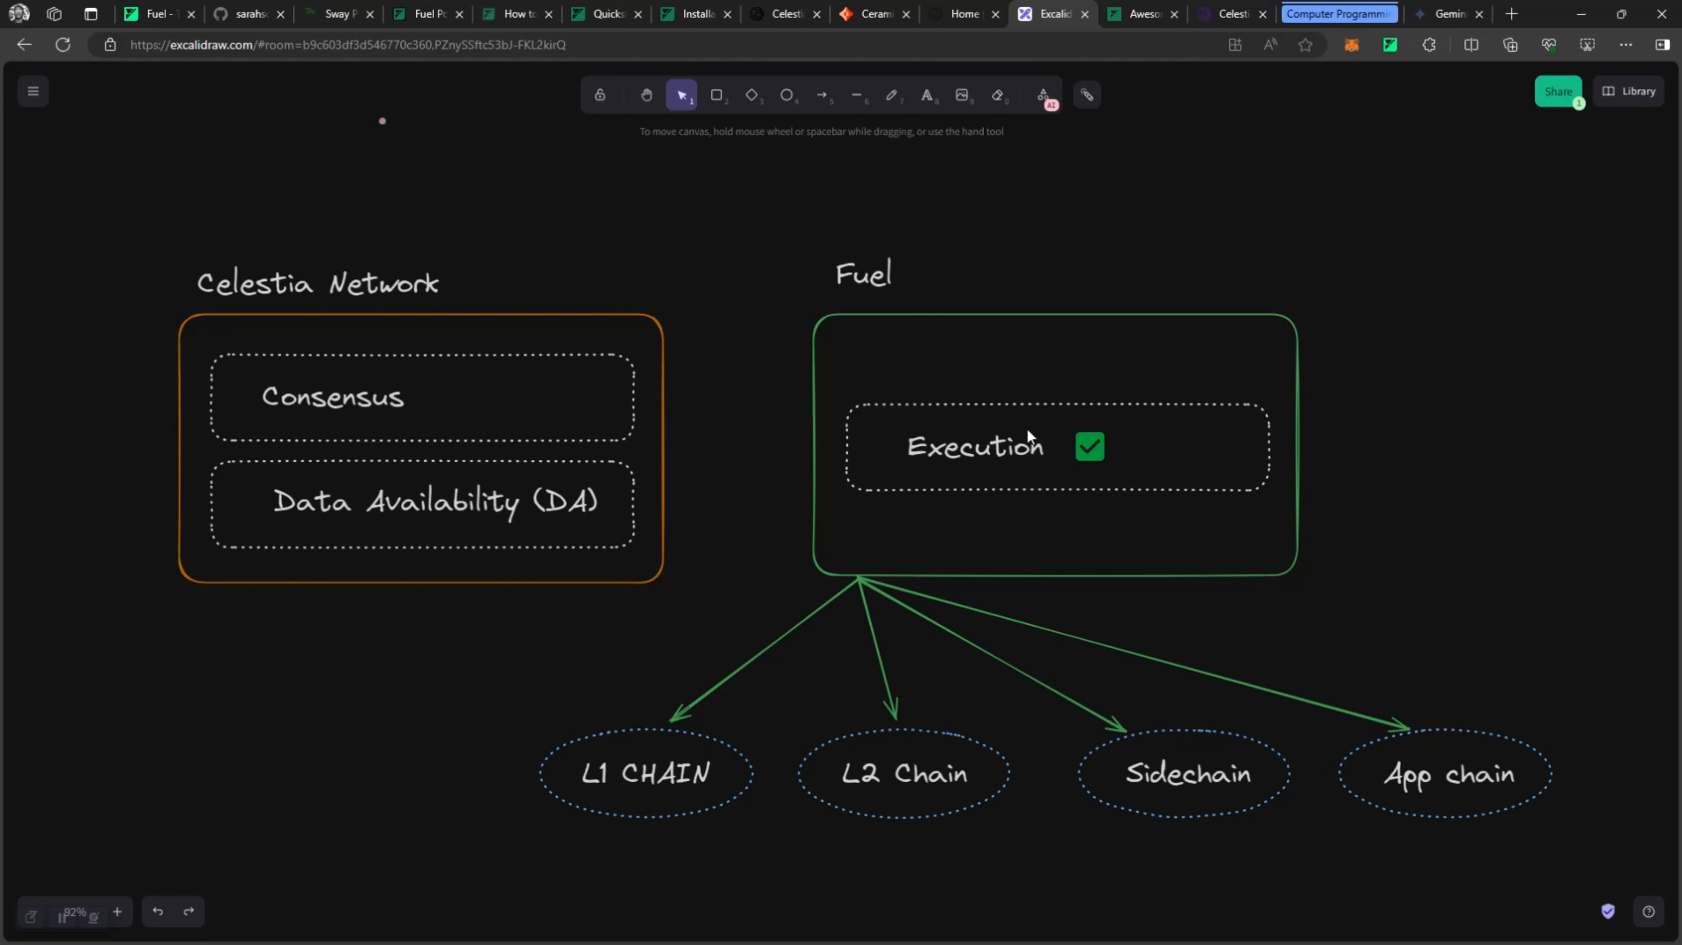
{"action": "mouse_move", "coordinate": [504, 570]}
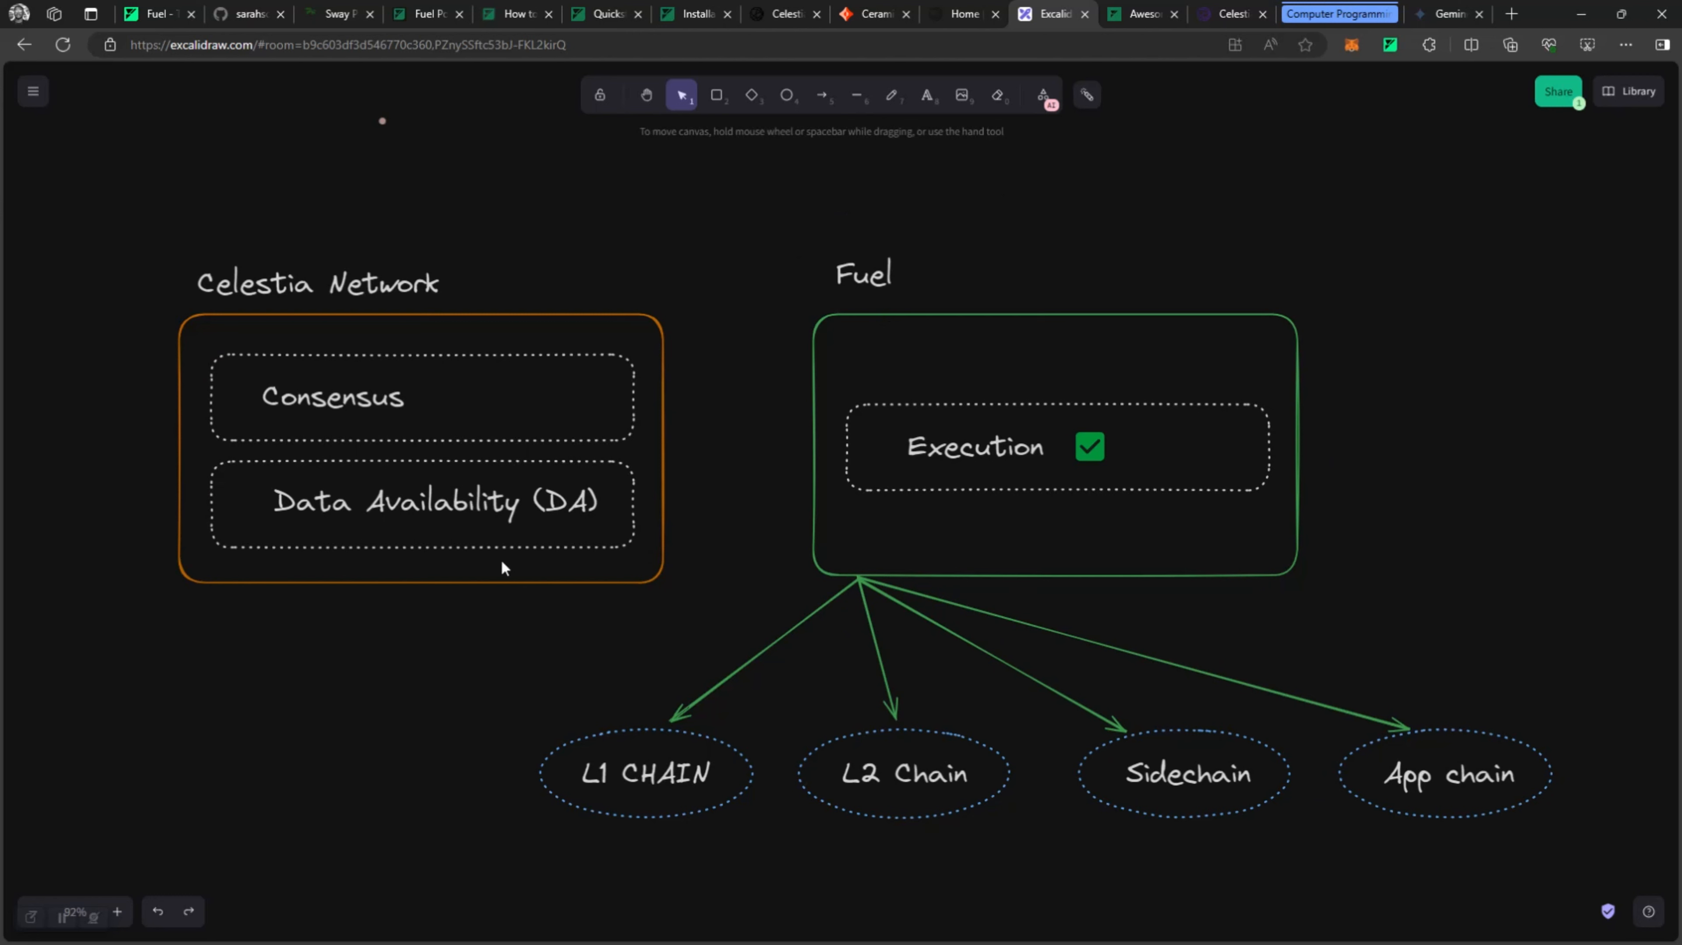
{"action": "mouse_move", "coordinate": [469, 388]}
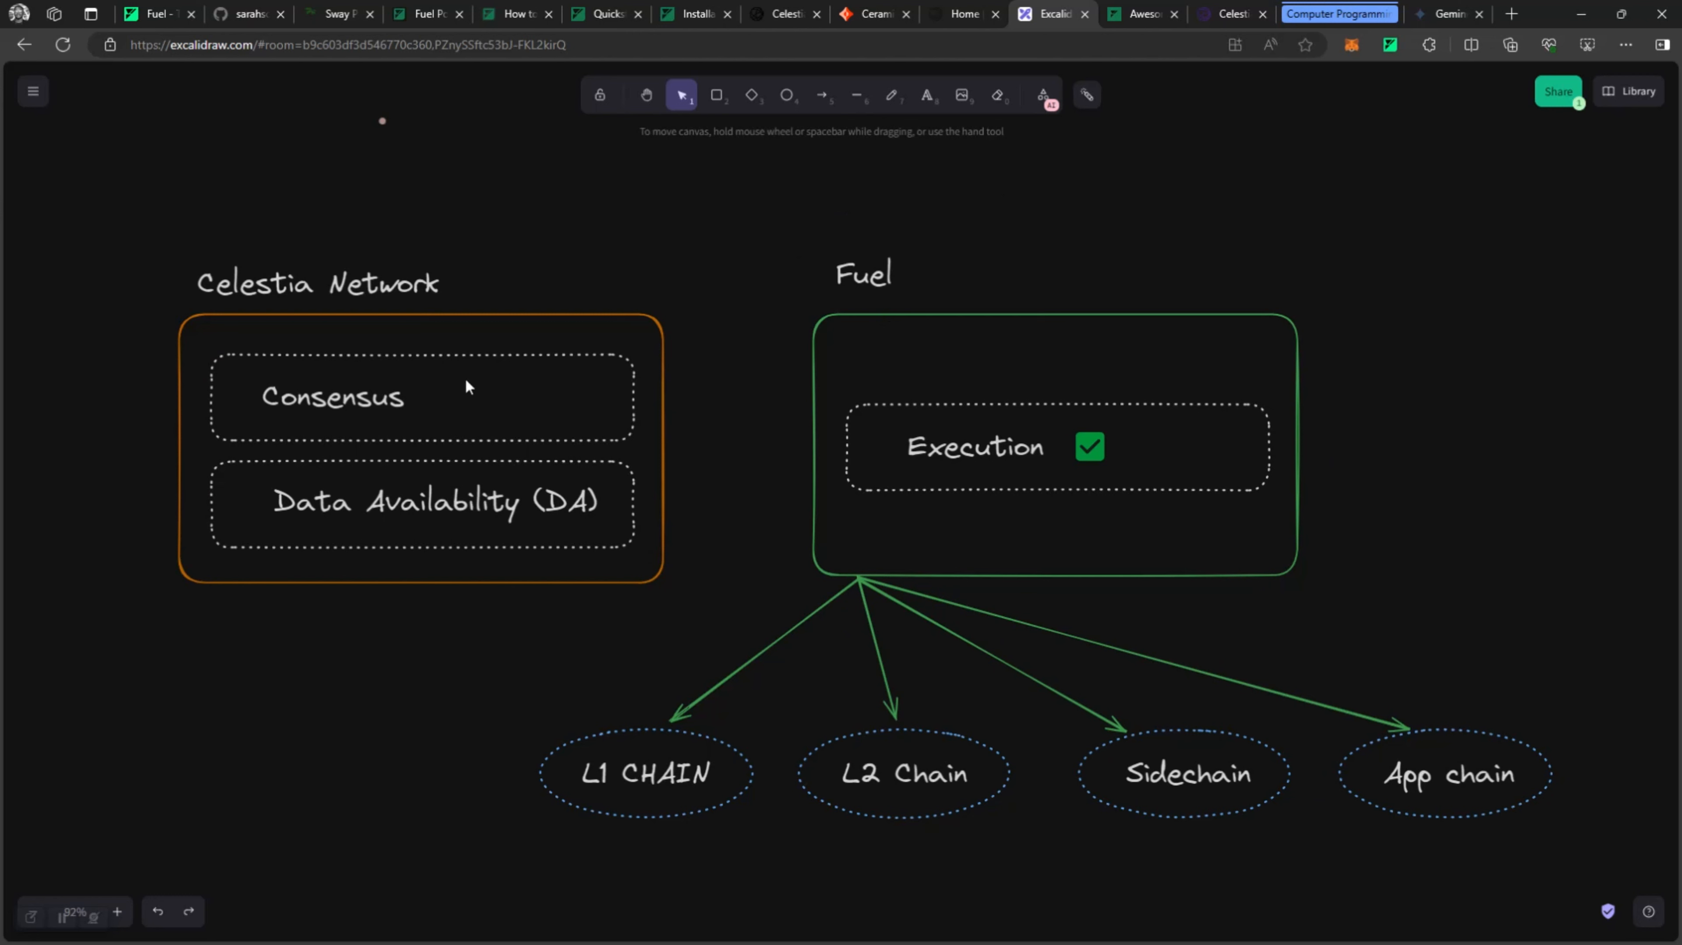
{"action": "mouse_move", "coordinate": [1008, 476]}
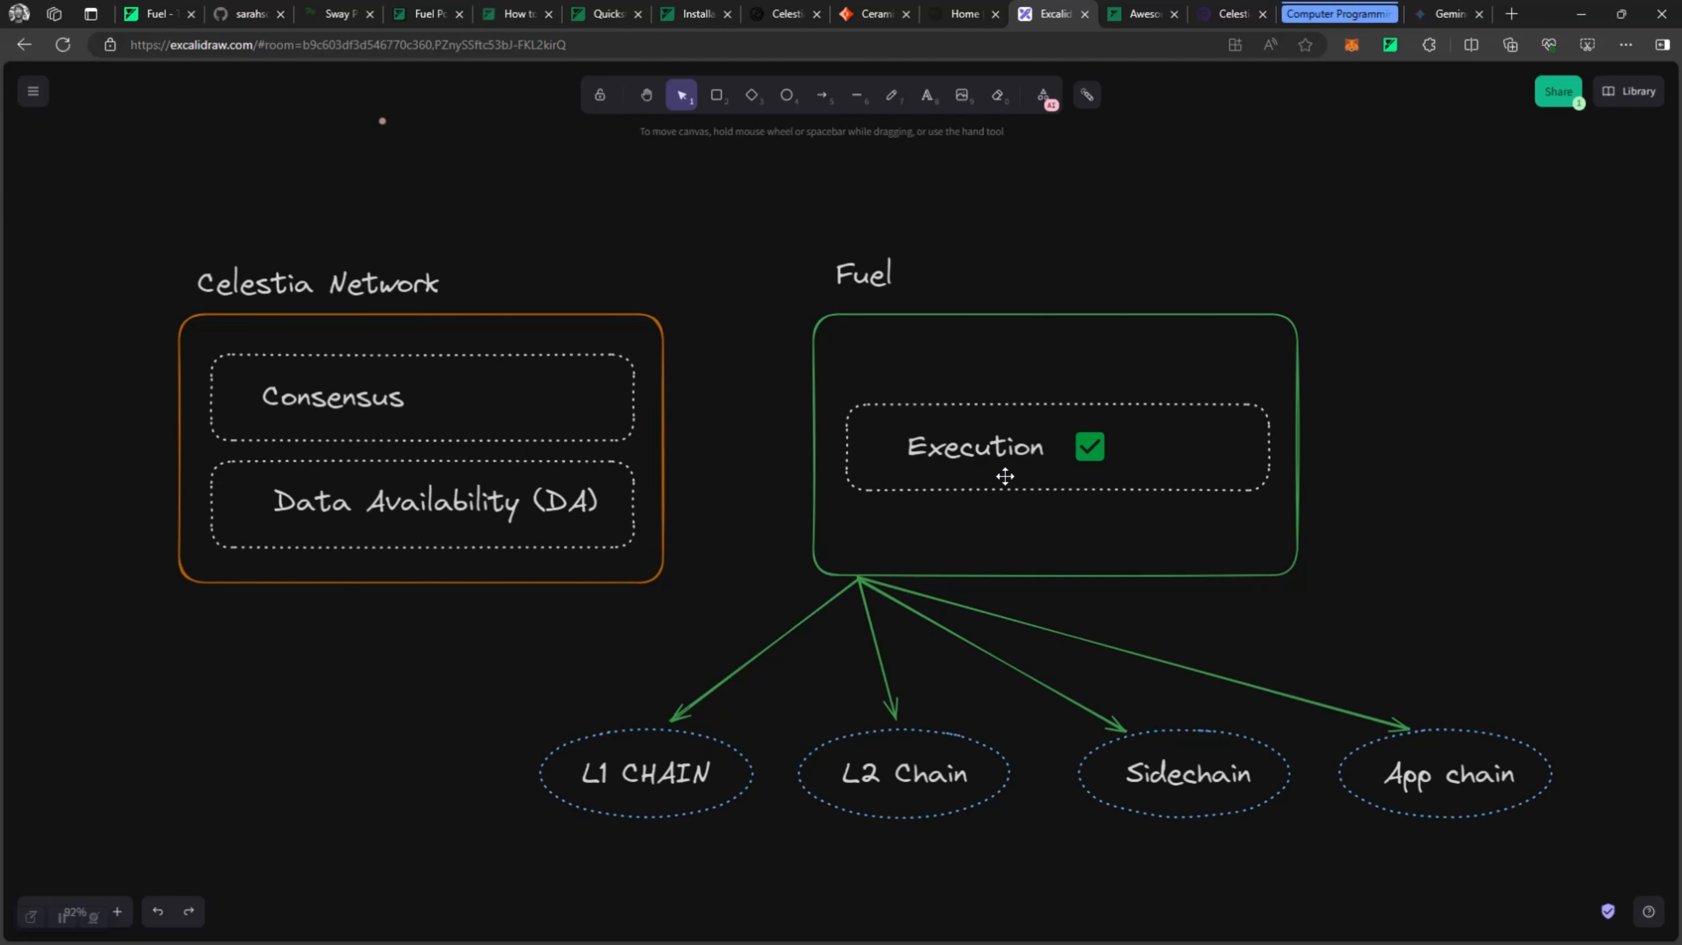
{"action": "mouse_move", "coordinate": [592, 785]}
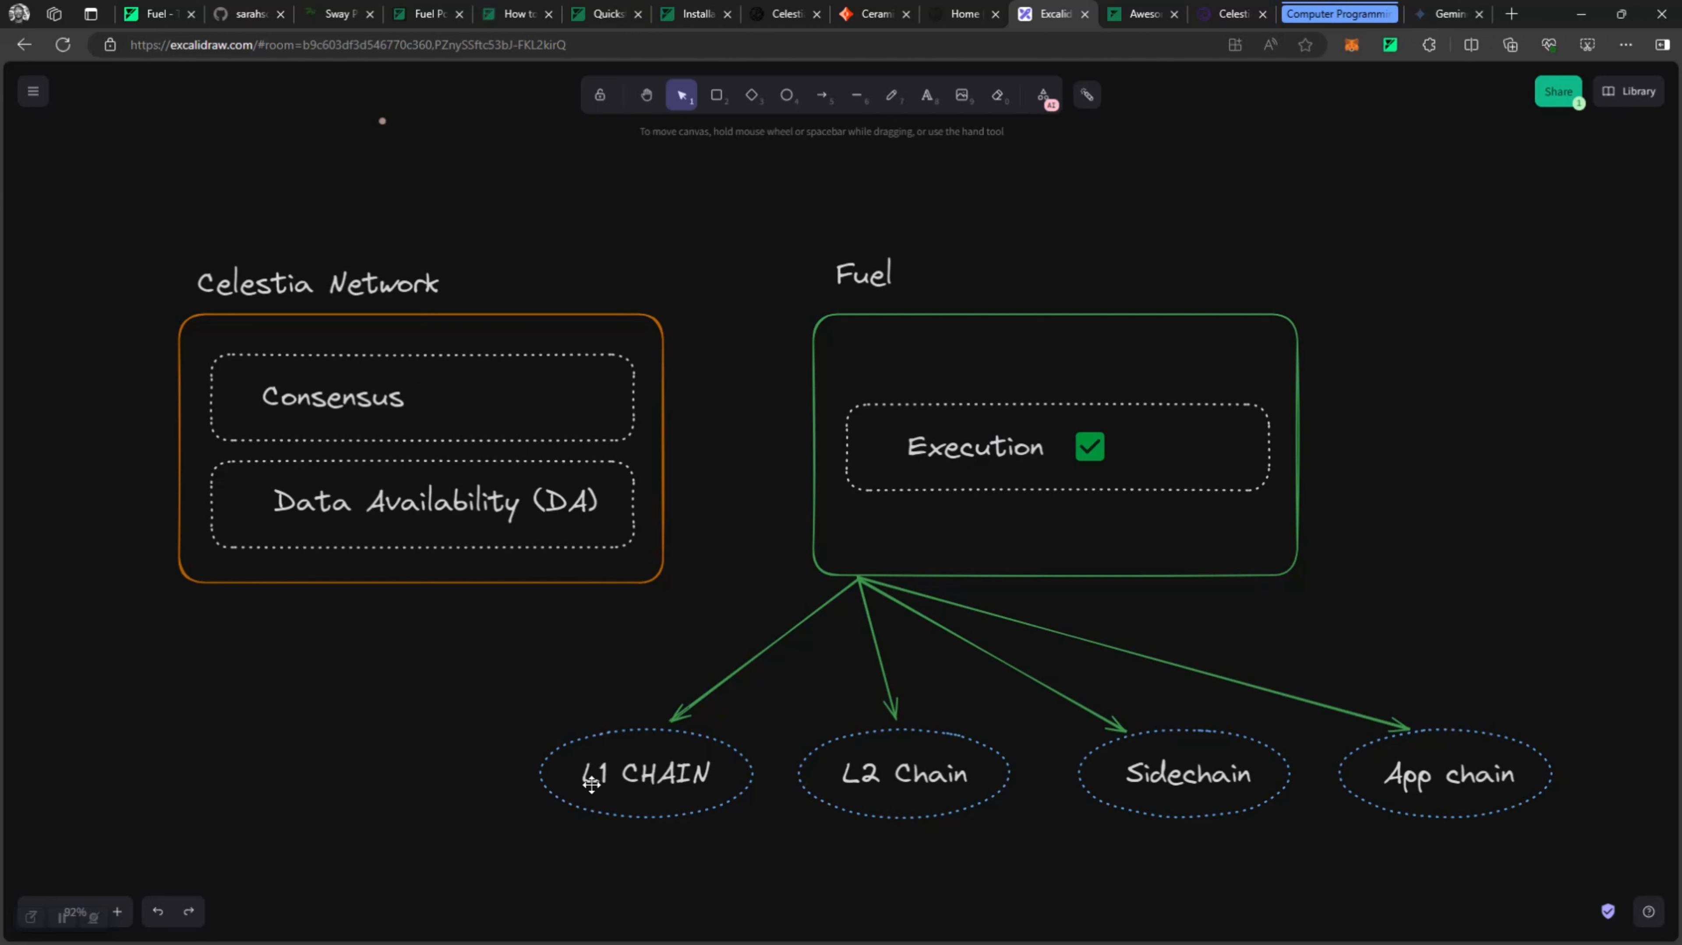
{"action": "mouse_move", "coordinate": [740, 878]}
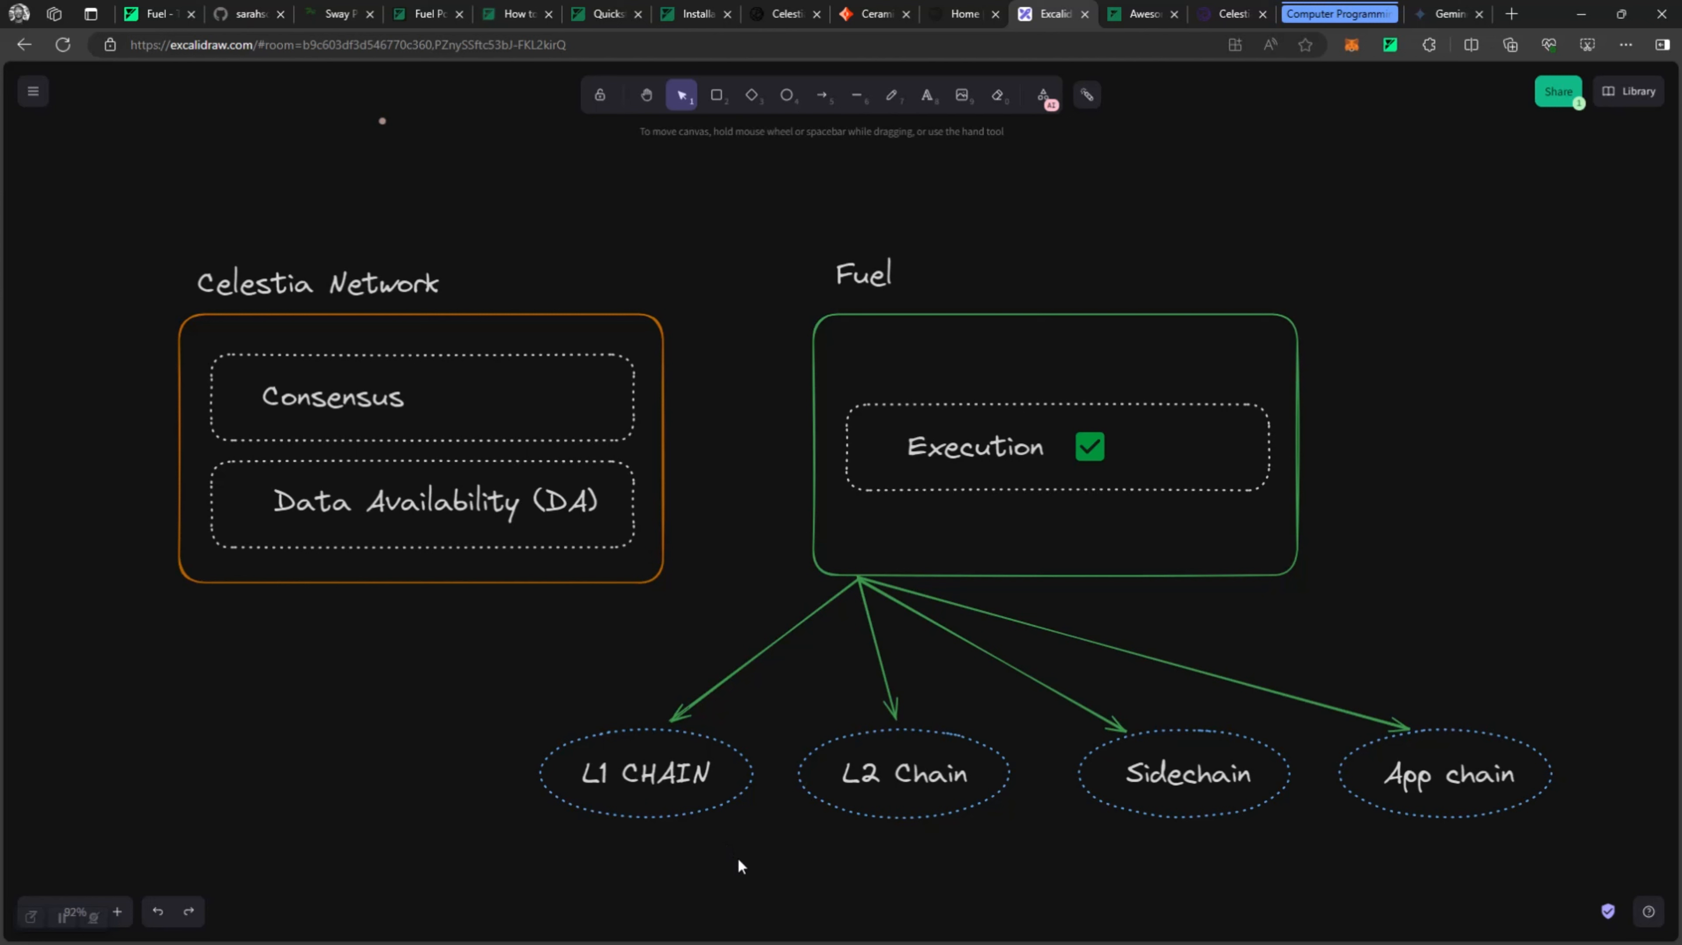
{"action": "mouse_move", "coordinate": [1487, 610]}
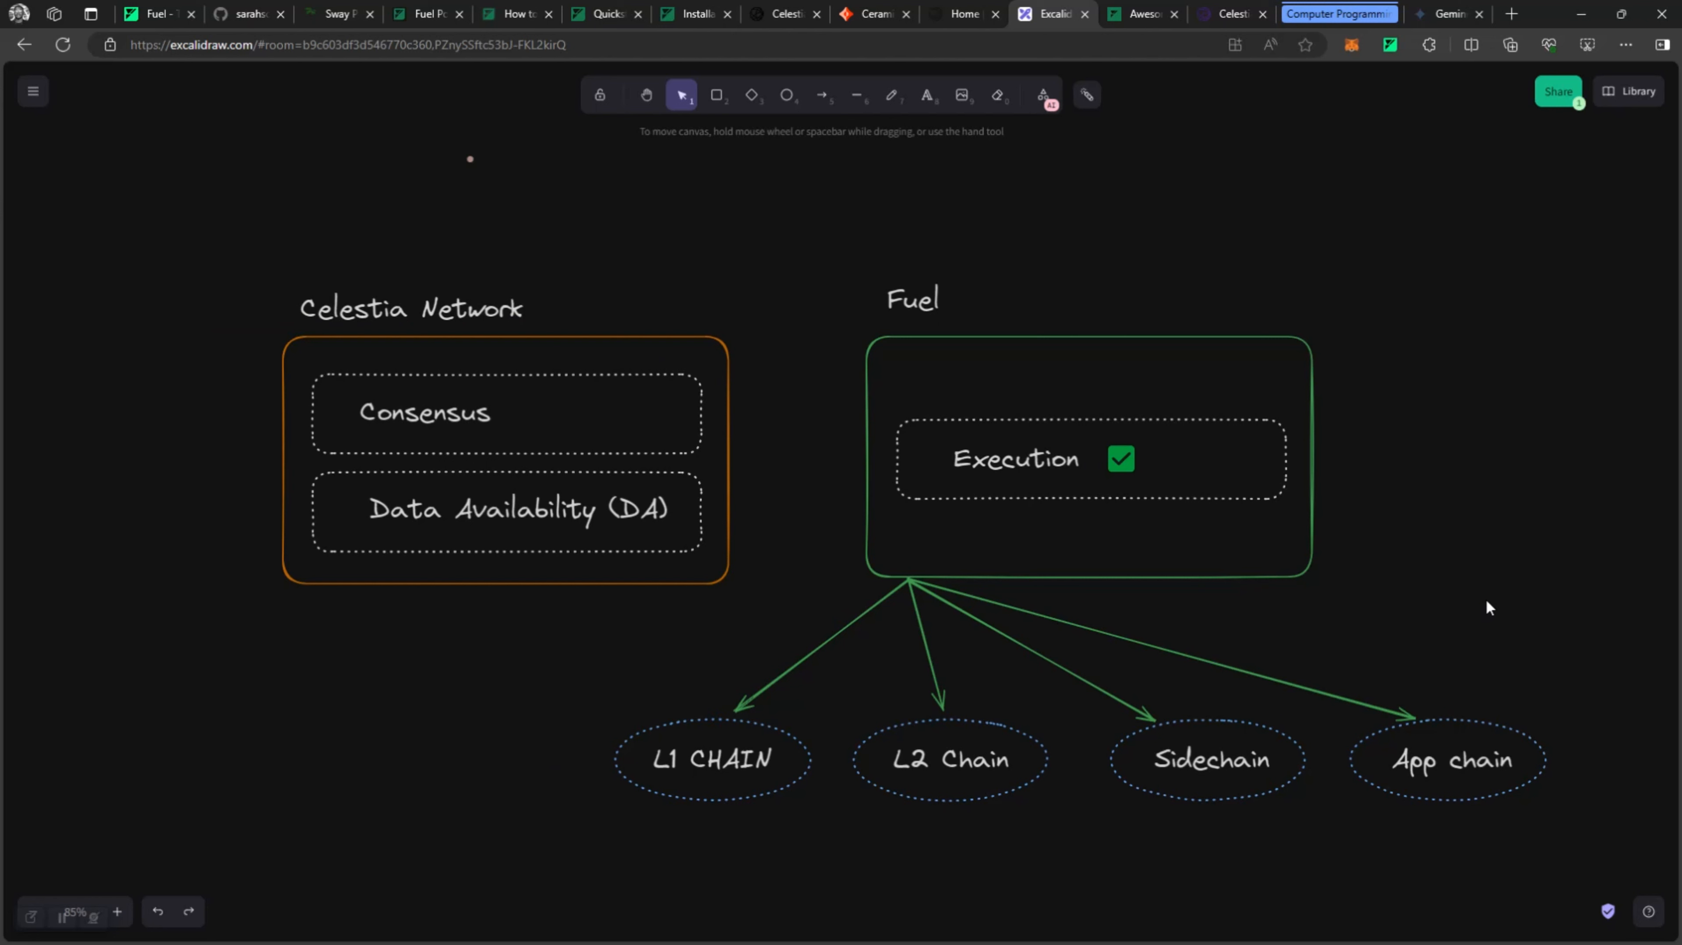
Scroll the canvas over to the Fuel Tooling boxes: Sway Playground, FuelUP, Sway Extension for vscode.
{"action": "scroll", "scroll_direction": "down", "scroll_amount": 3}
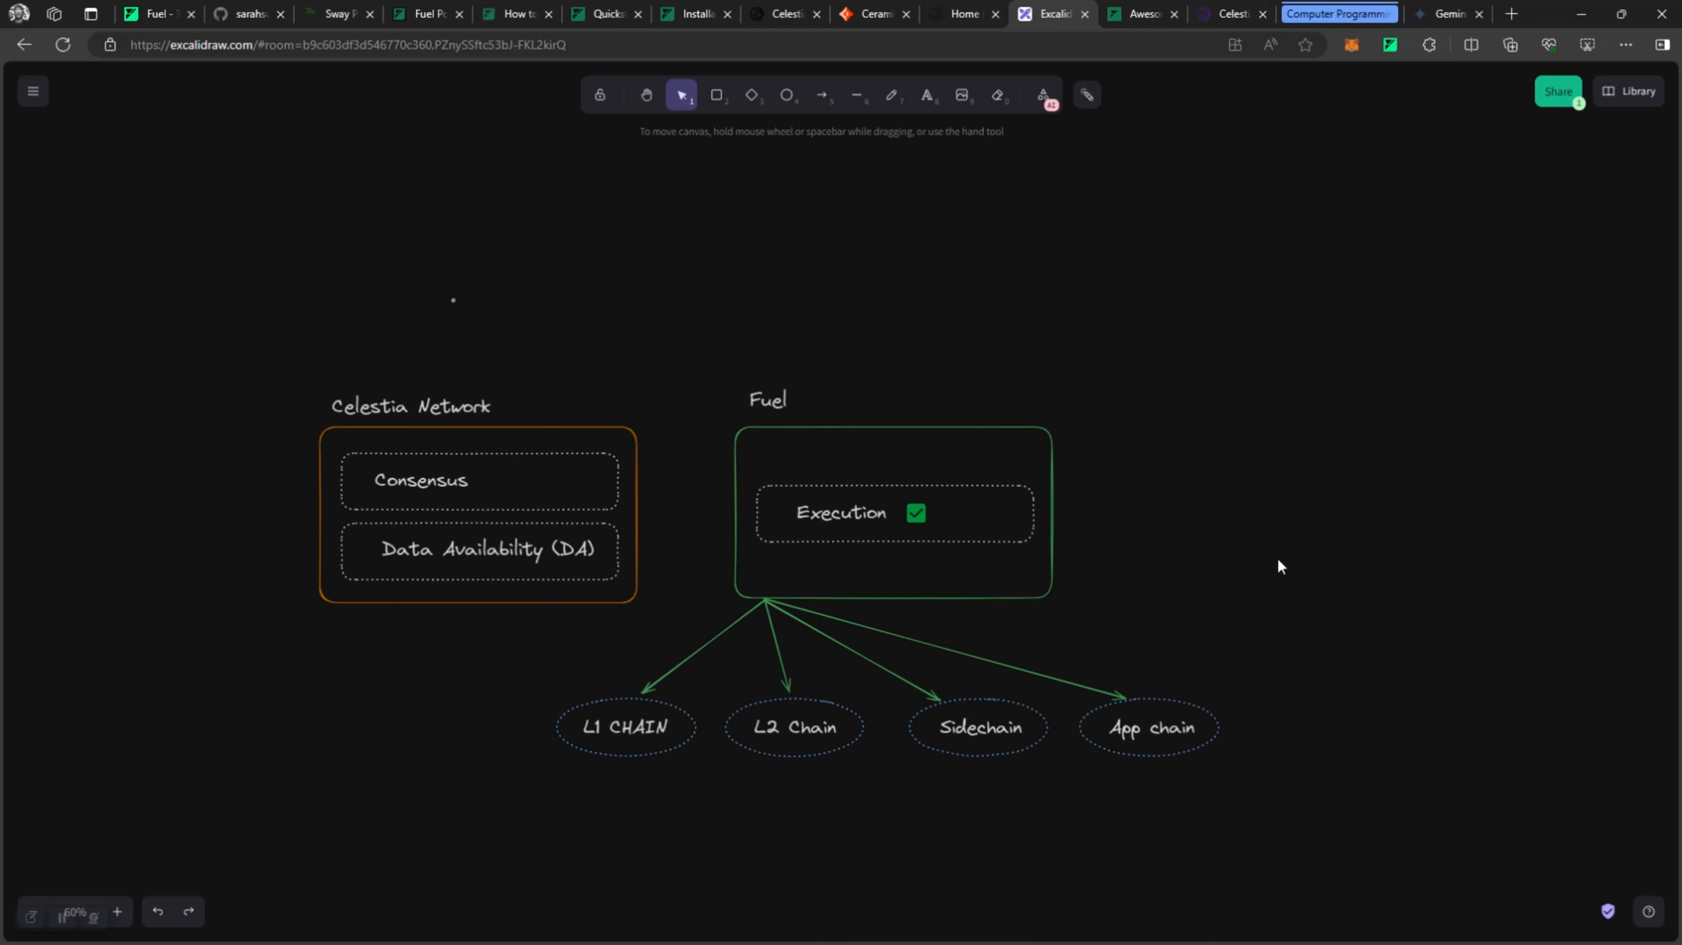
{"action": "scroll", "scroll_direction": "down", "scroll_amount": 3}
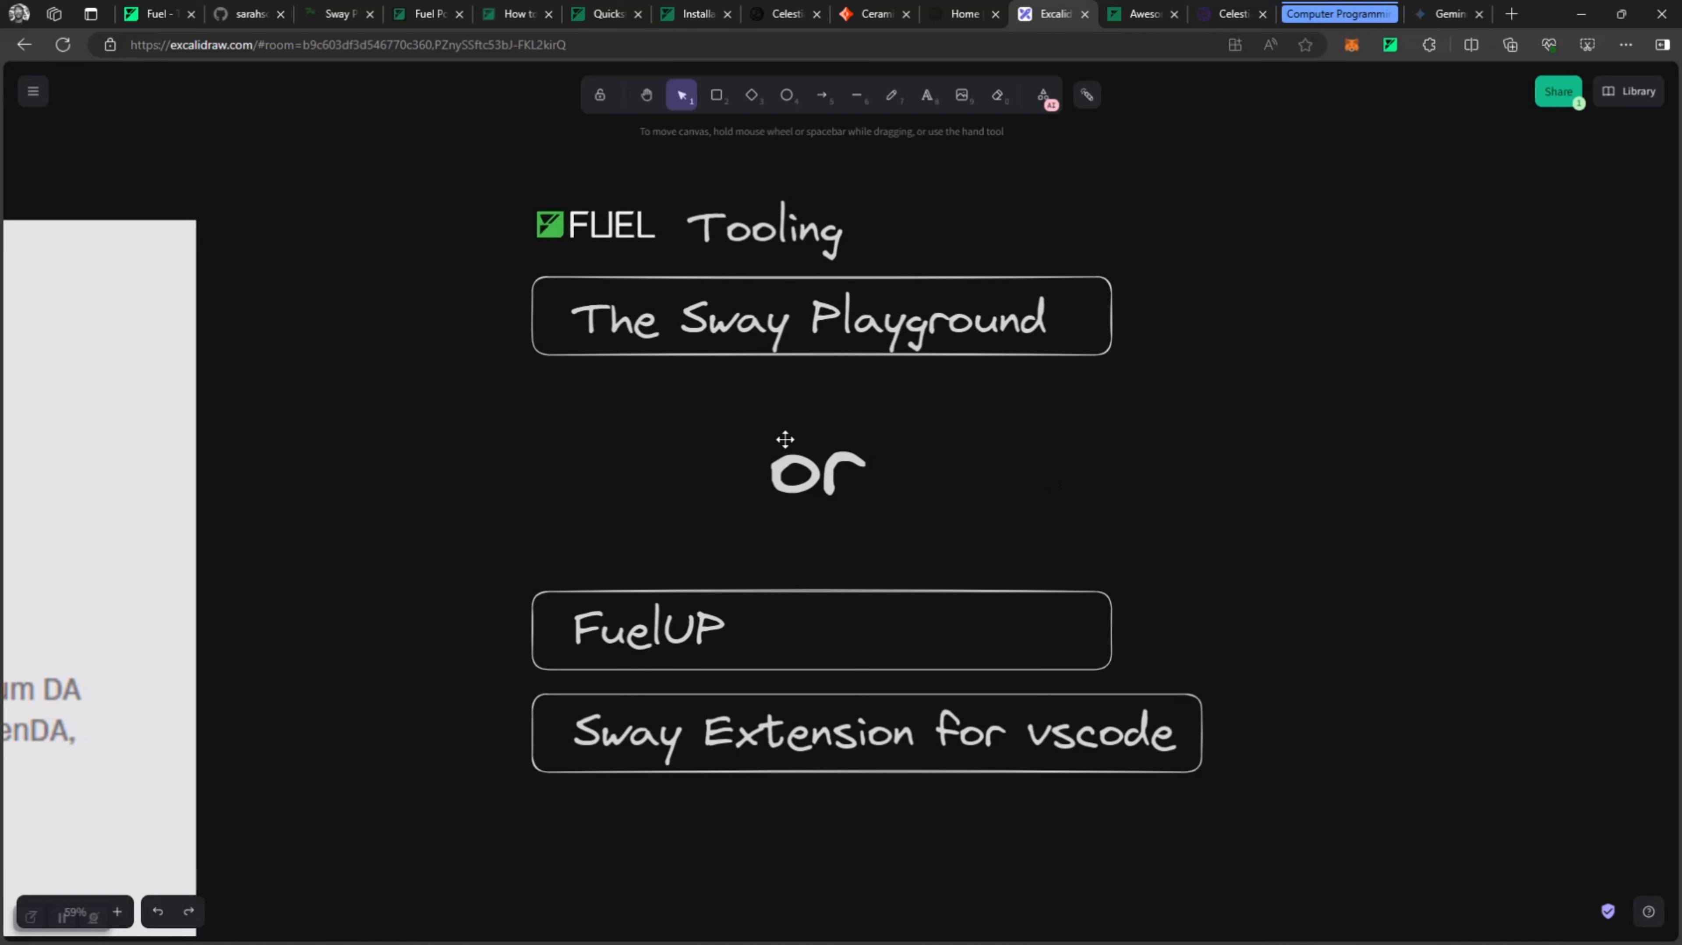
{"action": "left_click", "coordinate": [342, 15]}
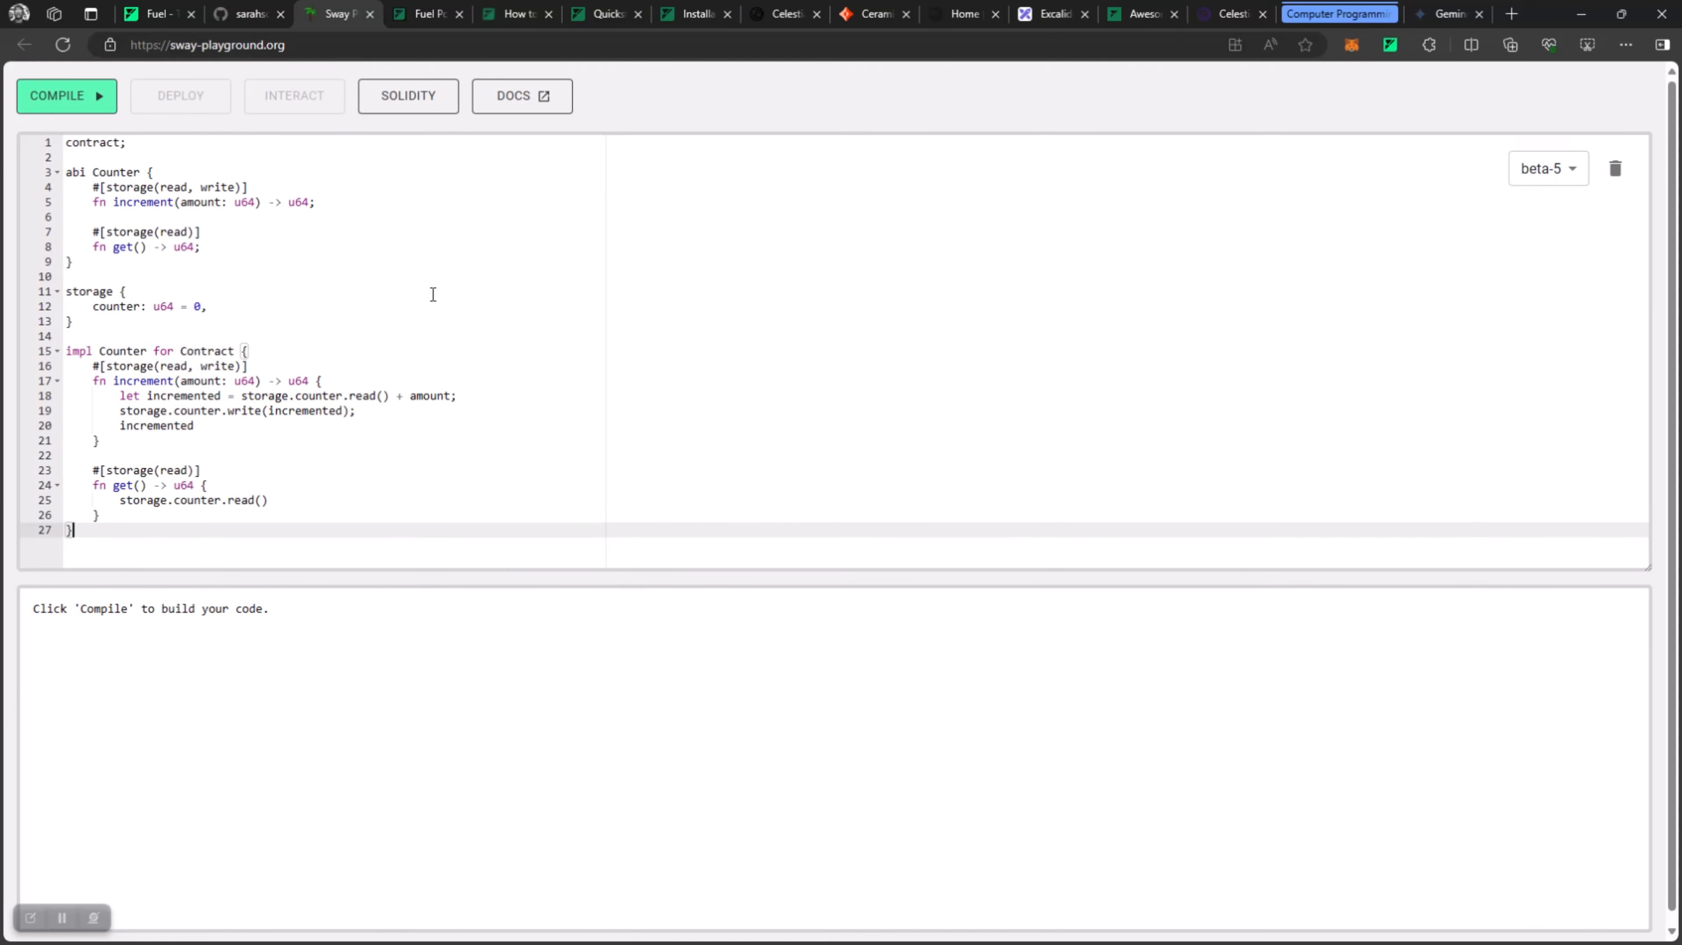
{"action": "mouse_move", "coordinate": [305, 95]}
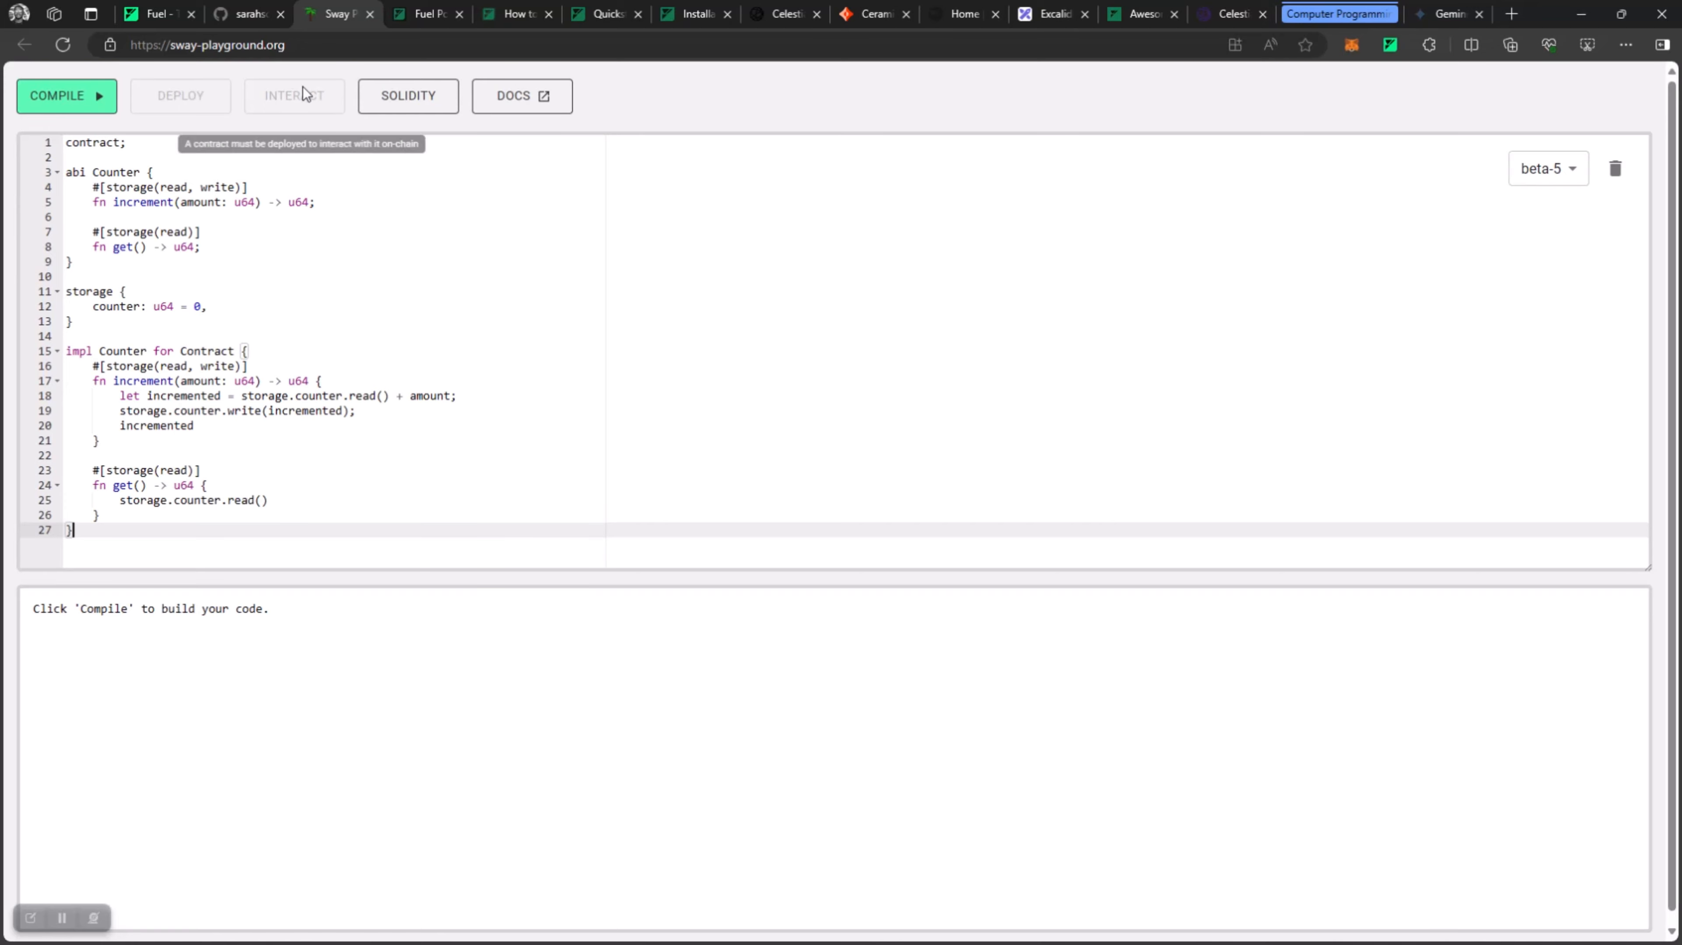
{"action": "left_click", "coordinate": [162, 14]}
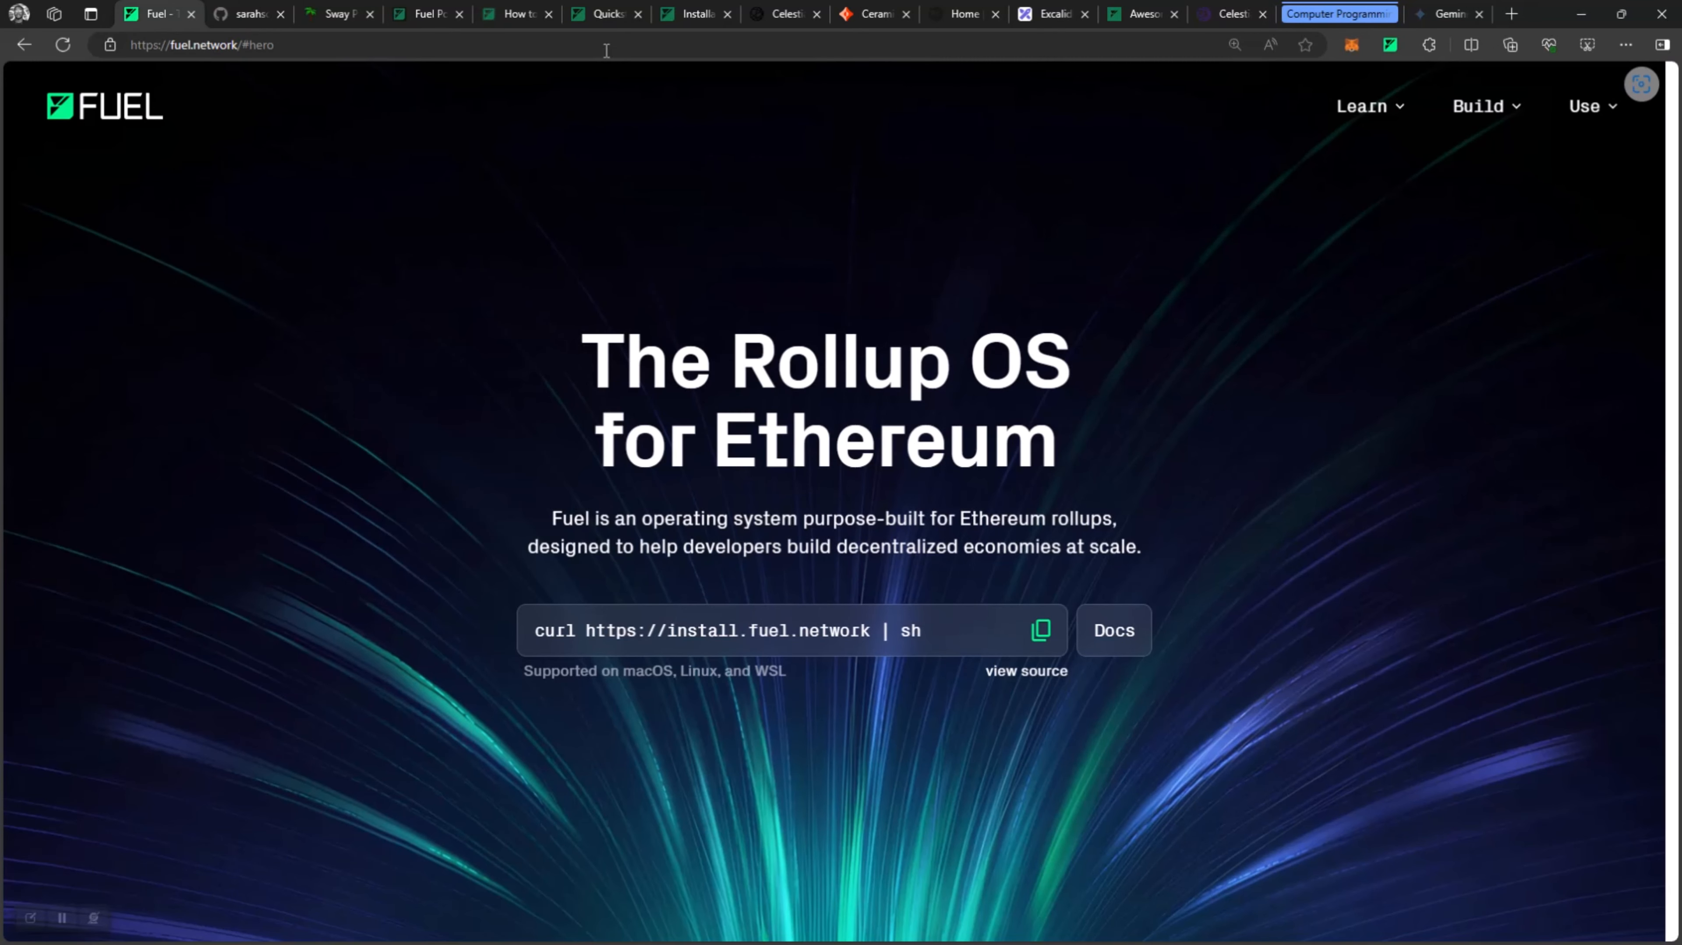
{"action": "left_click", "coordinate": [1052, 15]}
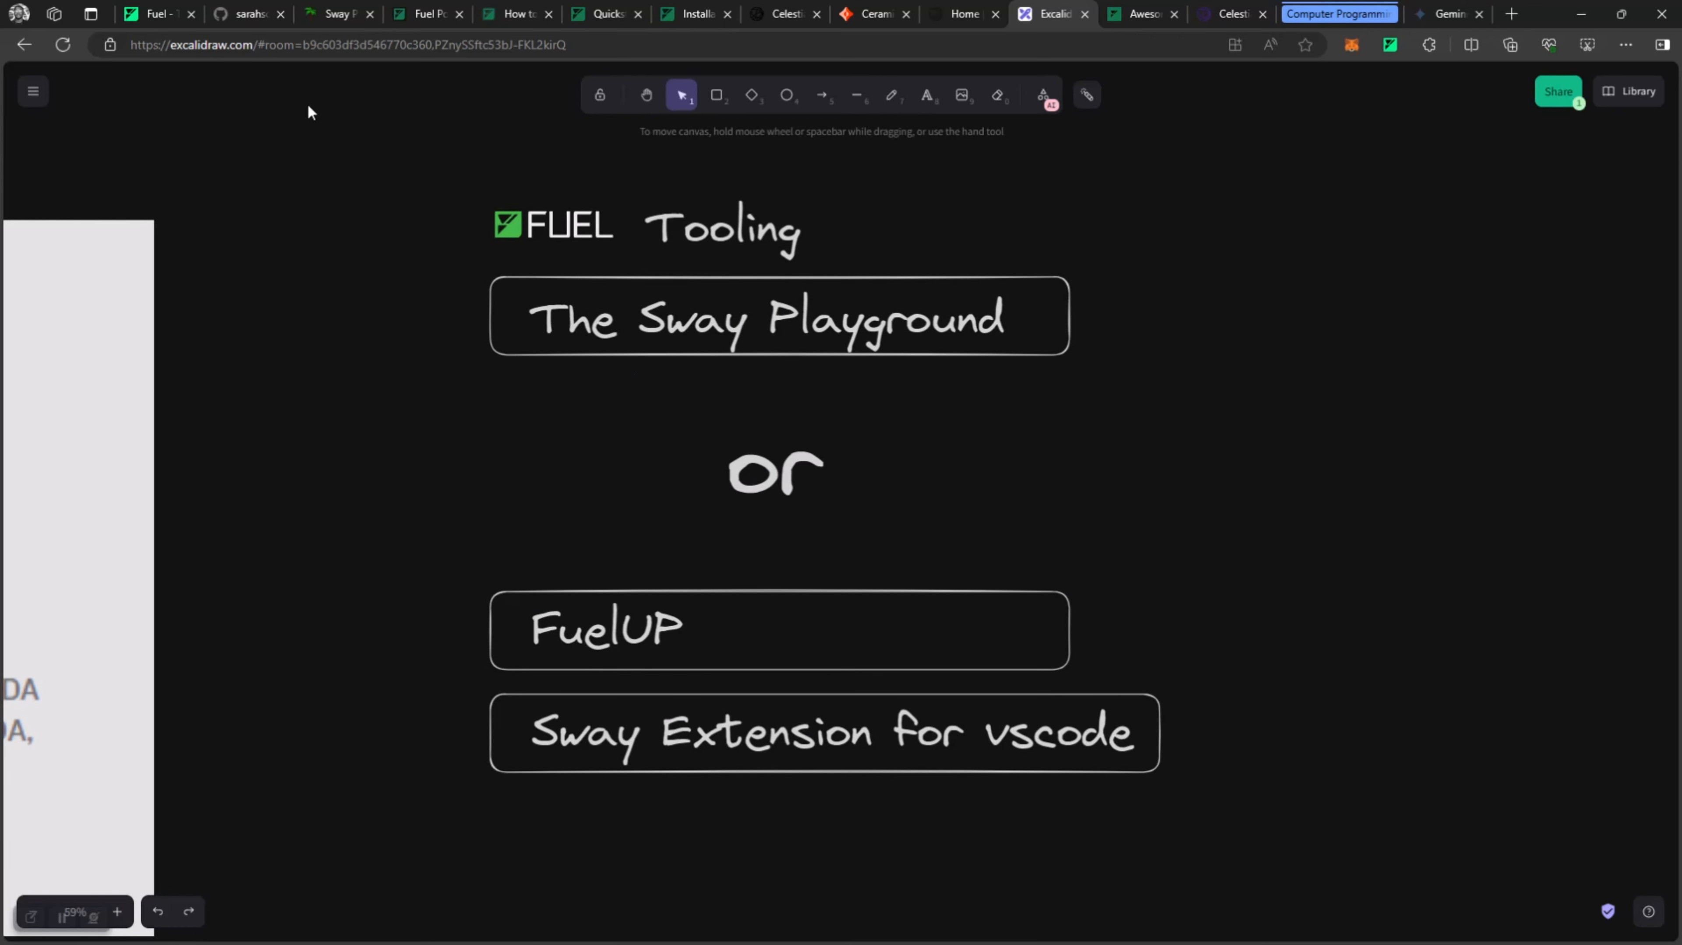
{"action": "mouse_move", "coordinate": [680, 537]}
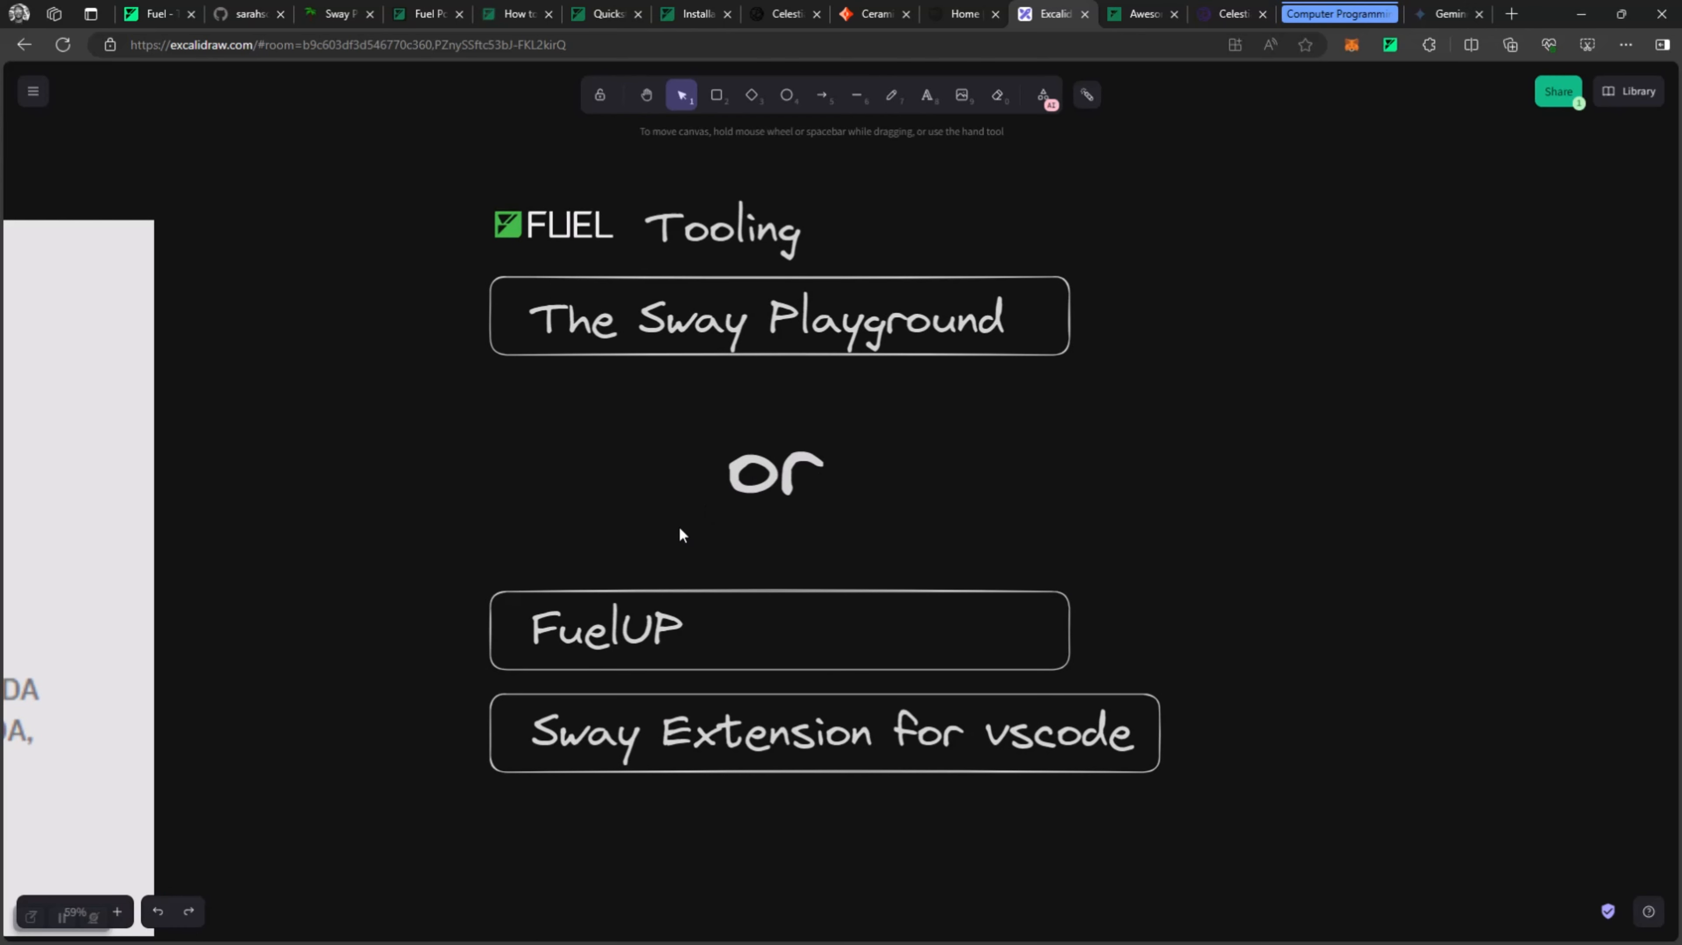
{"action": "mouse_move", "coordinate": [624, 659]}
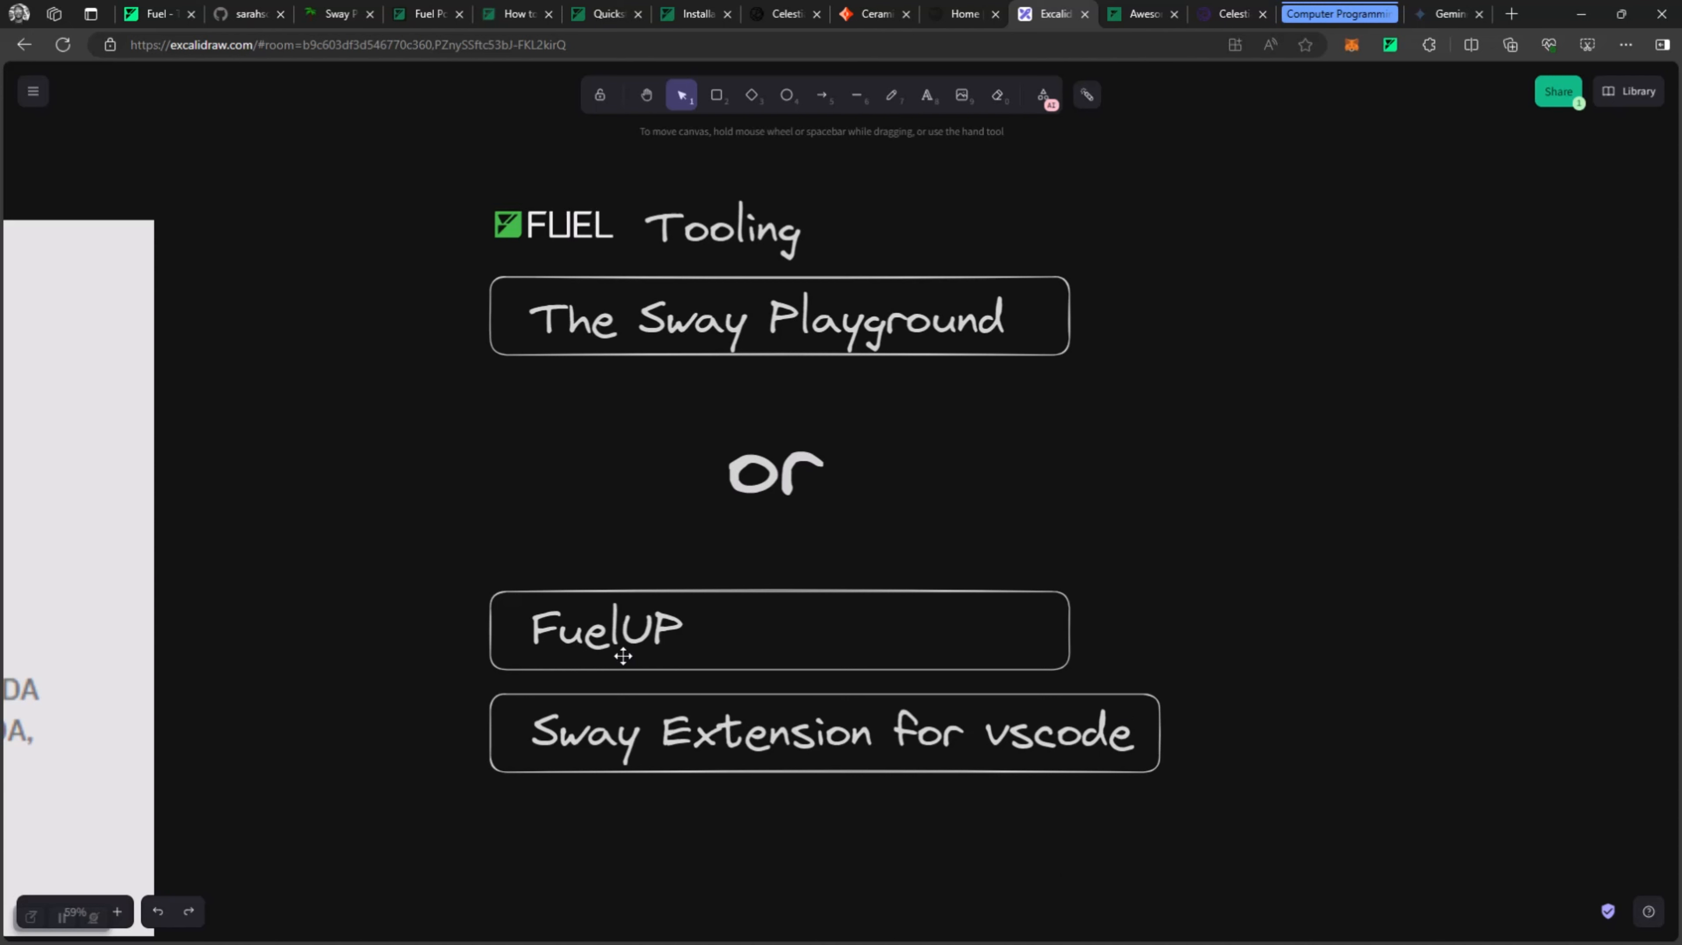
Zoom out to view the whole Fuel board, then switch to the Fuel website homepage, The Rollup OS for Ethereum.
{"action": "left_click", "coordinate": [608, 635]}
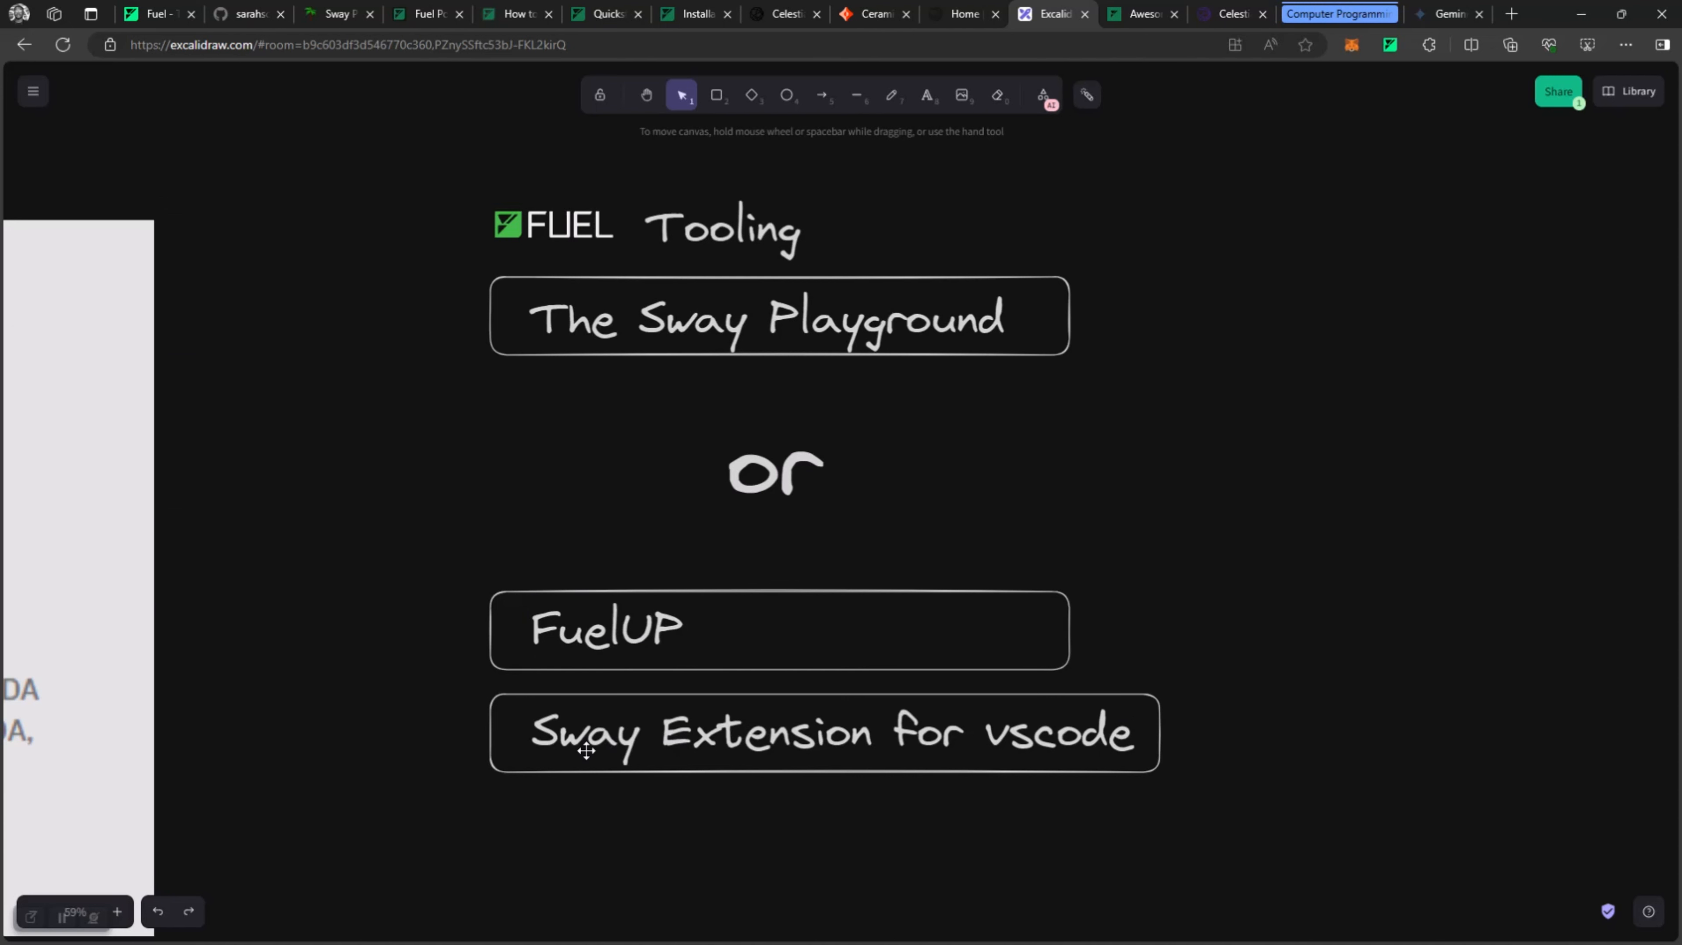
{"action": "mouse_move", "coordinate": [894, 710]}
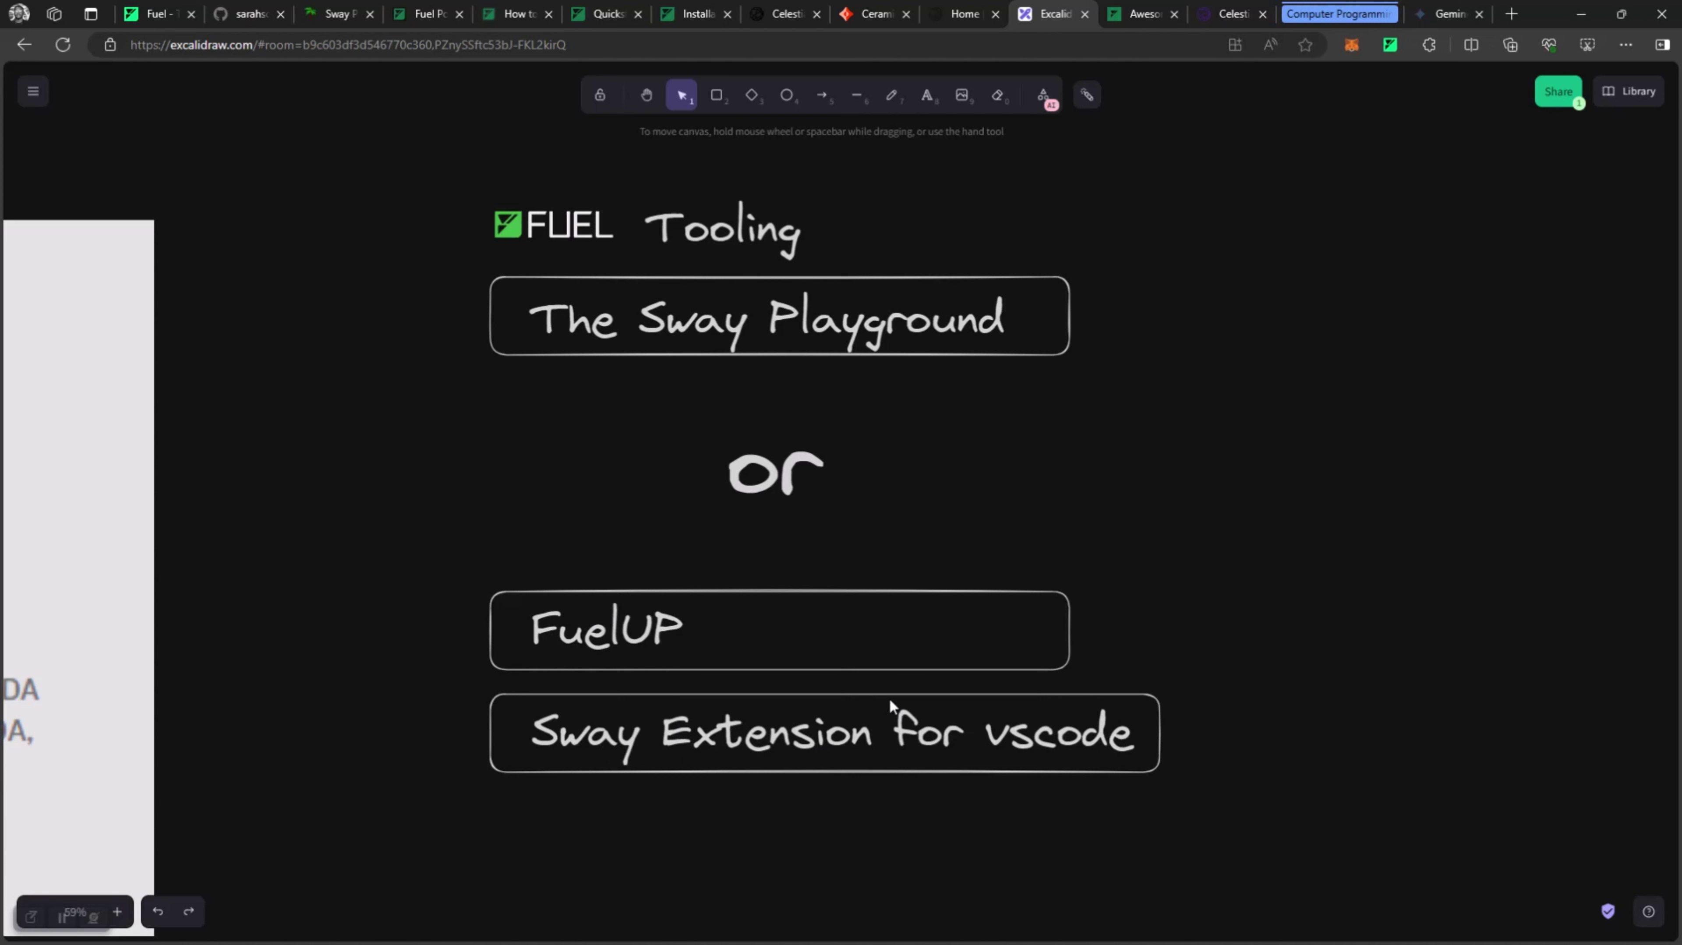
{"action": "mouse_move", "coordinate": [459, 680]}
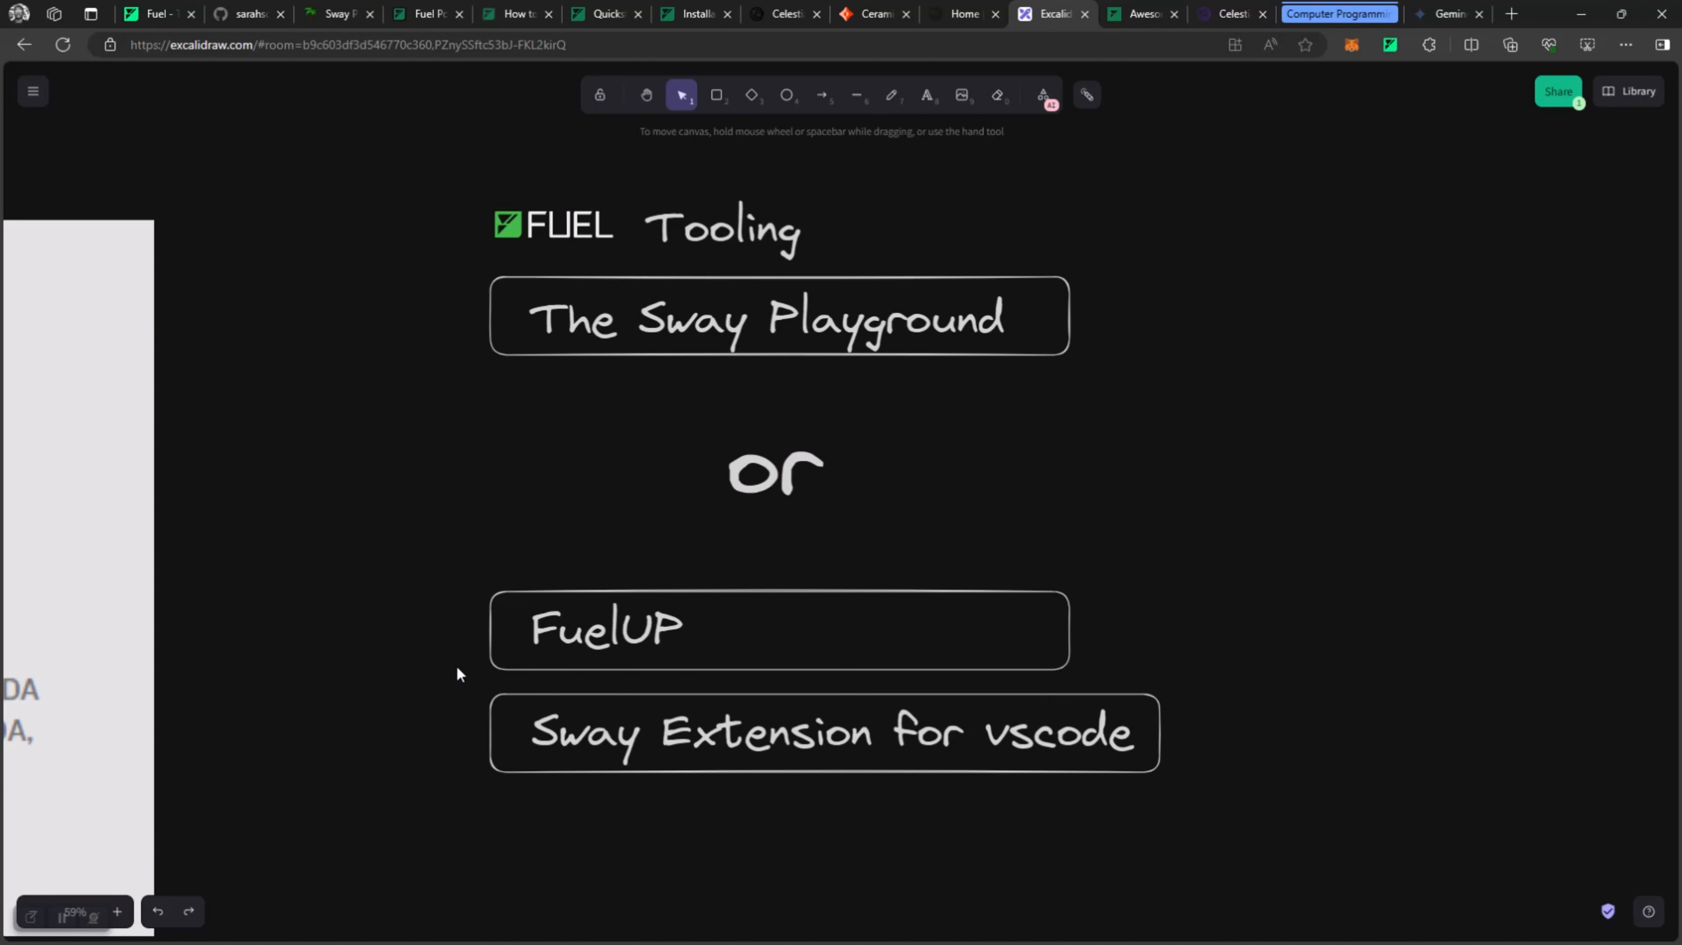
{"action": "scroll", "scroll_direction": "down", "scroll_amount": 3}
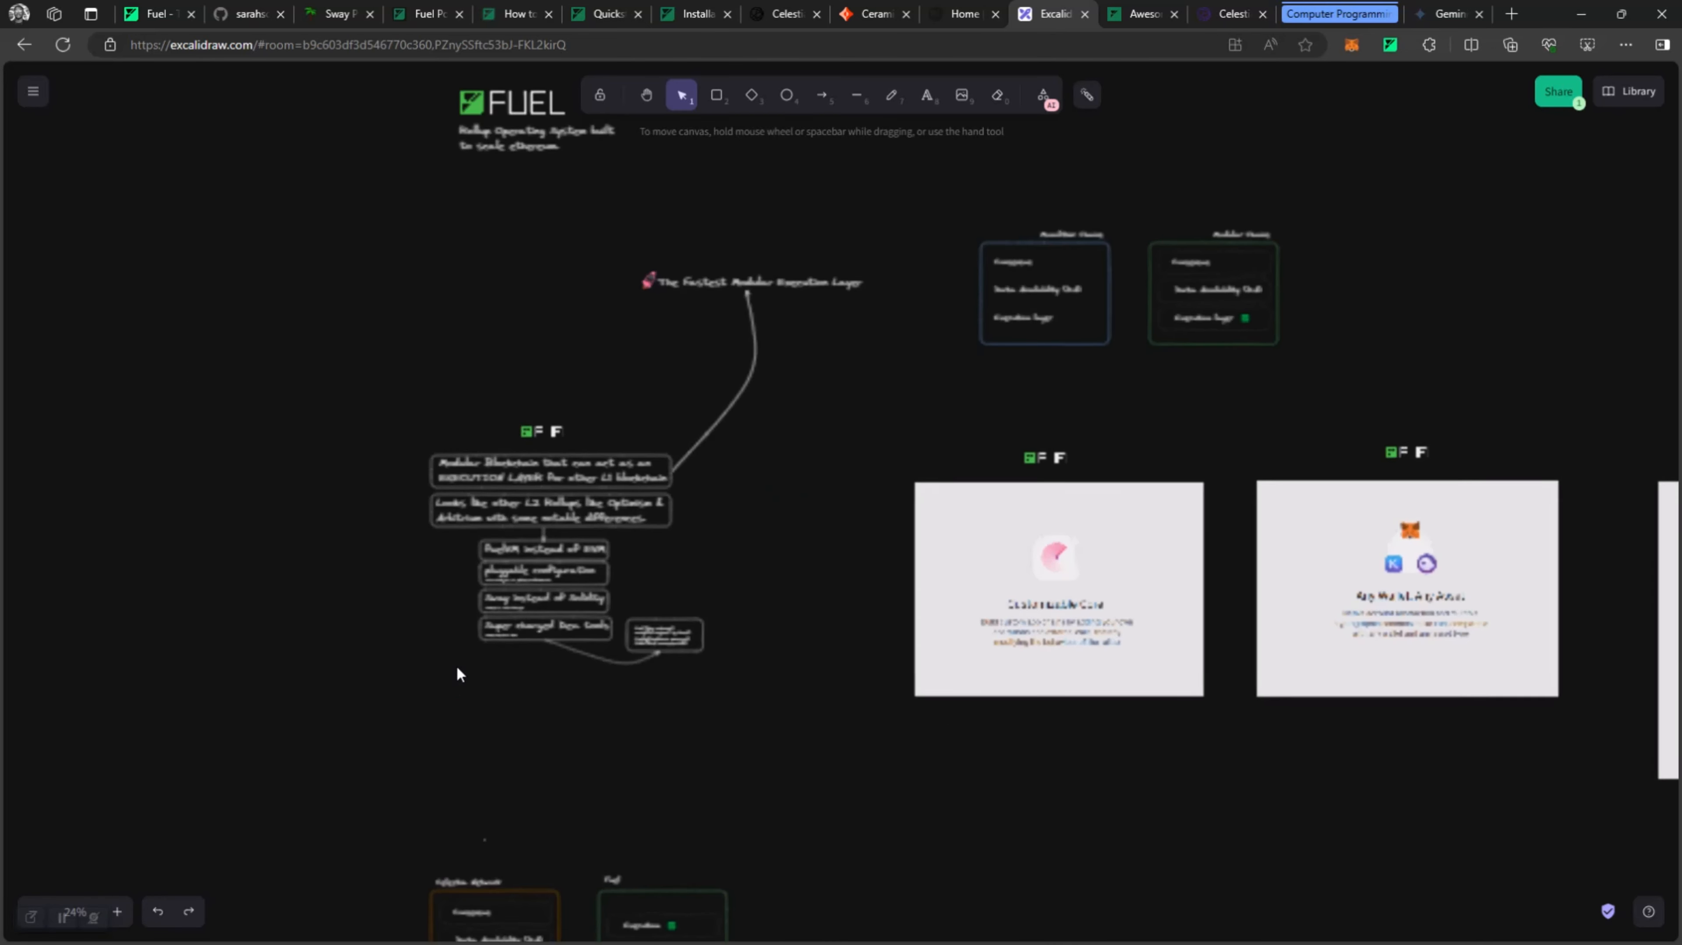
{"action": "scroll", "scroll_direction": "down", "scroll_amount": 3}
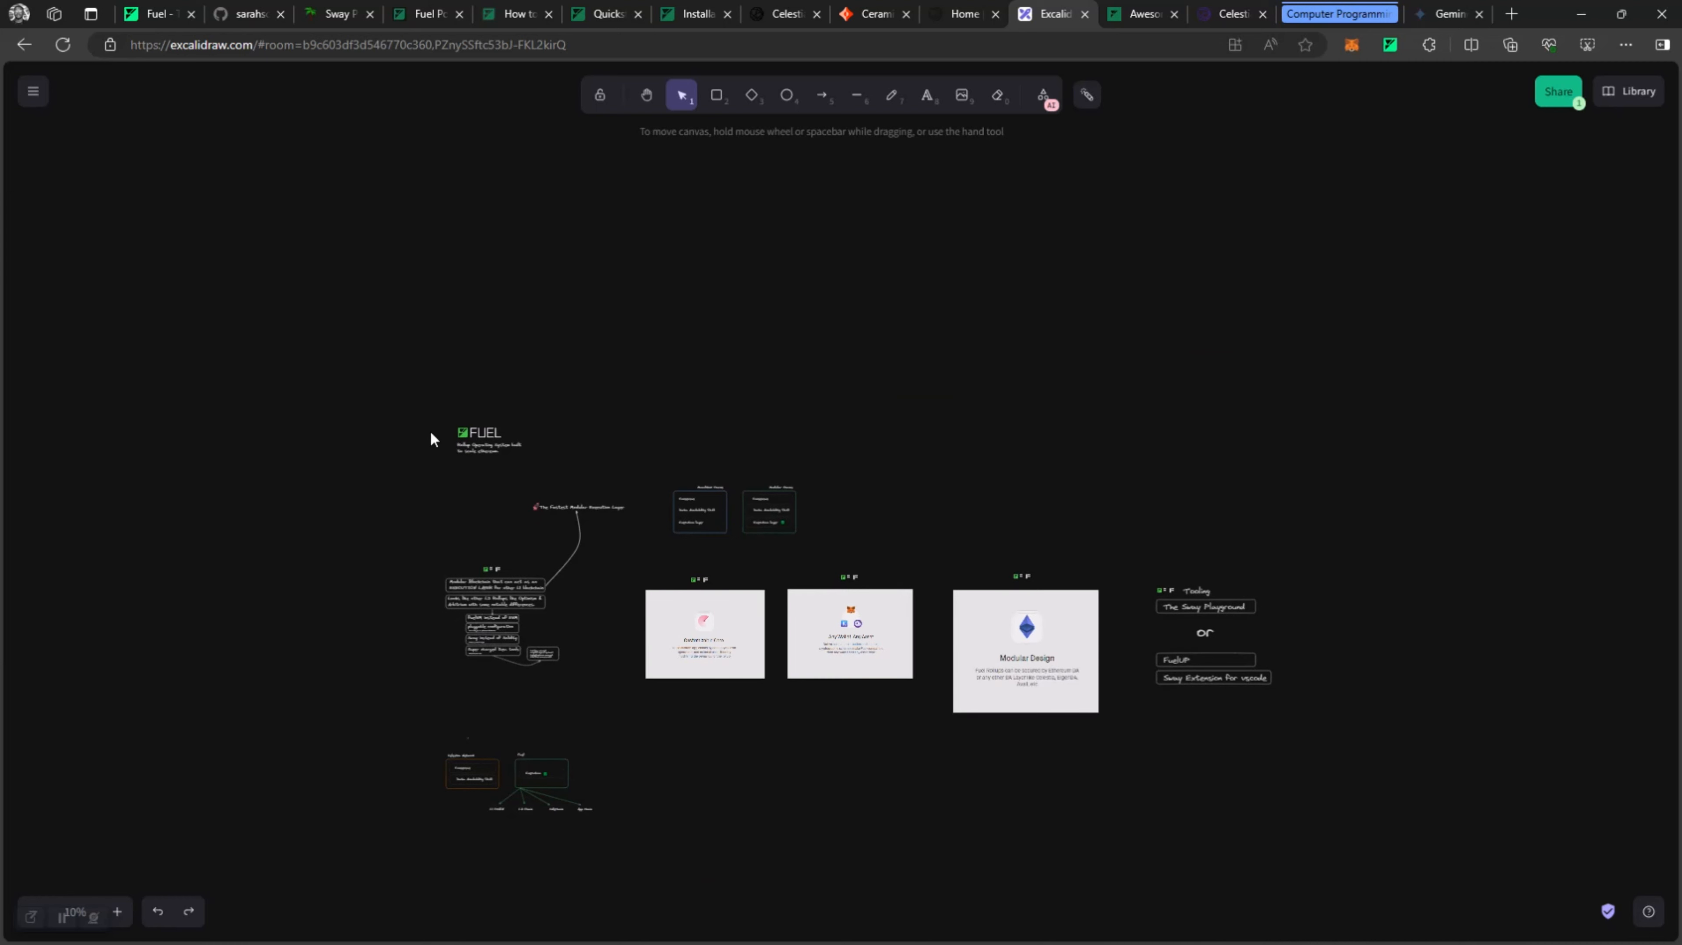
{"action": "left_click", "coordinate": [159, 15]}
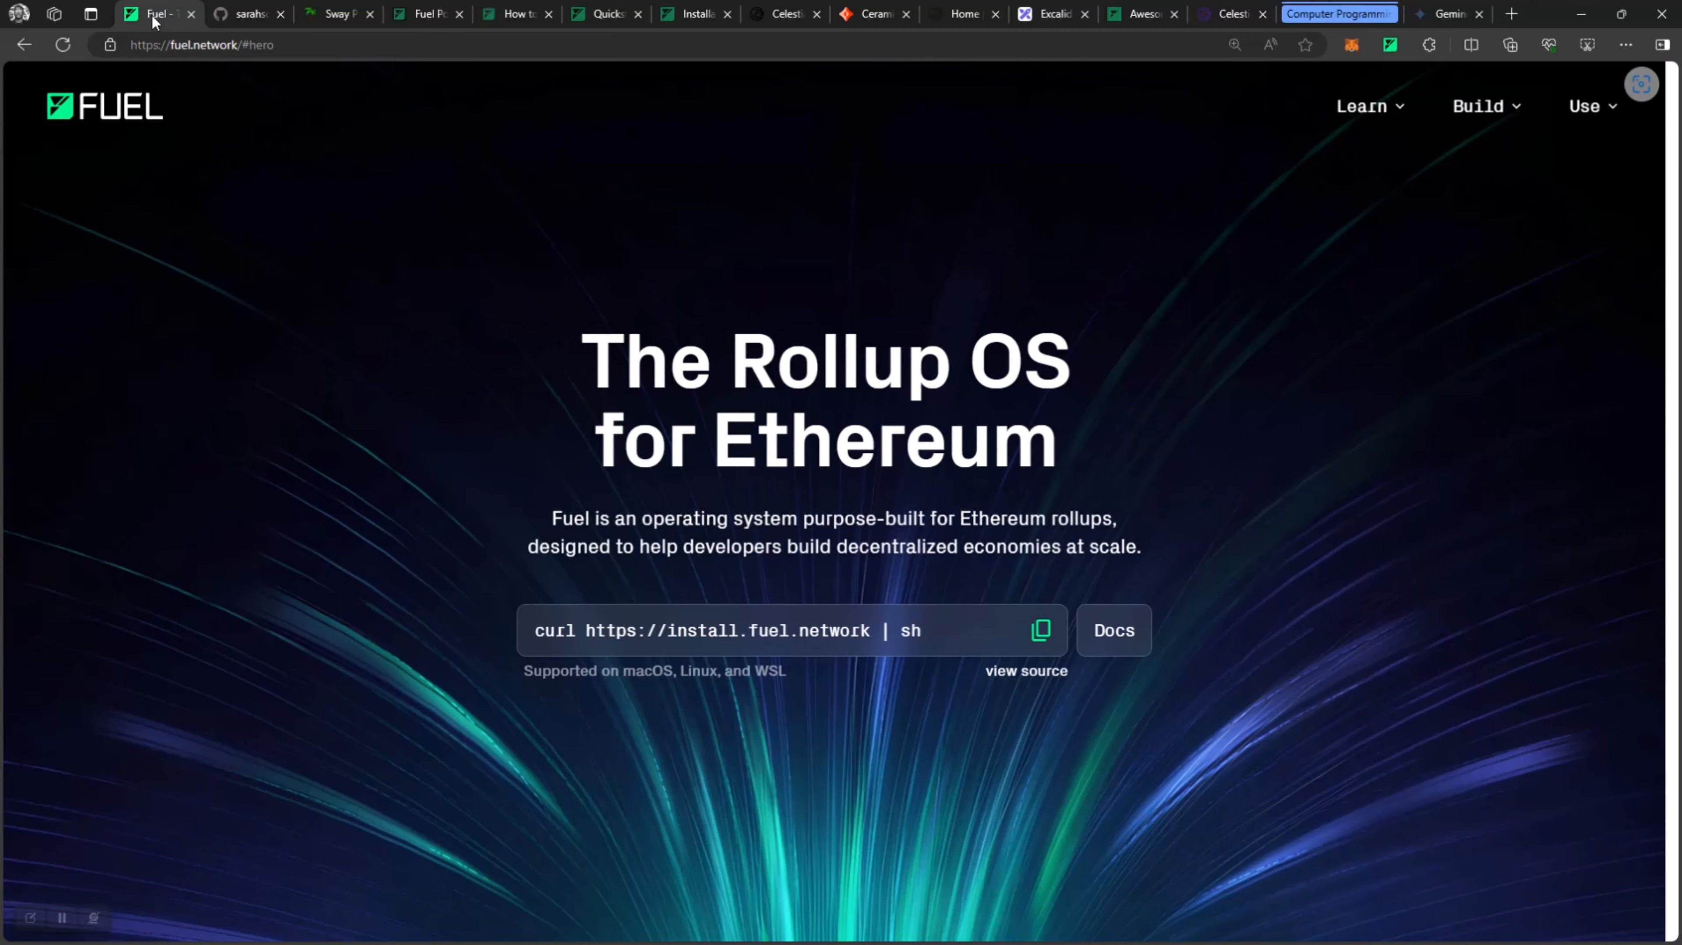
{"action": "scroll", "scroll_direction": "down", "scroll_amount": 3}
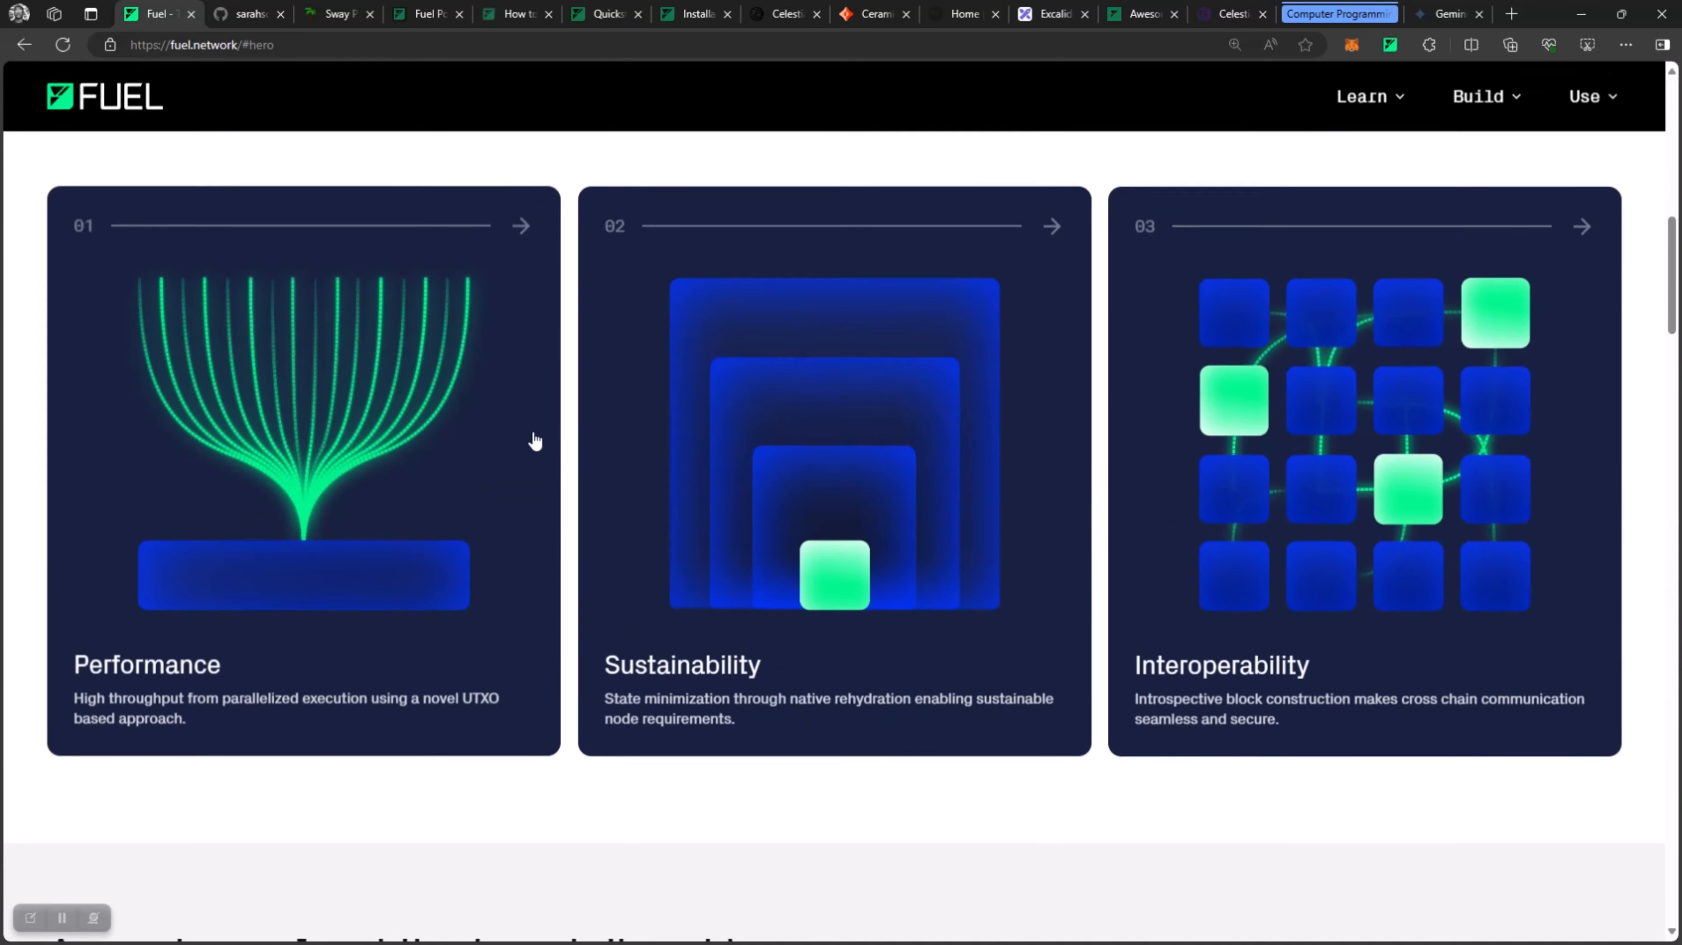
{"action": "scroll", "scroll_direction": "down", "scroll_amount": 3}
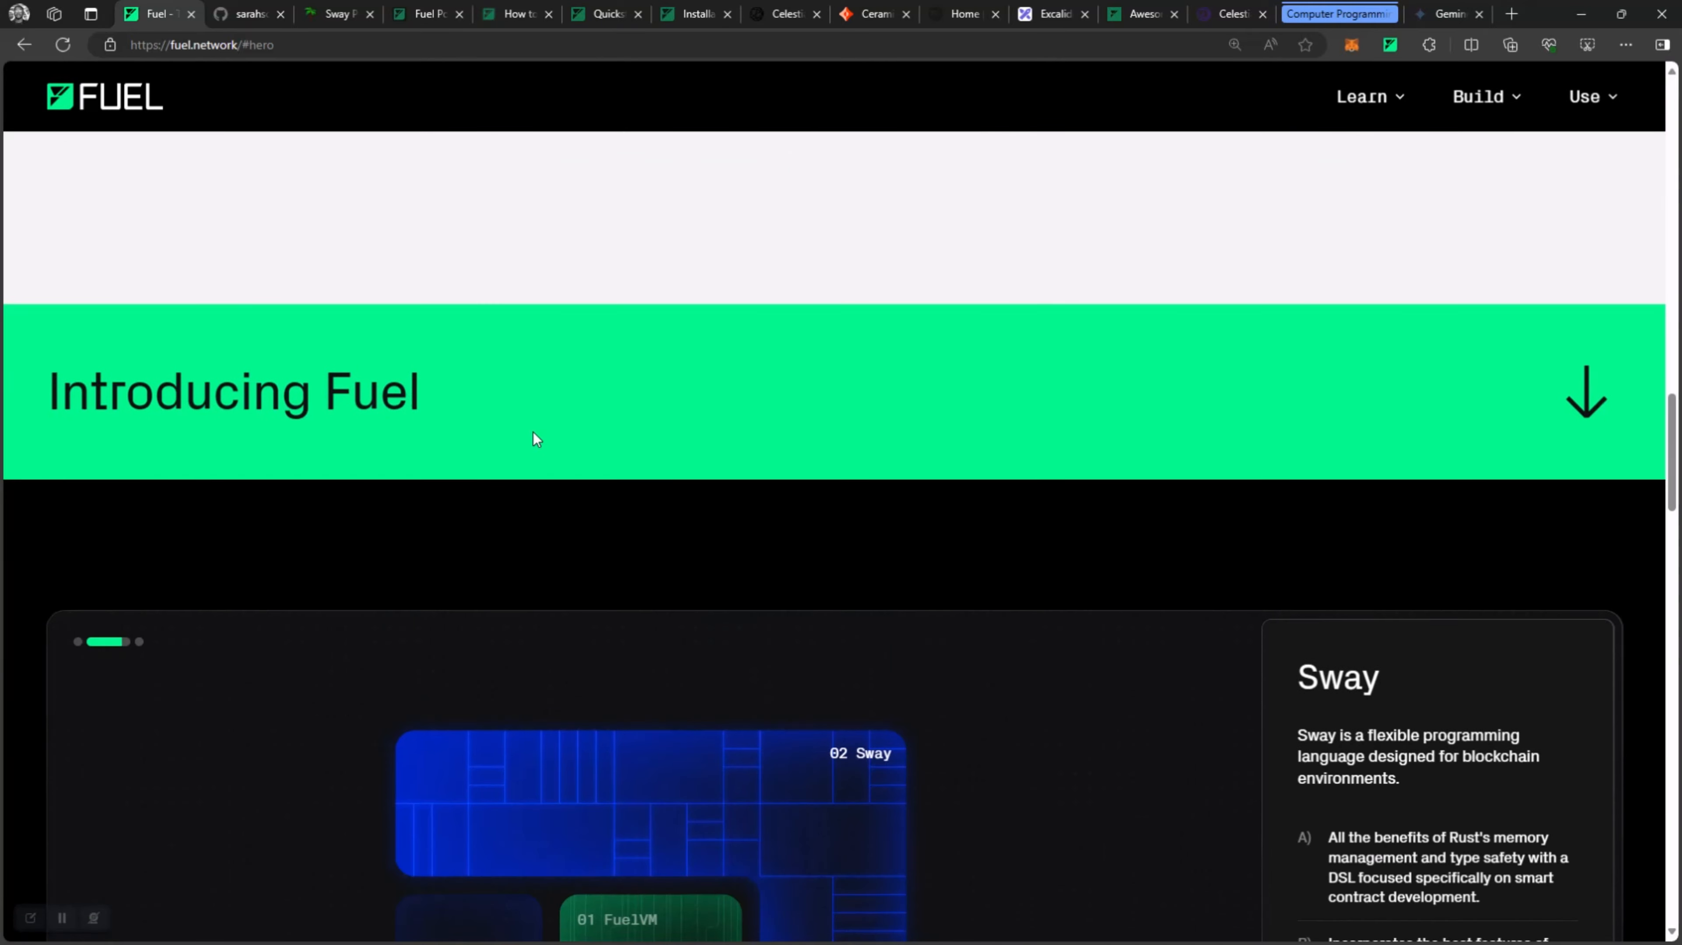
{"action": "scroll", "scroll_direction": "down", "scroll_amount": 3}
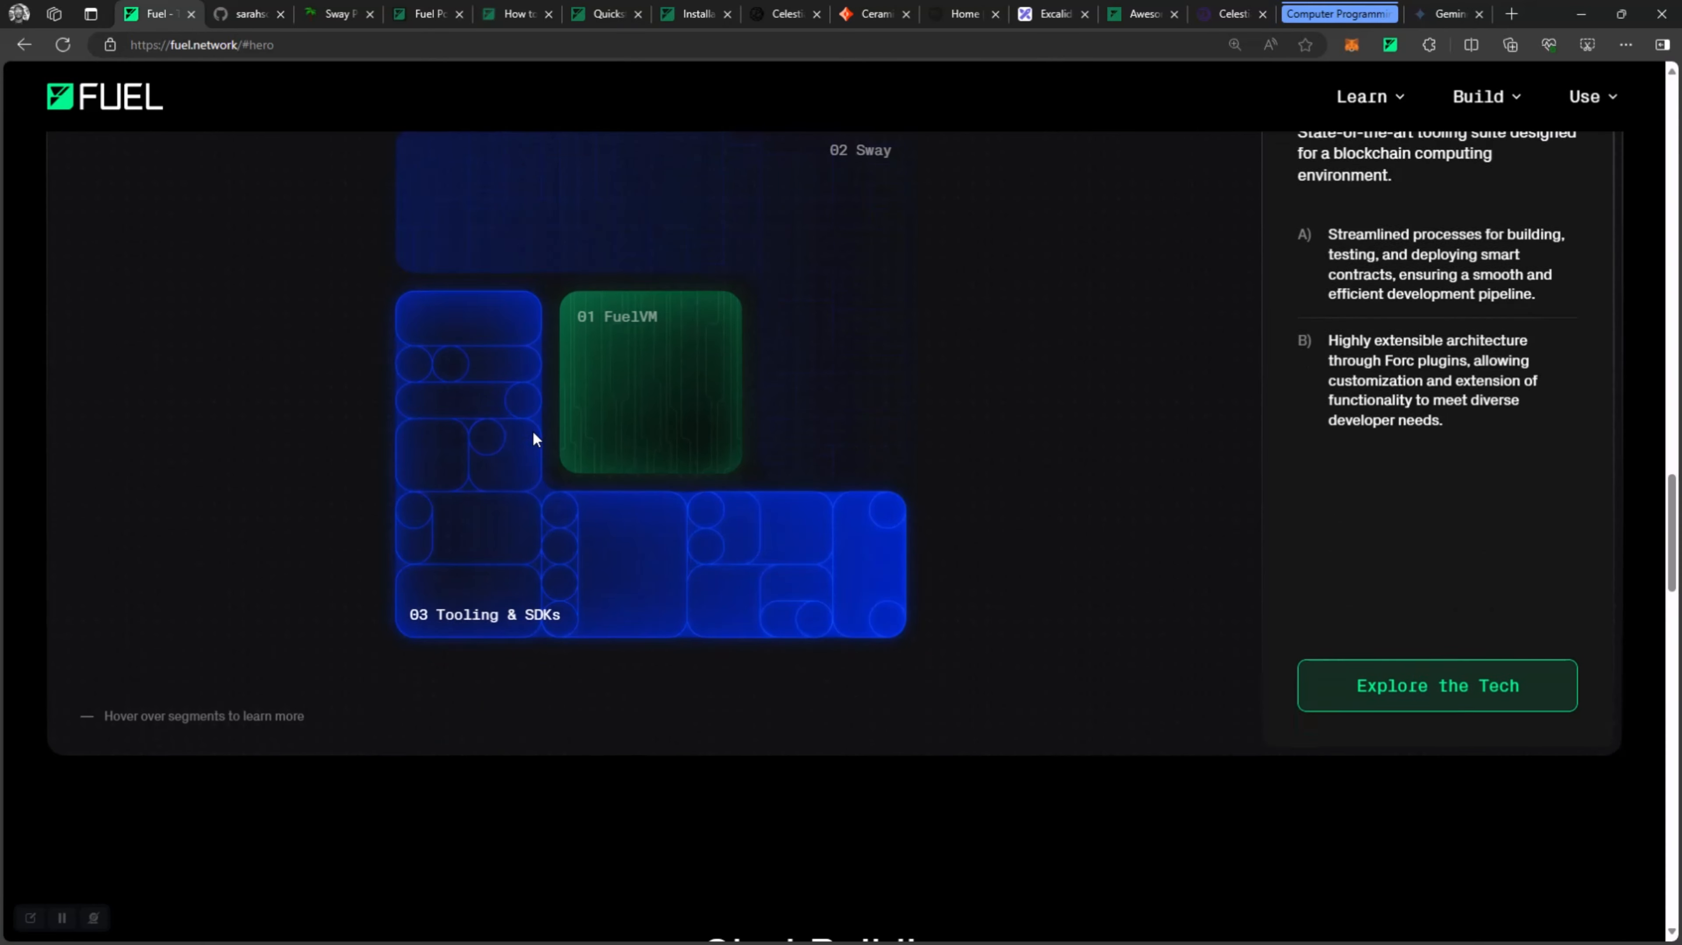
{"action": "scroll", "scroll_direction": "down", "scroll_amount": 3}
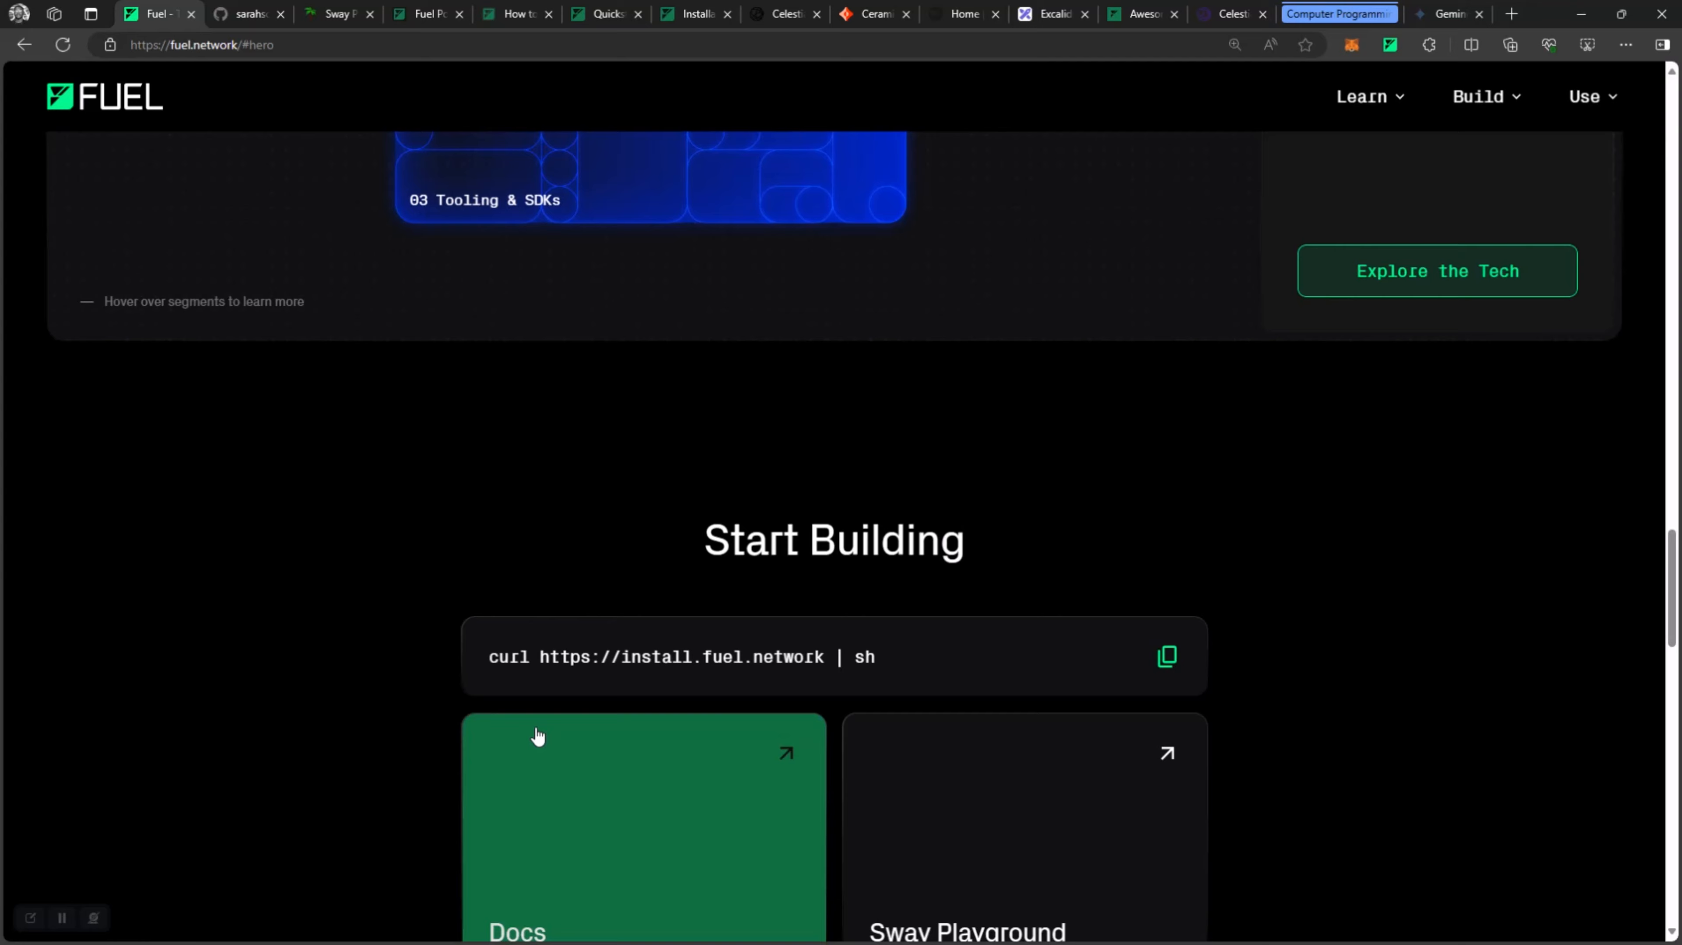
{"action": "scroll", "scroll_direction": "down", "scroll_amount": 3}
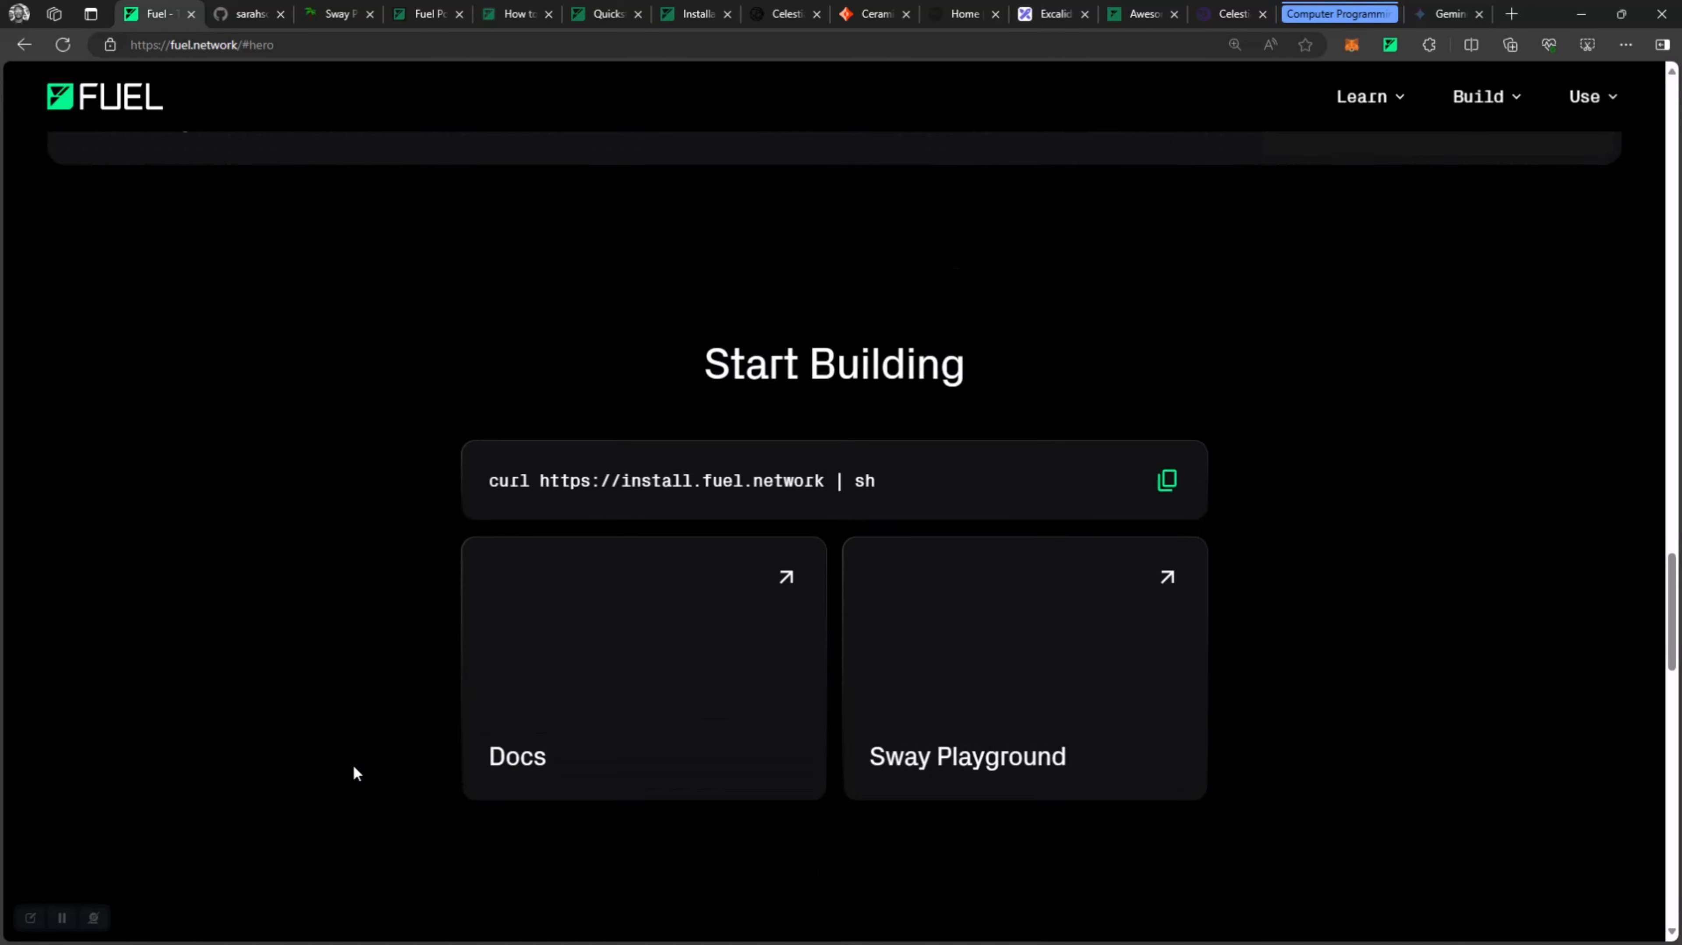
{"action": "scroll", "scroll_direction": "up", "scroll_amount": 3}
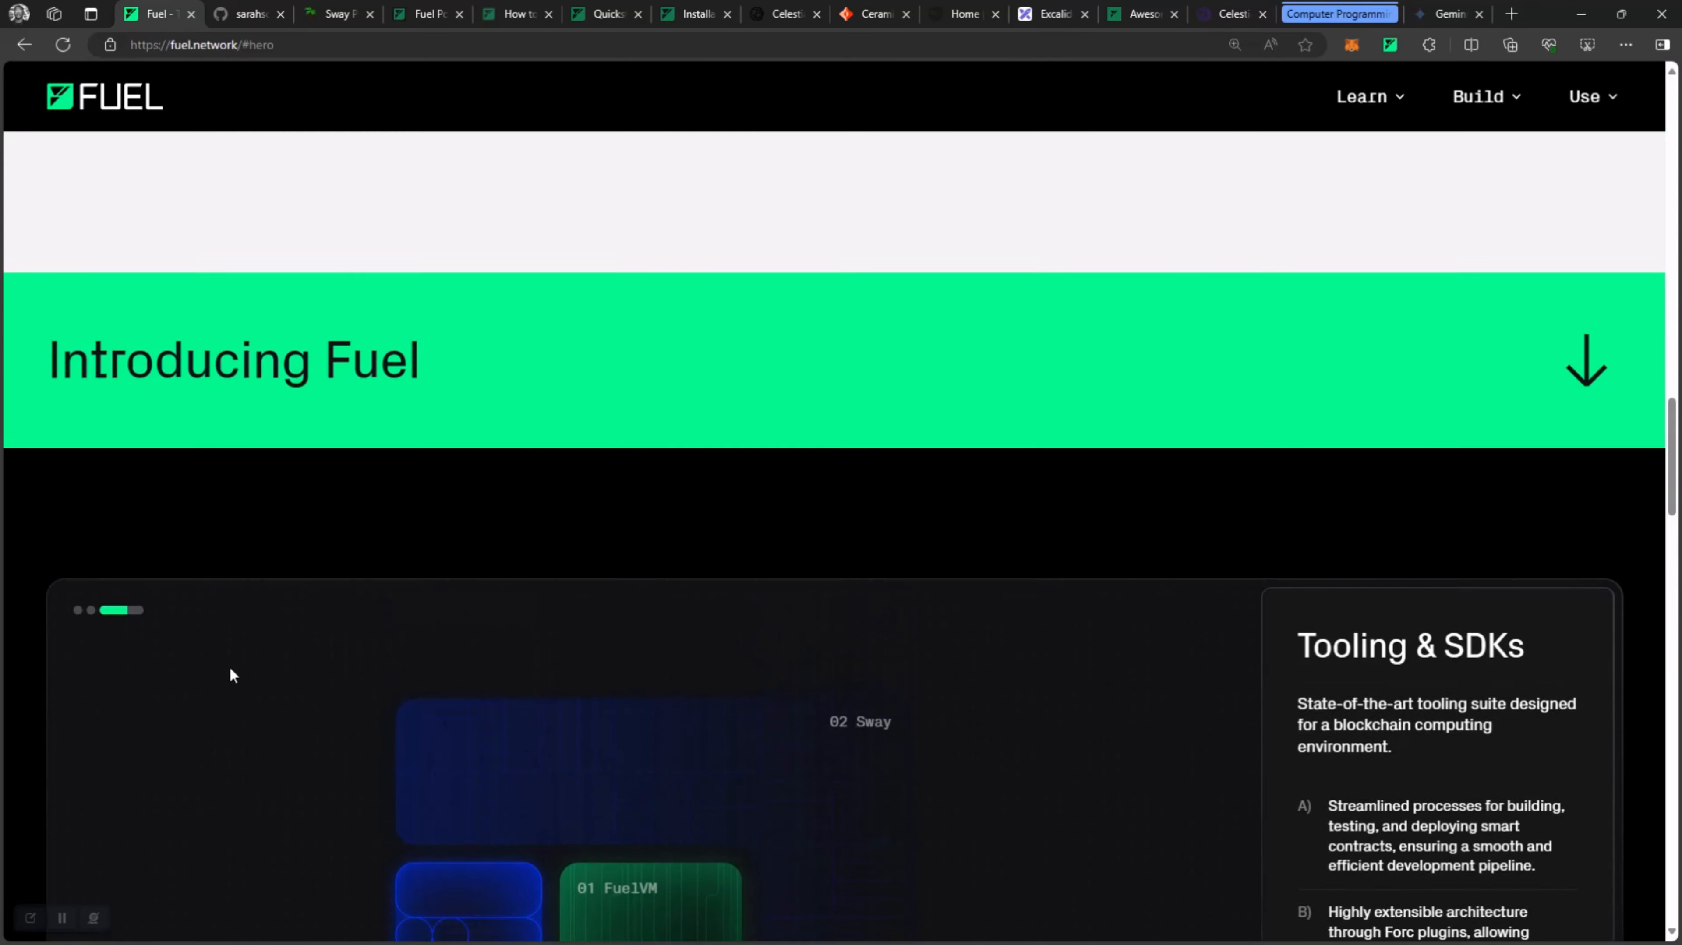
{"action": "scroll", "scroll_direction": "down", "scroll_amount": 3}
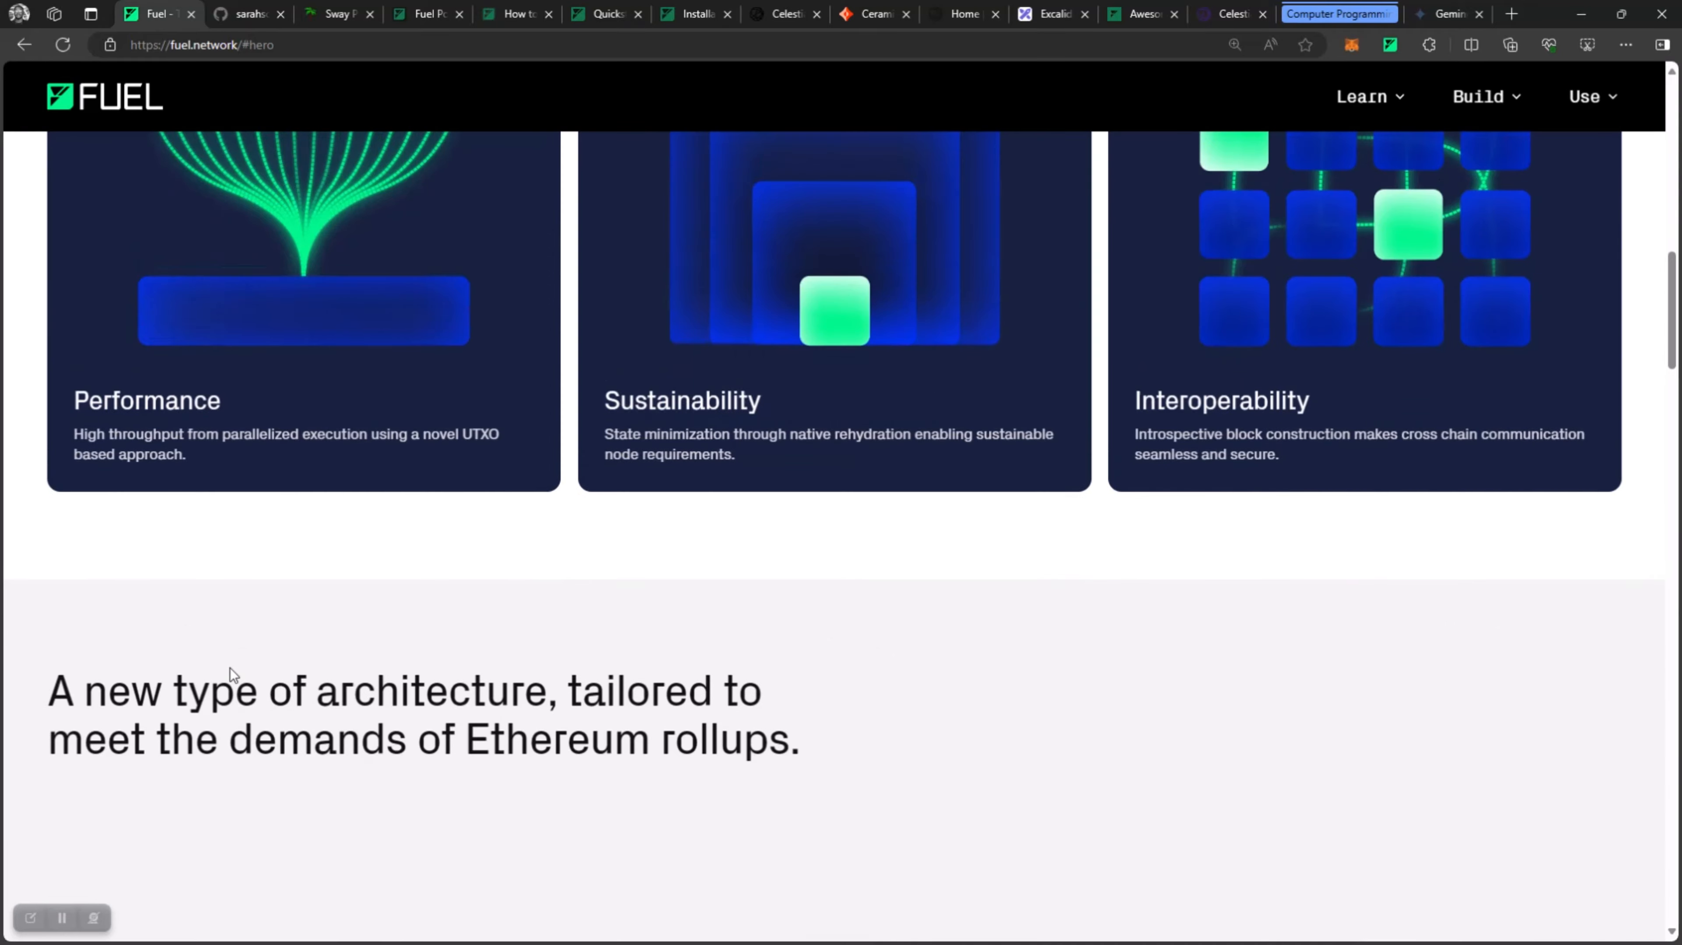
{"action": "scroll", "scroll_direction": "up", "scroll_amount": 3}
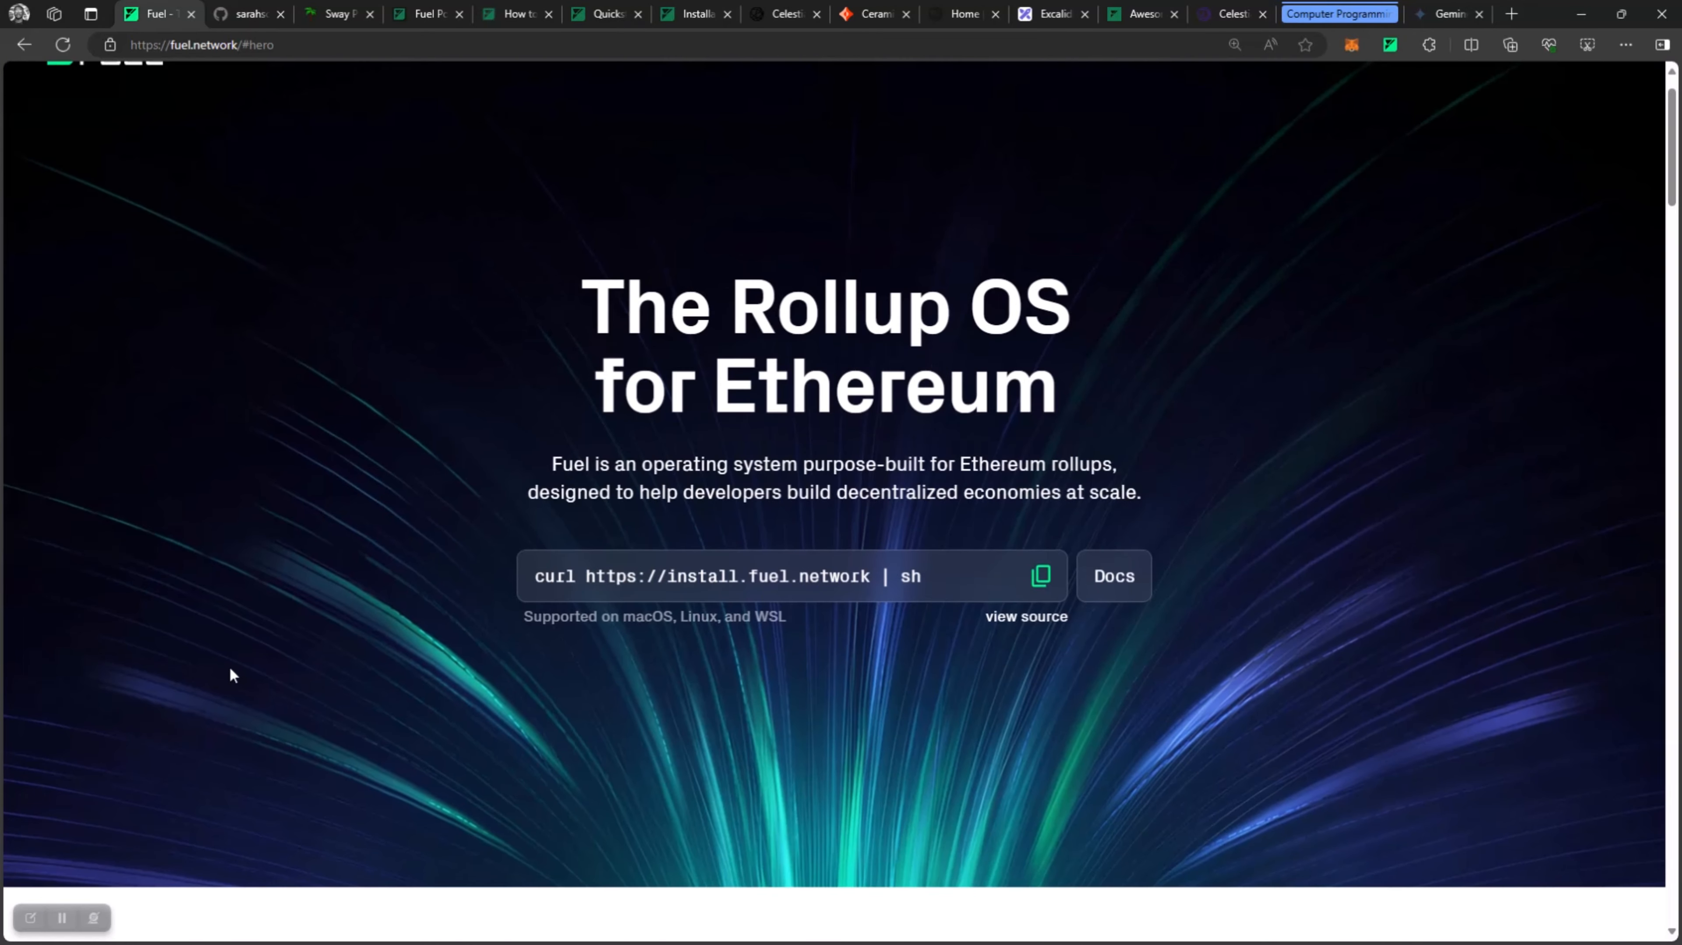